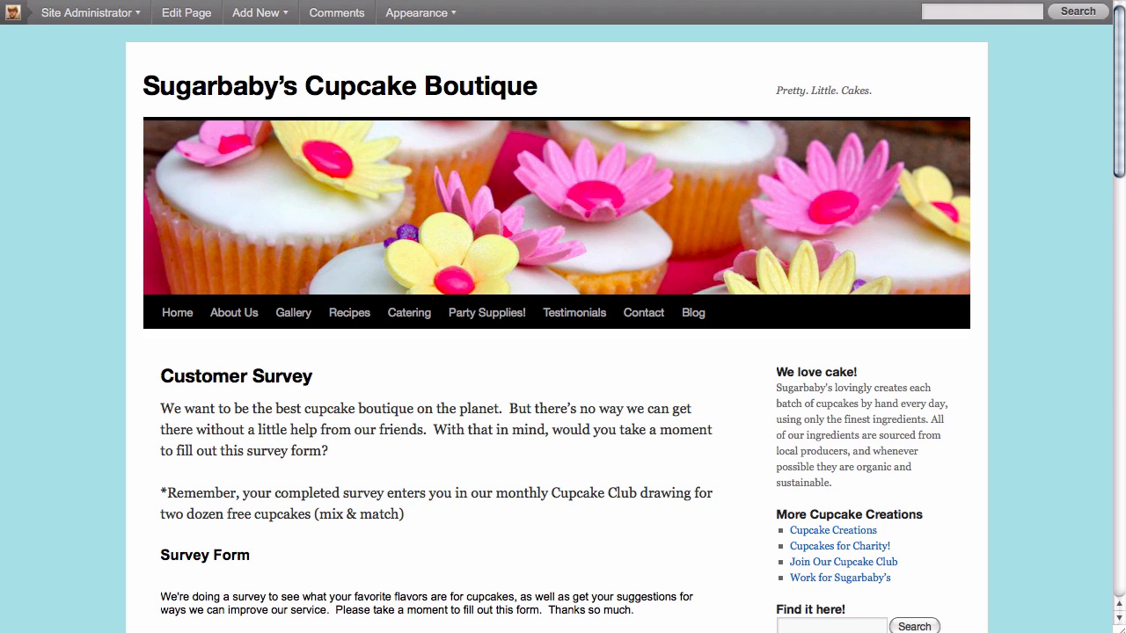
pyautogui.moveTo(343, 376)
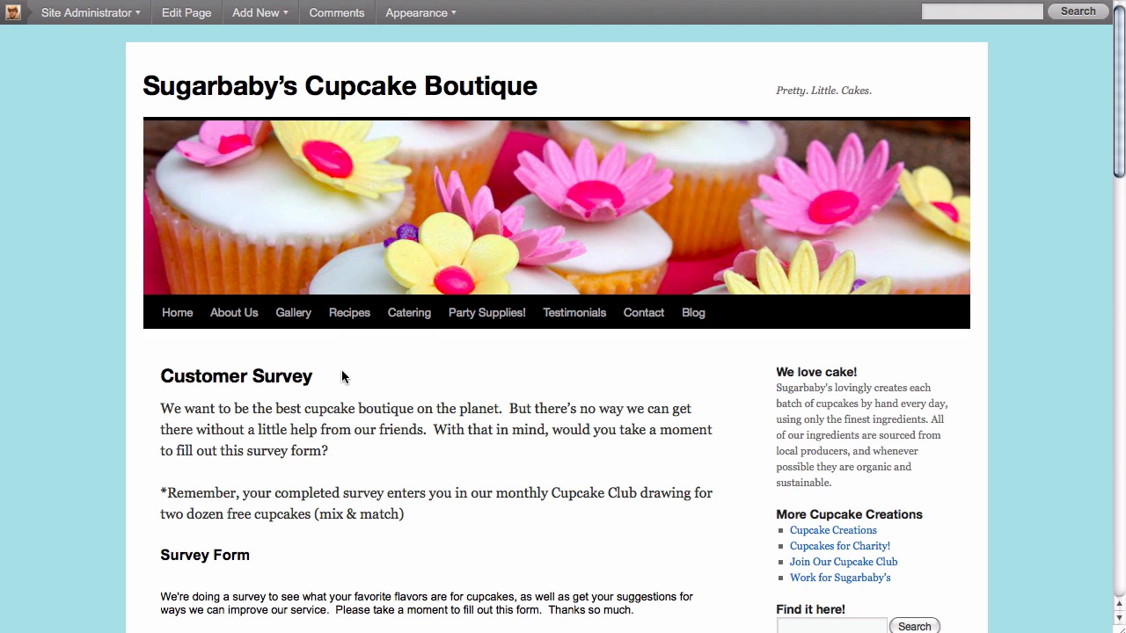
# - Scroll through the Customer Survey page, highlighting and then deselecting its introductory paragraphs
pyautogui.scroll(-3)
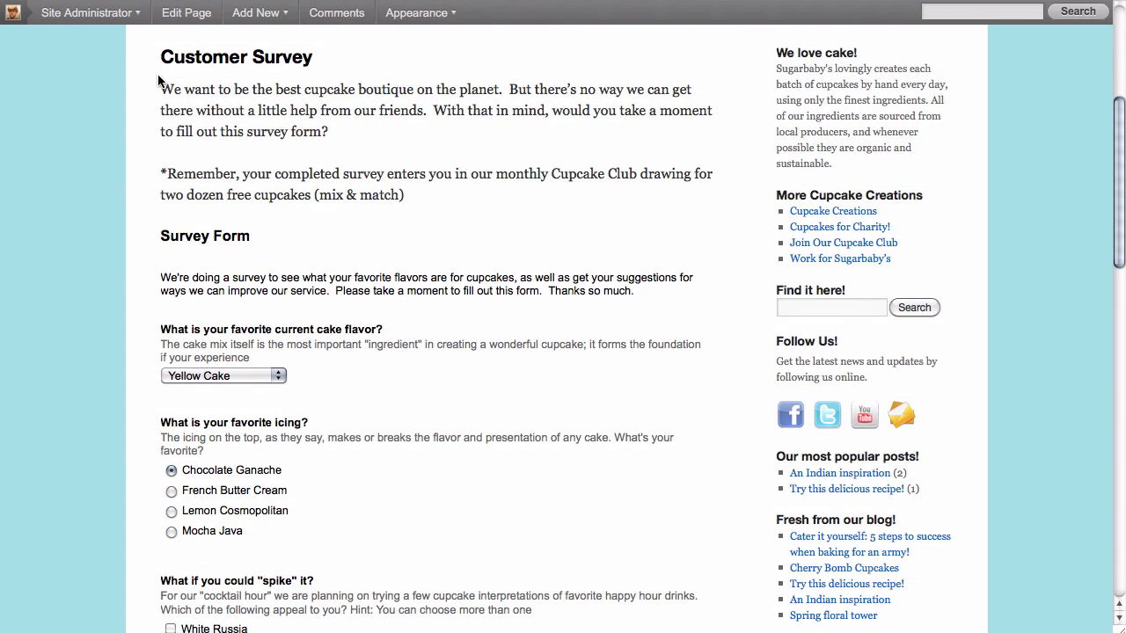
pyautogui.moveTo(161, 88); pyautogui.dragTo(404, 194)
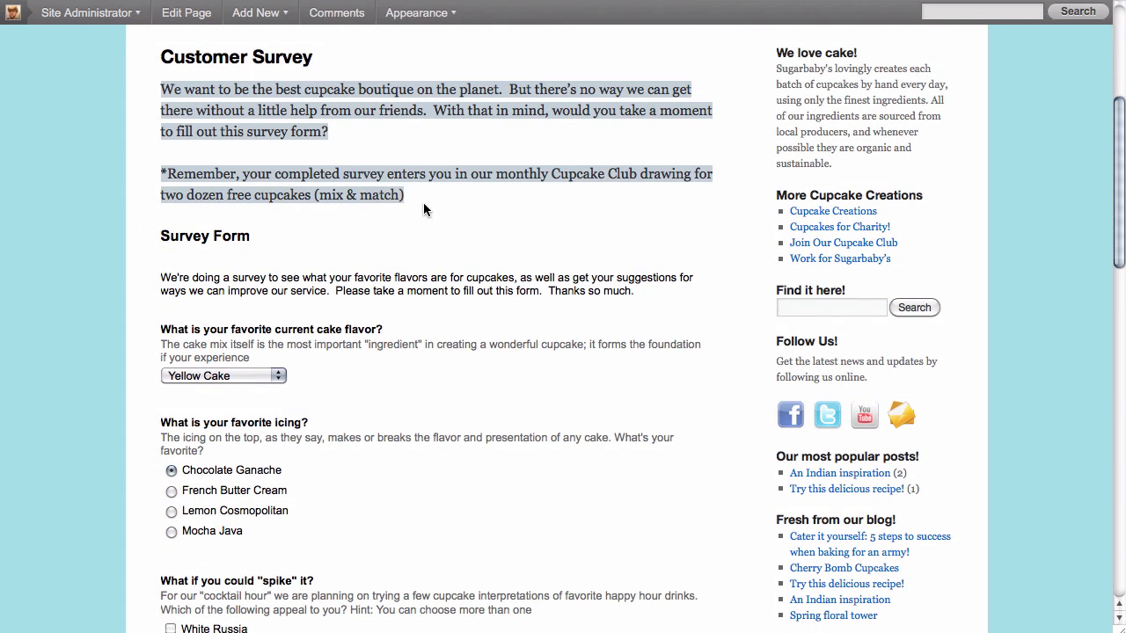
pyautogui.click(426, 210)
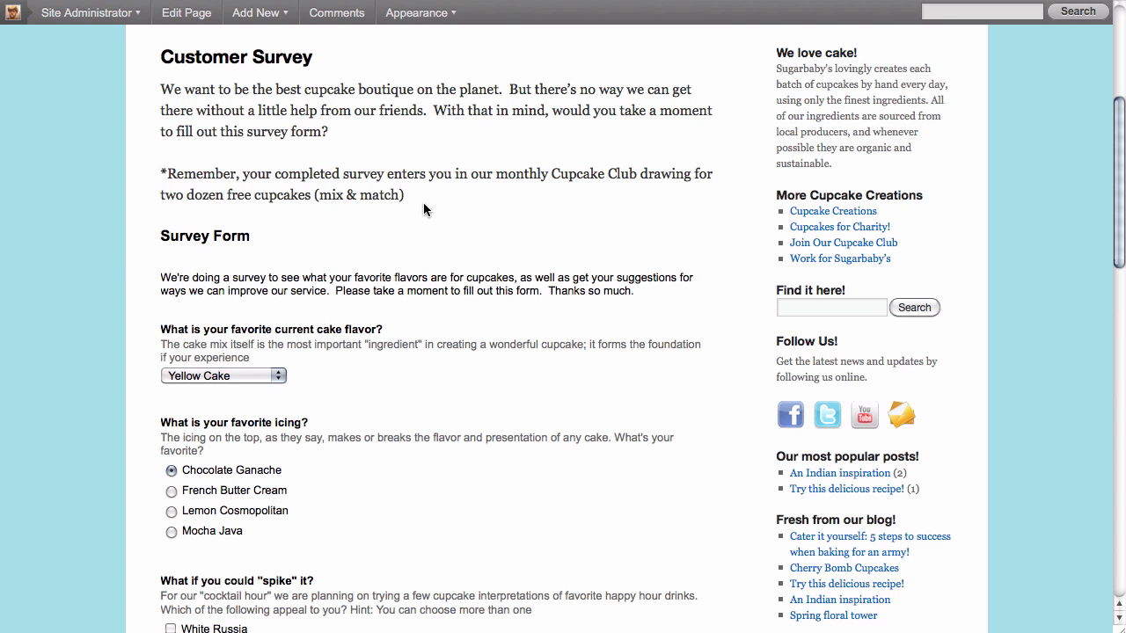
pyautogui.scroll(-3)
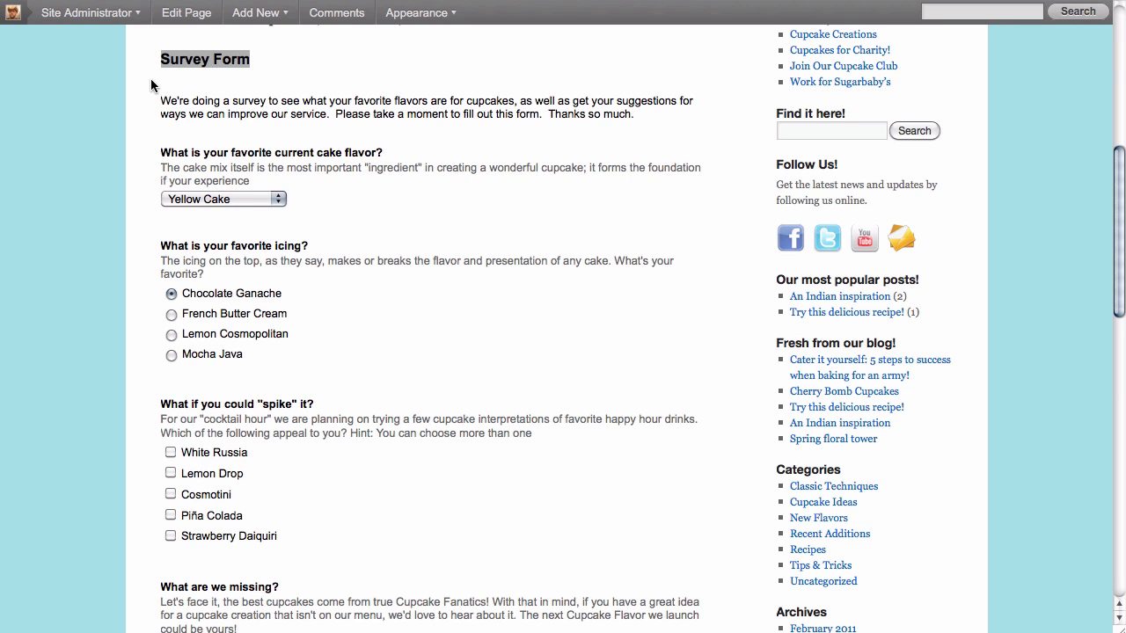
pyautogui.moveTo(202, 123)
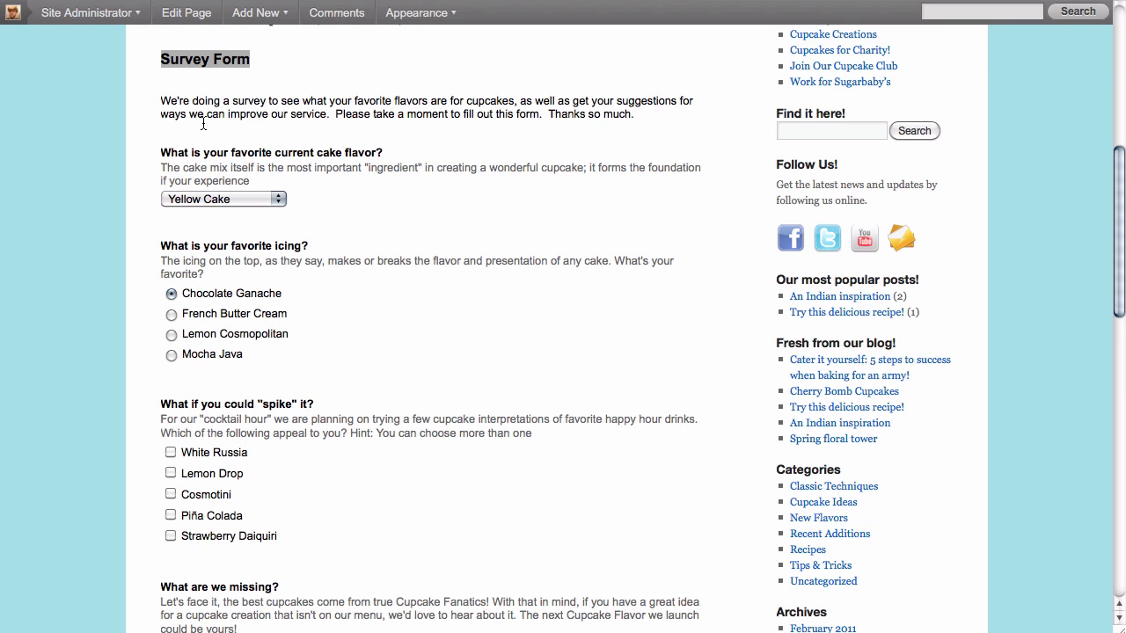
# - Answer Vanilla Fudge Swirl flavor, Mocha Java icing, and 'No thanks' for suggestions
pyautogui.click(222, 198)
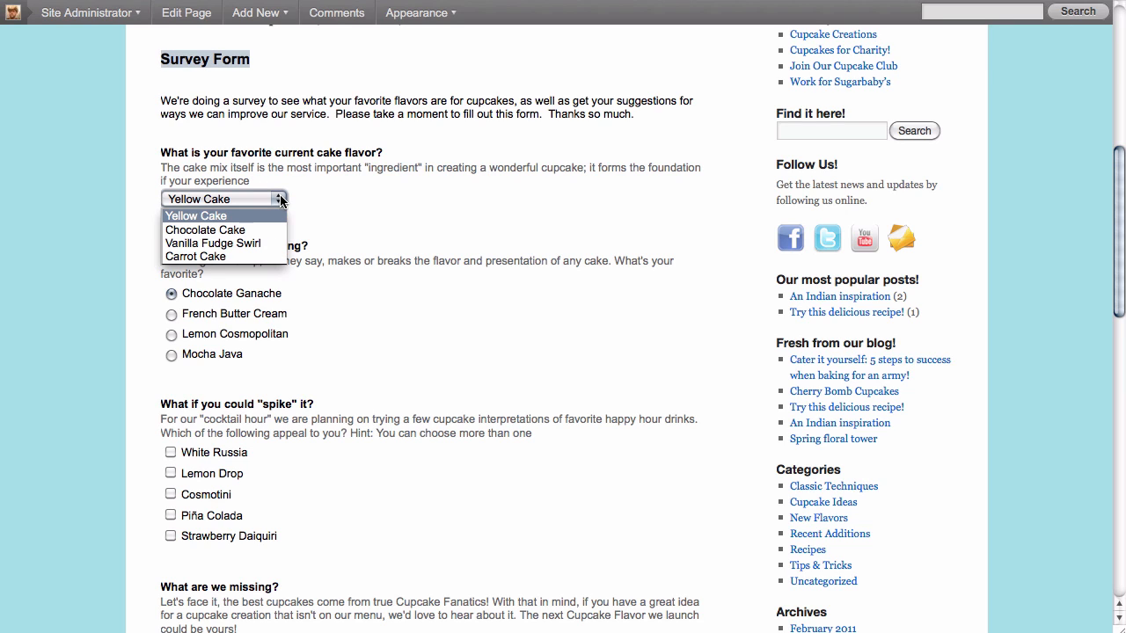
pyautogui.click(213, 243)
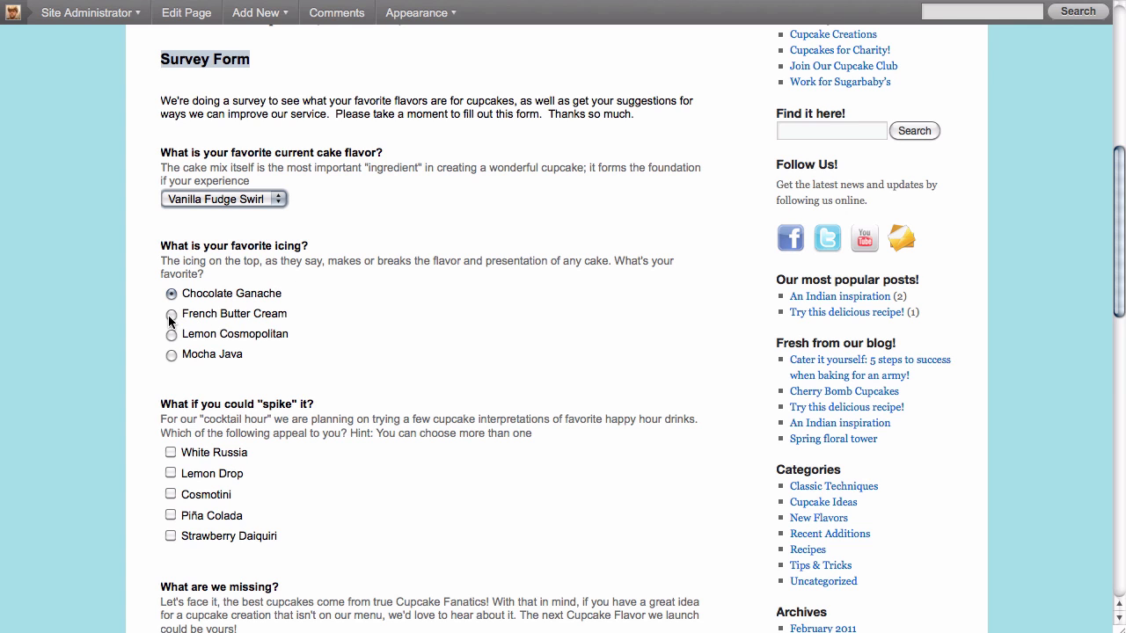
pyautogui.click(171, 335)
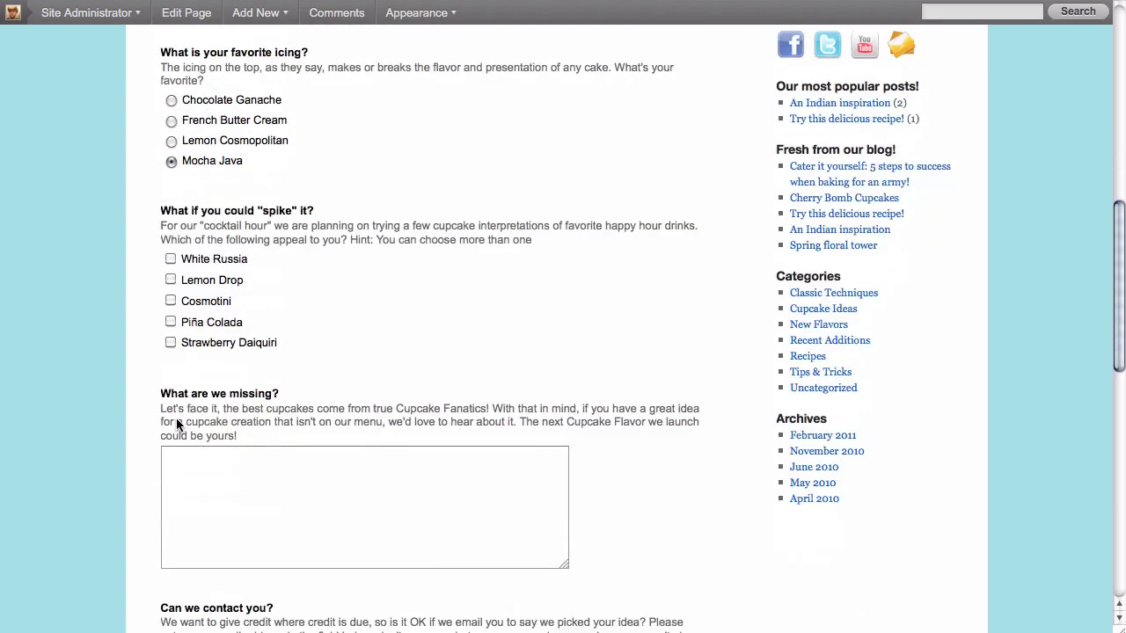
pyautogui.click(171, 259)
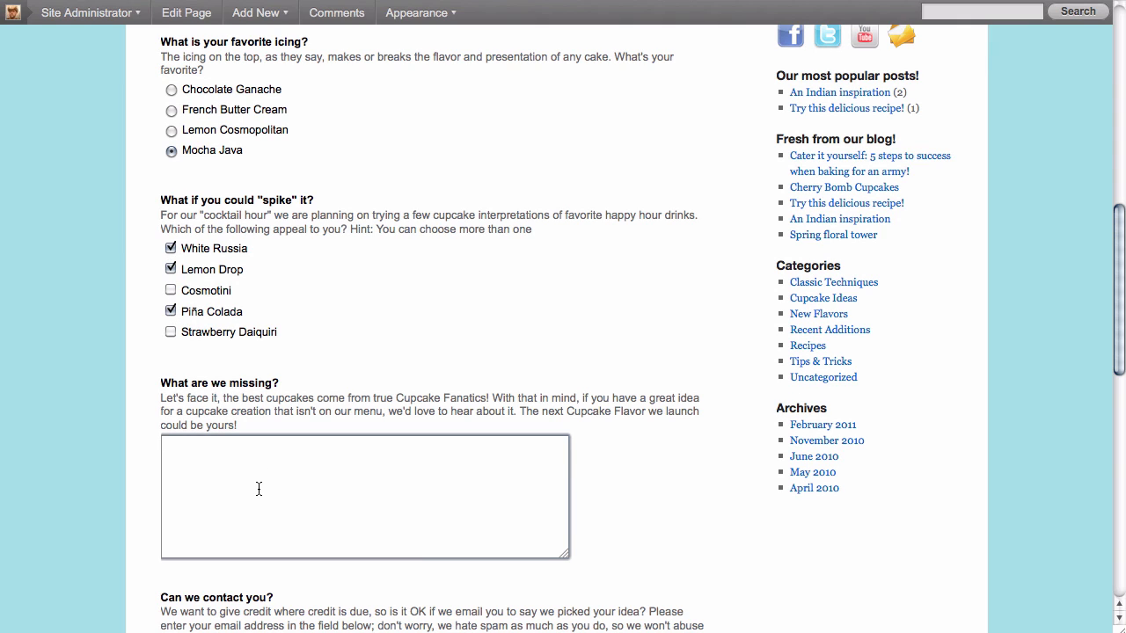
pyautogui.write('No thanks')
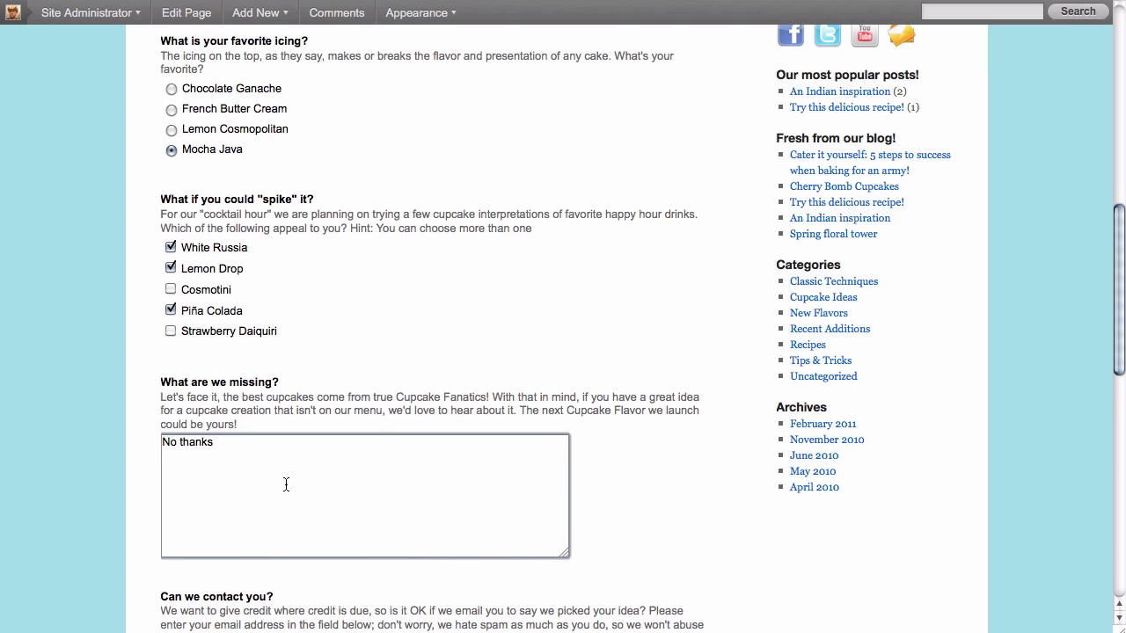
pyautogui.scroll(-3)
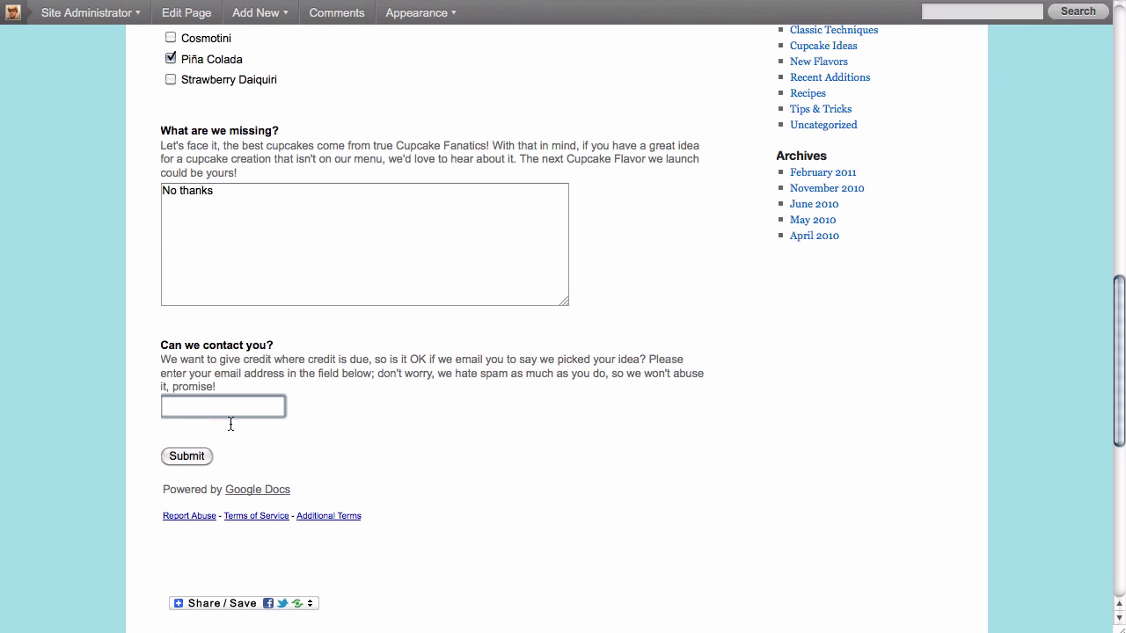
pyautogui.click(187, 456)
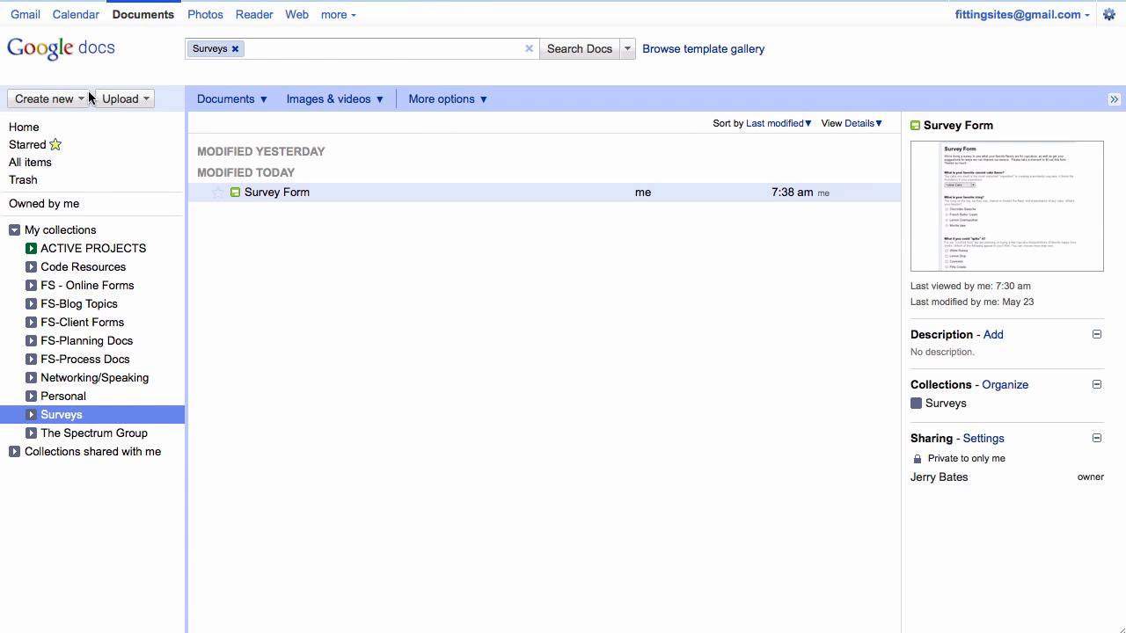
# - Create a new untitled form from the Surveys collection's Create new menu
pyautogui.click(44, 98)
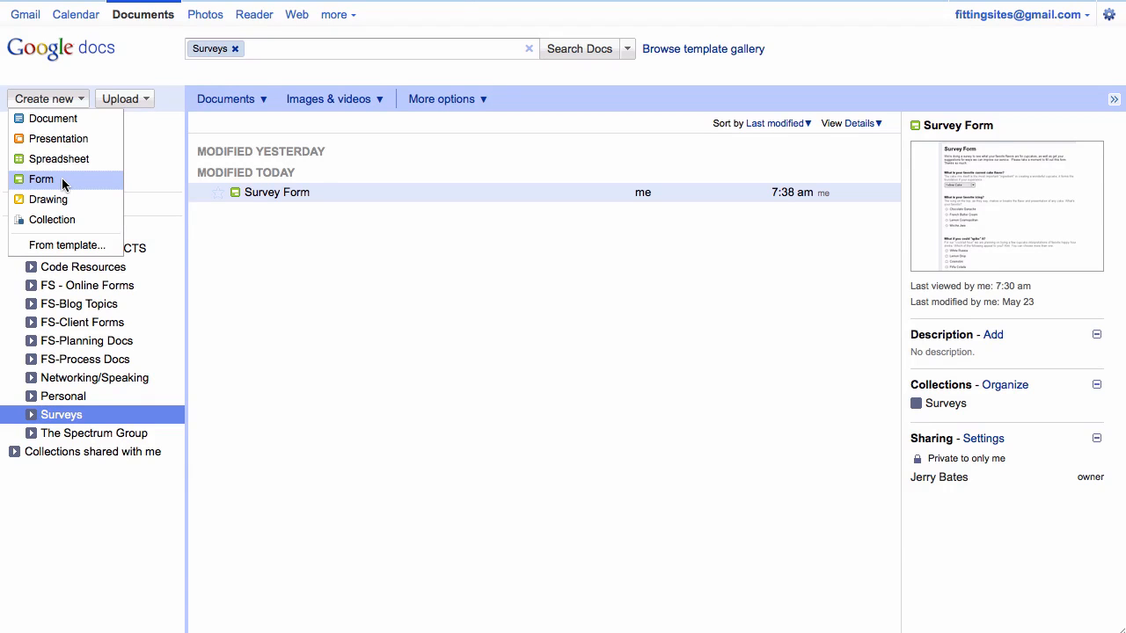
pyautogui.click(40, 179)
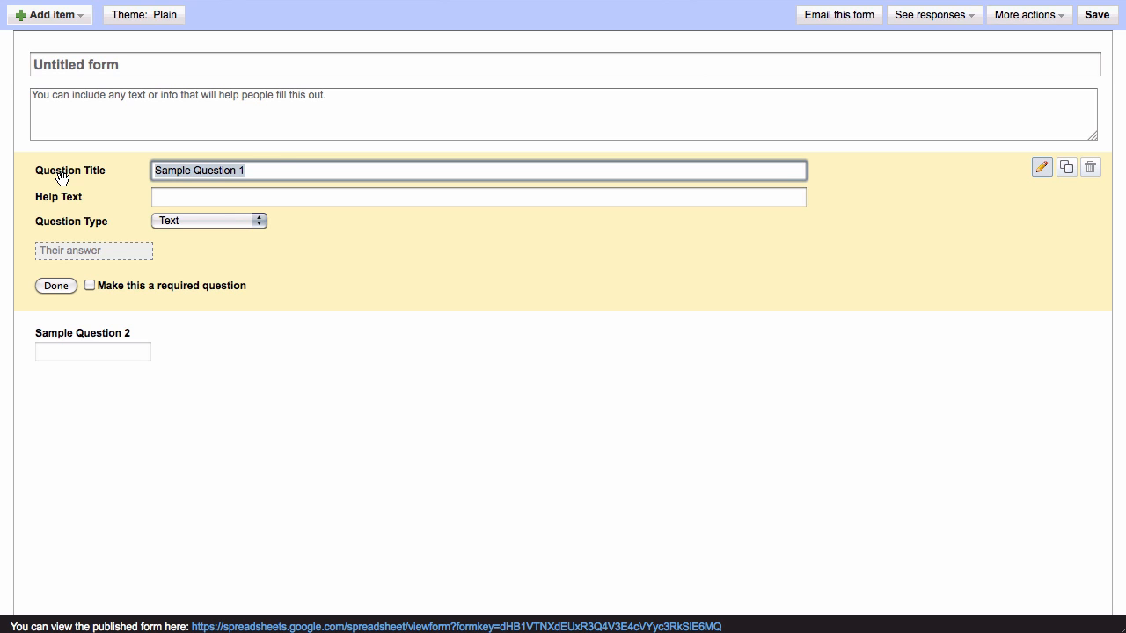
pyautogui.moveTo(61, 183)
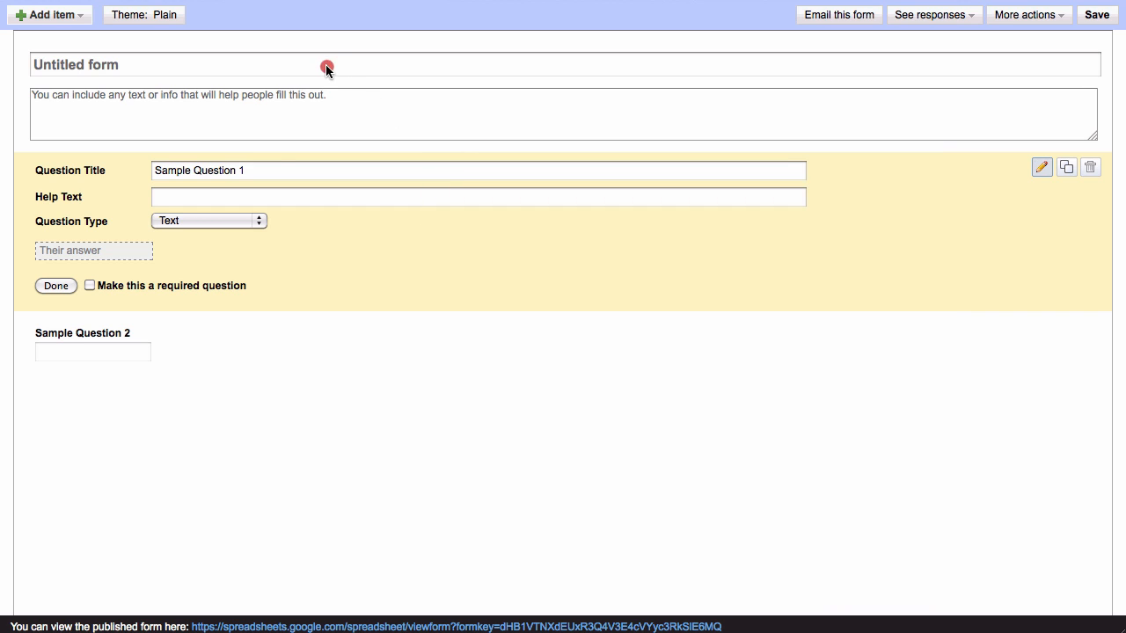
# - Title the form 'Cupcake Survey' and paste the favorite-flavors and service intro as its description
pyautogui.click(325, 65)
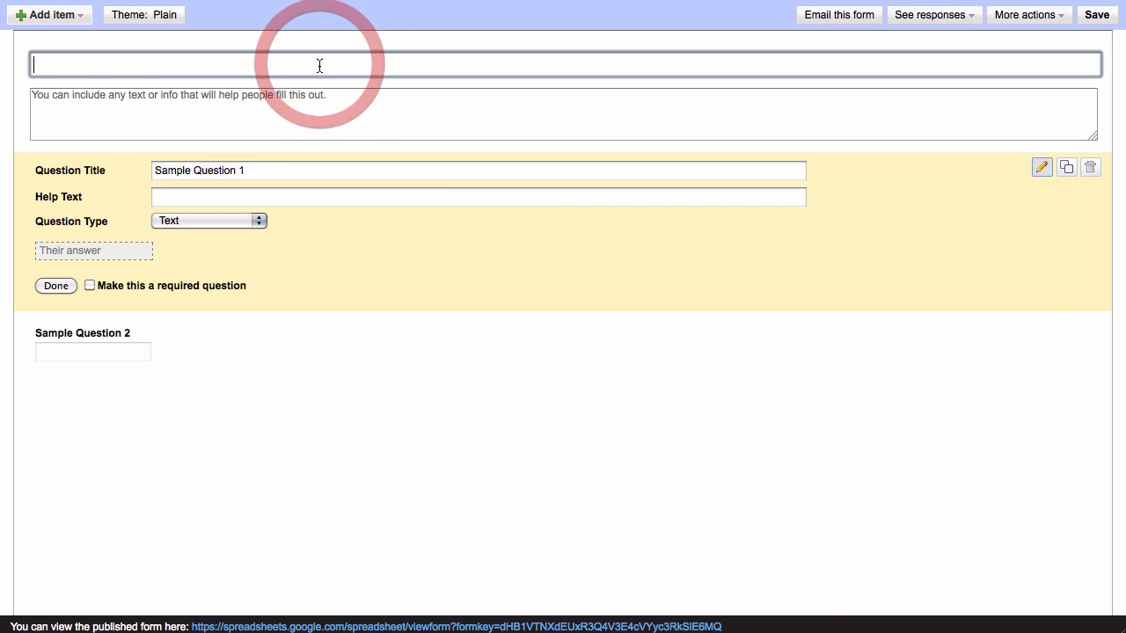
pyautogui.write('Cupcake Survey')
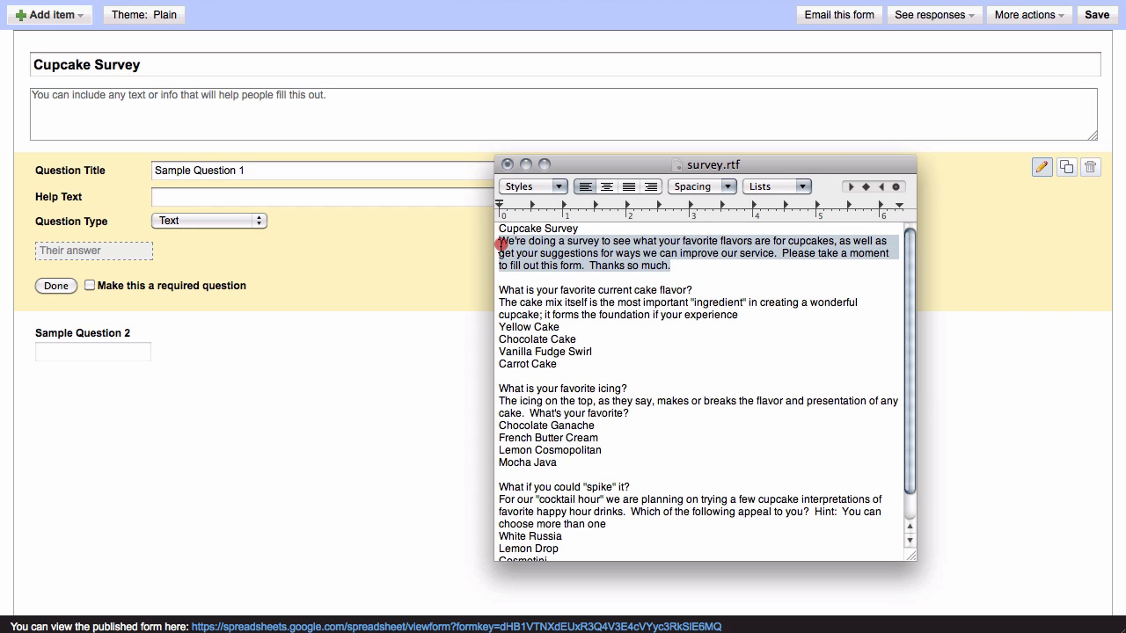
pyautogui.click(86, 64)
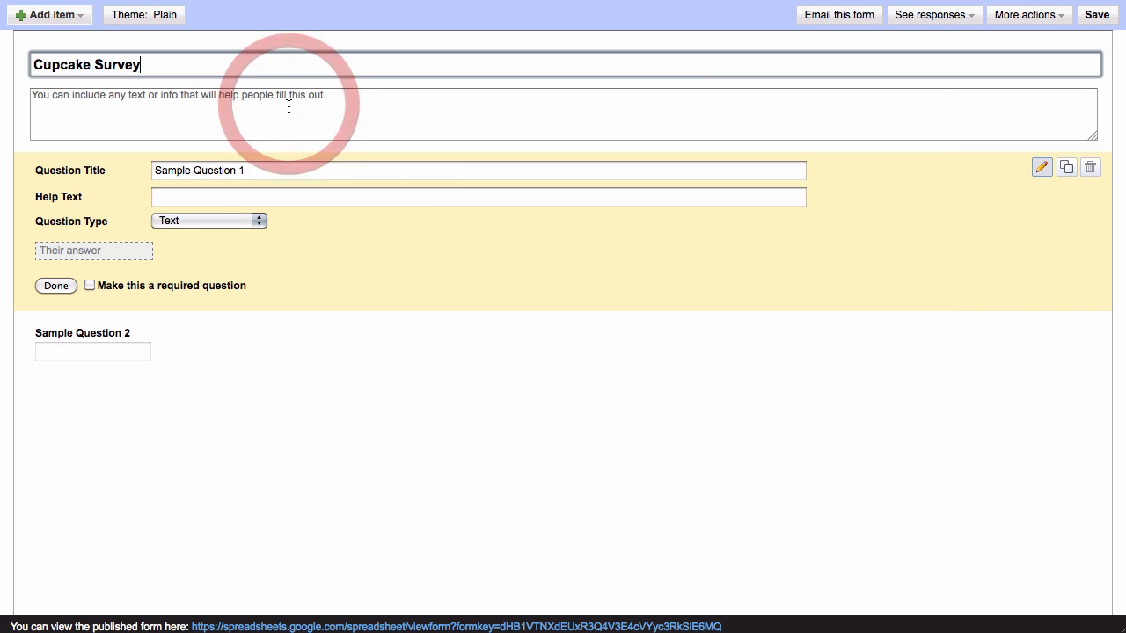
pyautogui.write("We're doing a survey to see what your favorite flavors are for cupcakes, as well as get your suggestions for ways we can improve our service.  Please take a moment to fill out this form.  Thanks so much.")
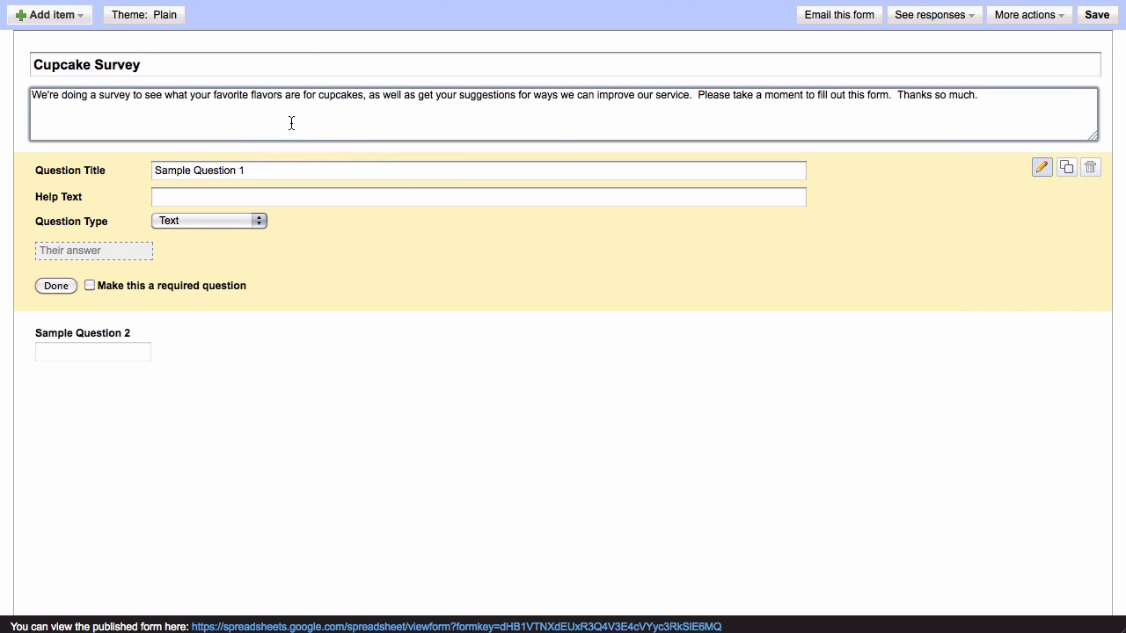
pyautogui.click(977, 95)
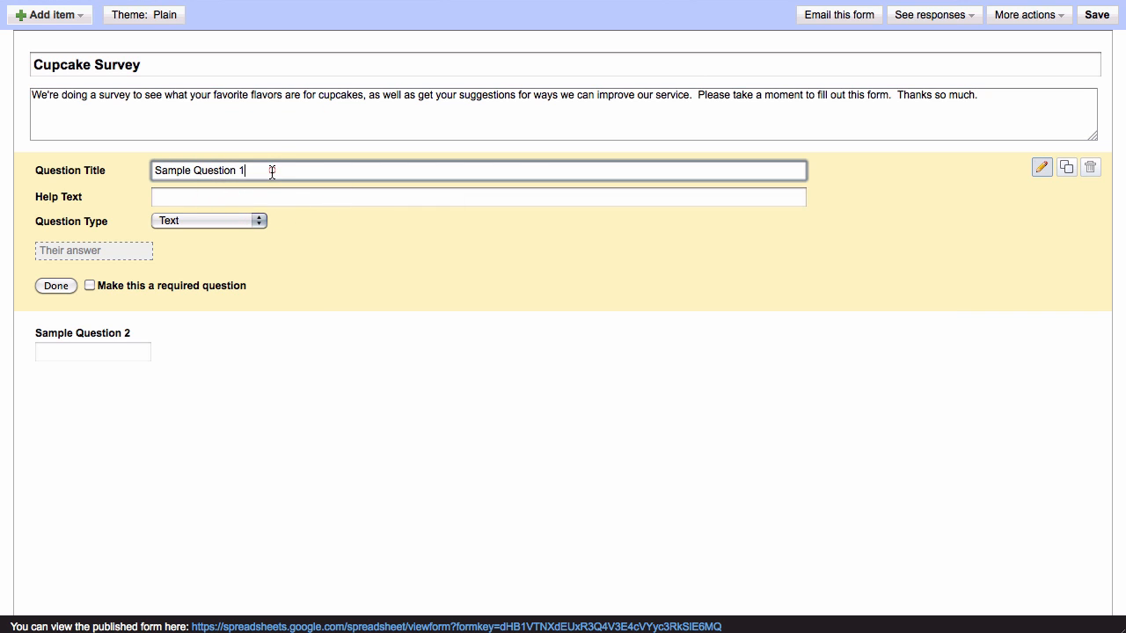
# - Enter 'What is your favorite current cake flavor?' with the cake-mix importance help text
pyautogui.write('What is your favorite current cake flavor?')
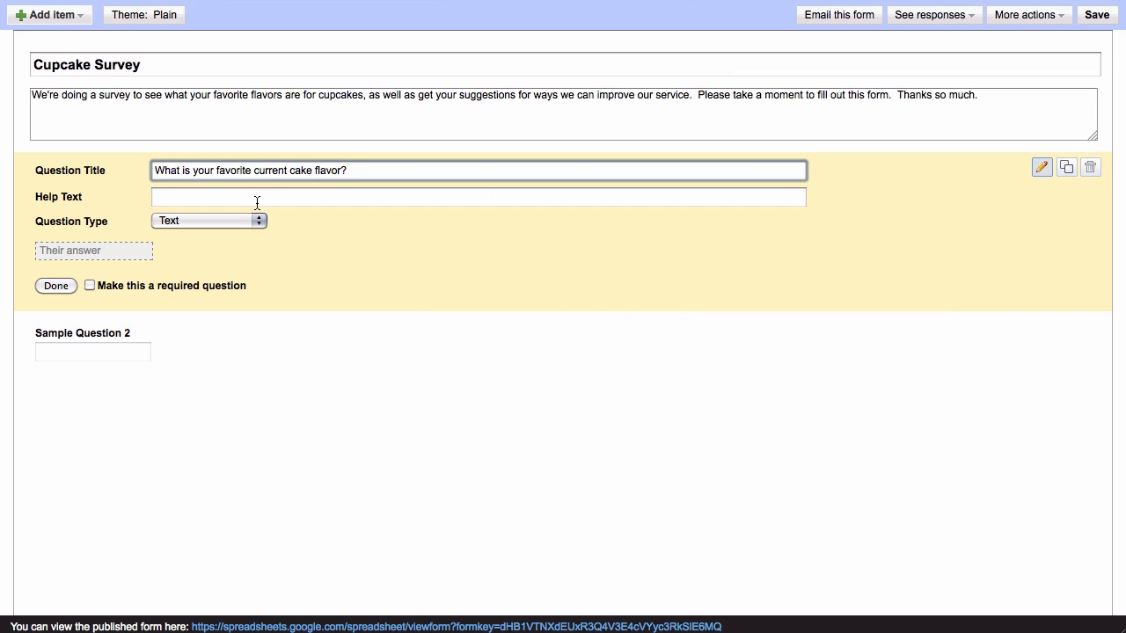
pyautogui.write('The cake mix itself is the most important "ingredient" in creating a wonderful cupcake; it forms the foundation if your experience')
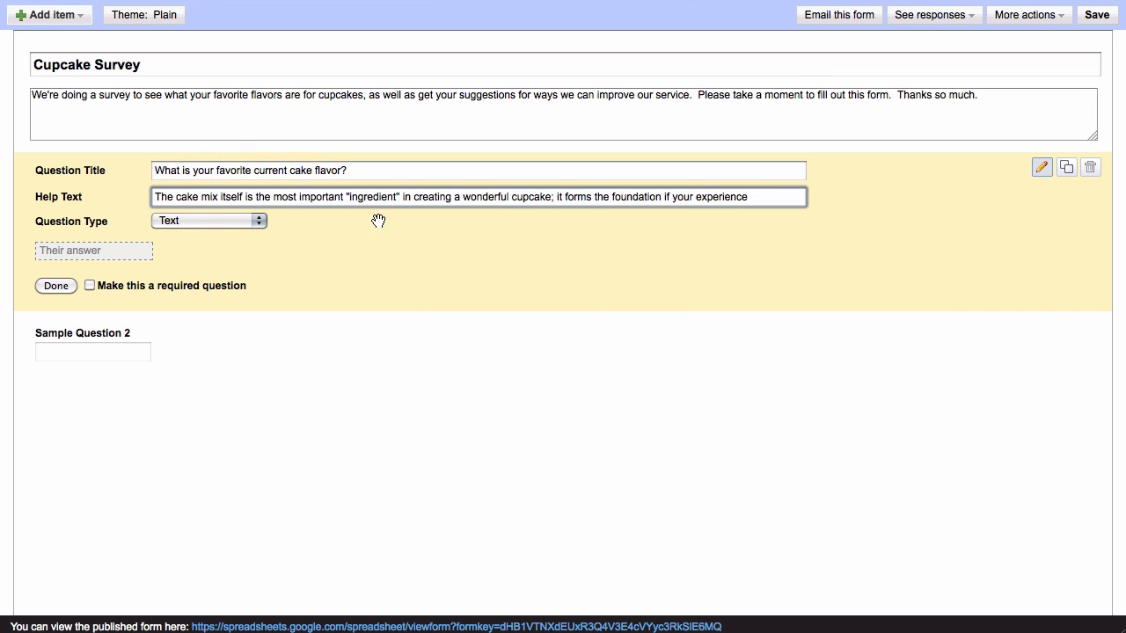
pyautogui.click(721, 196)
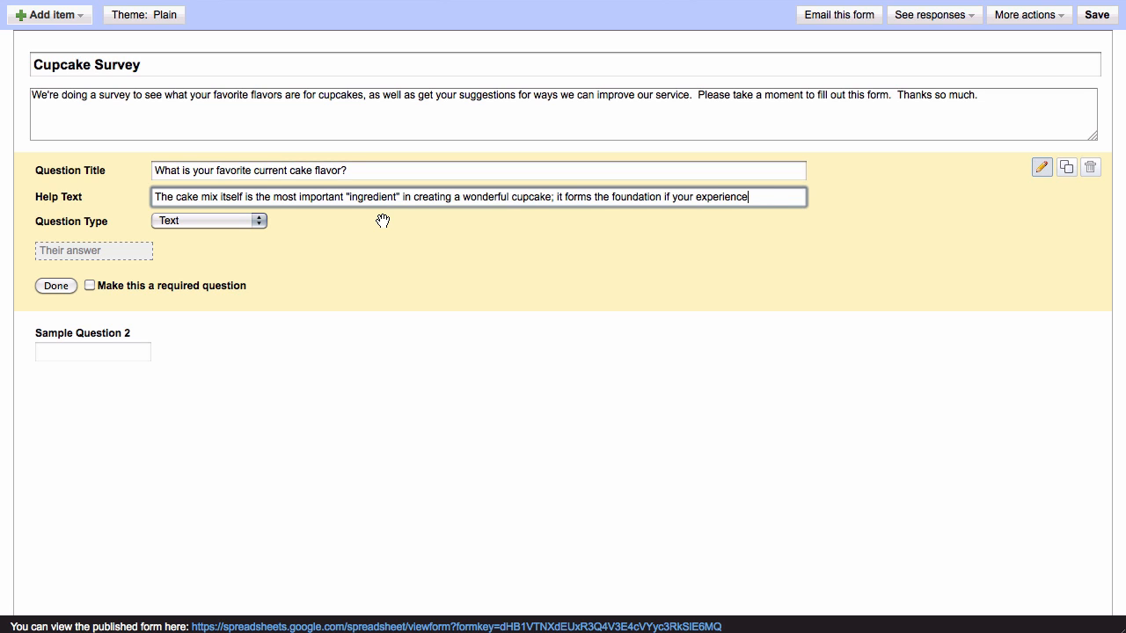
pyautogui.moveTo(372, 220)
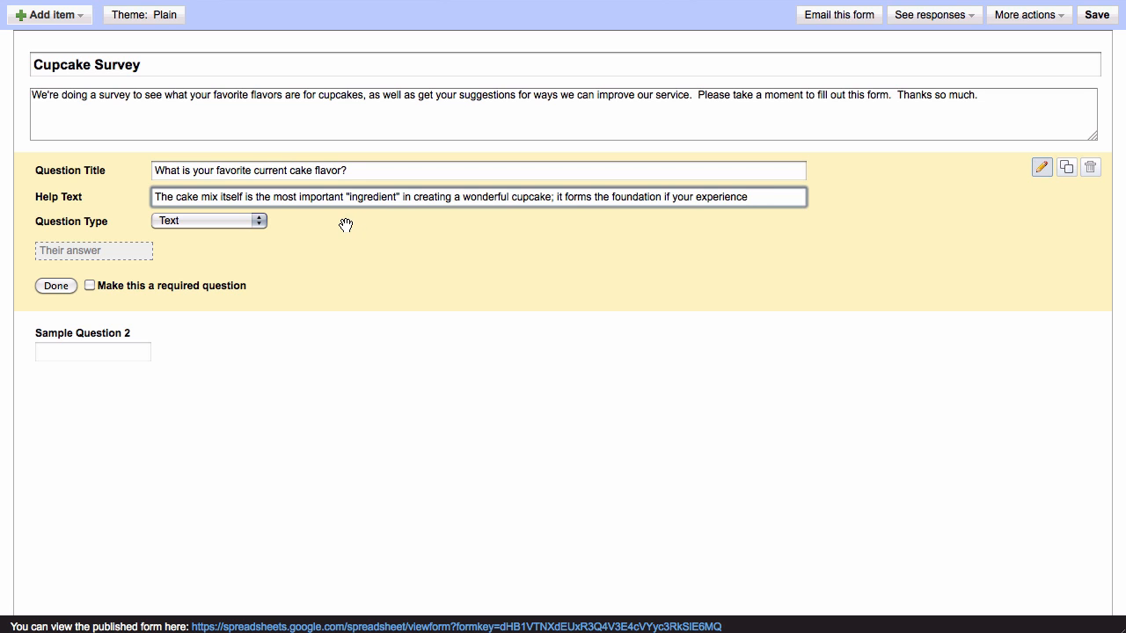
pyautogui.moveTo(259, 225)
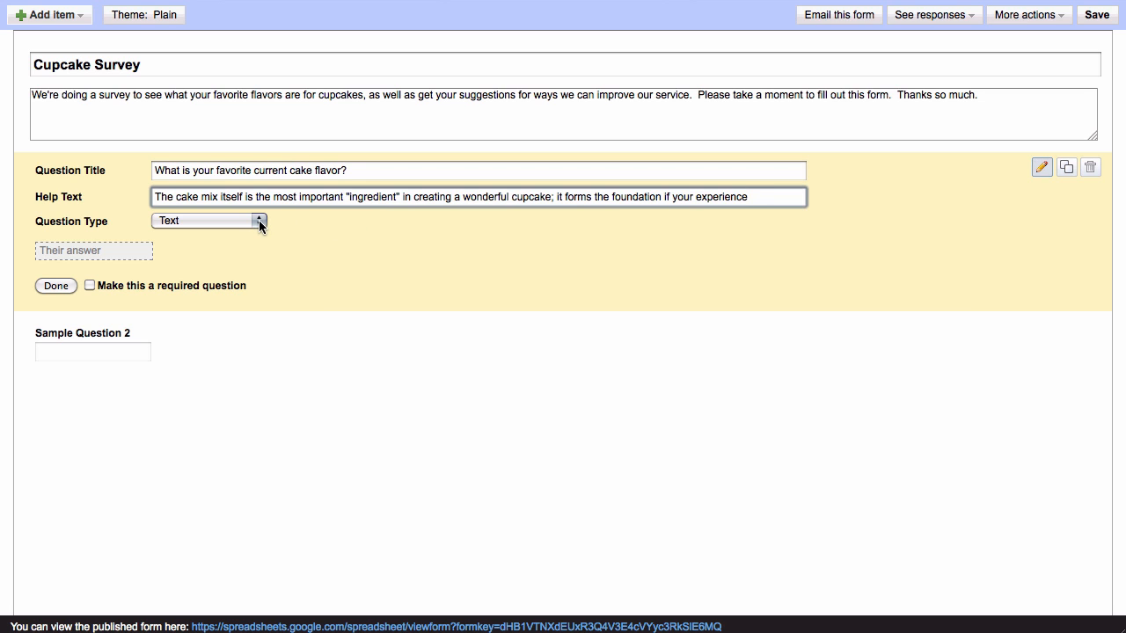
# - Make it a list question: Yellow Cake, Chocolate Cake, Vanilla Fudge Swirl, Carrot Cake
pyautogui.click(209, 221)
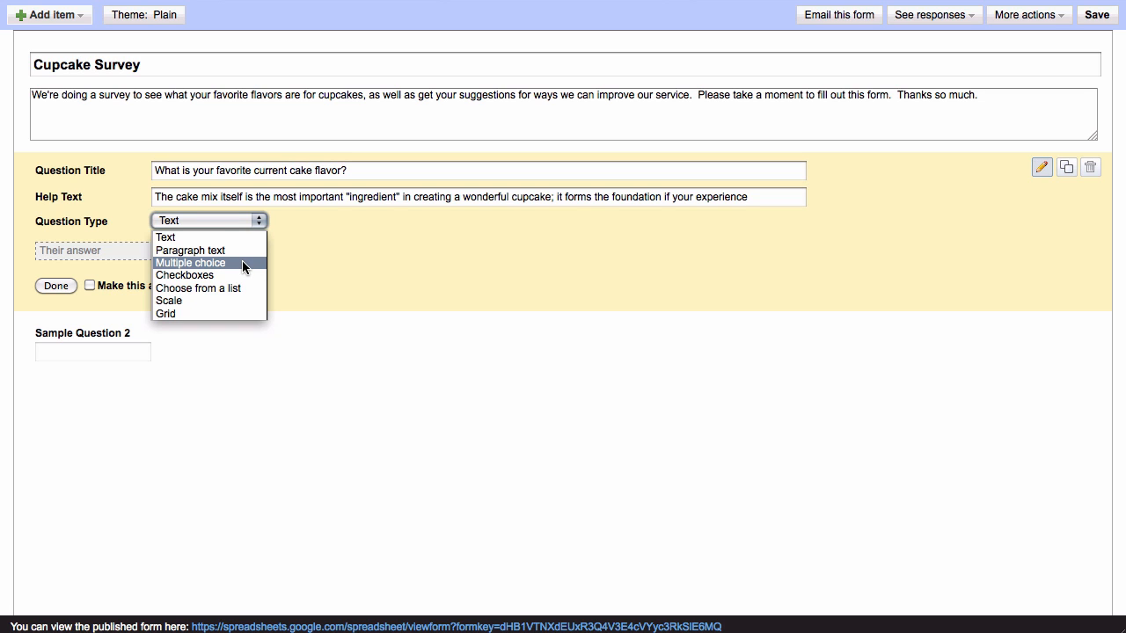
pyautogui.moveTo(246, 275)
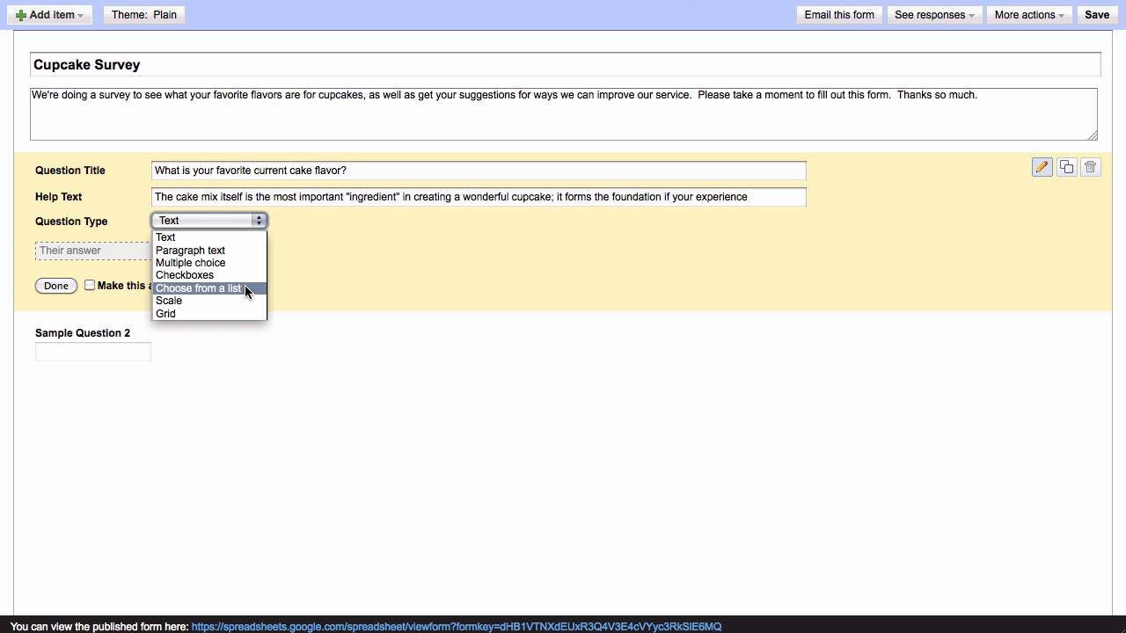
pyautogui.moveTo(246, 301)
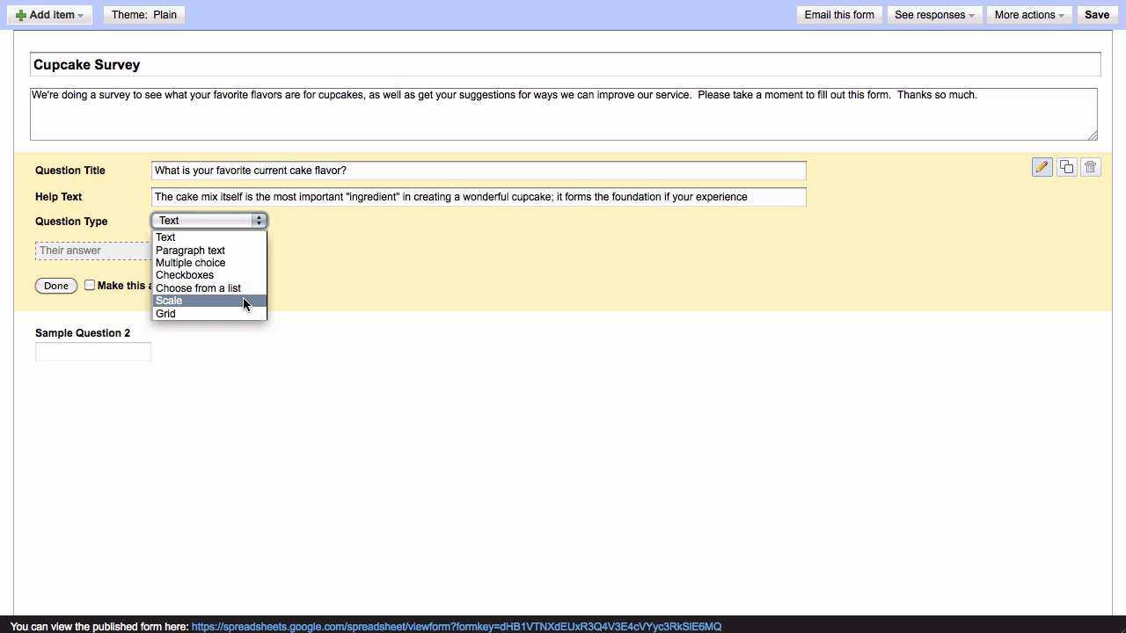
pyautogui.moveTo(189, 314)
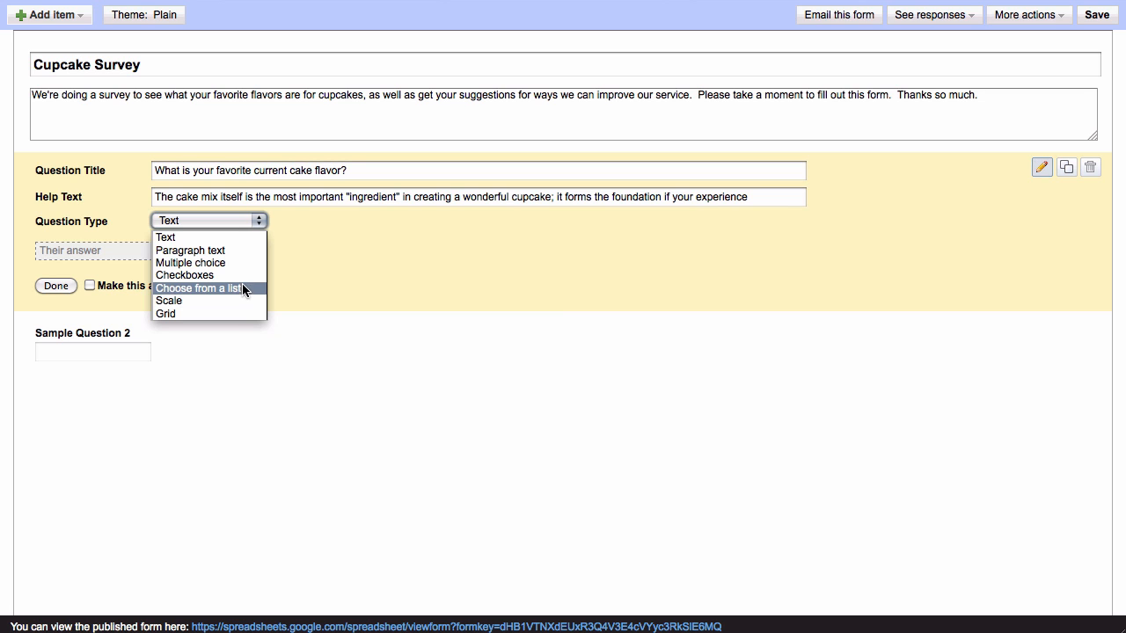
pyautogui.click(199, 288)
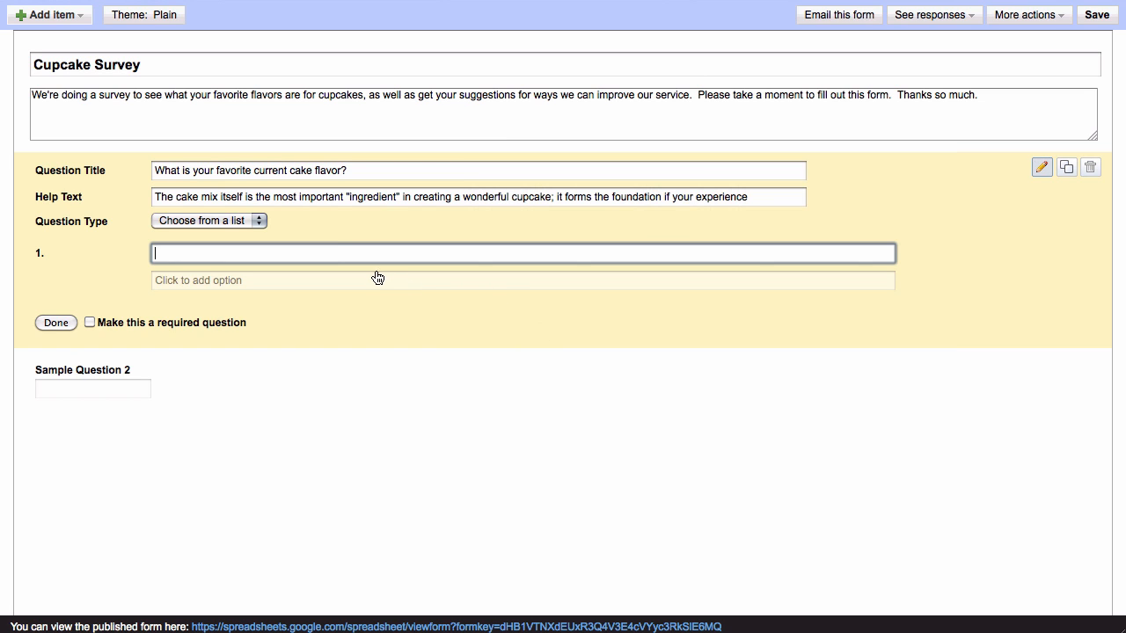
pyautogui.write('Yellow Cake')
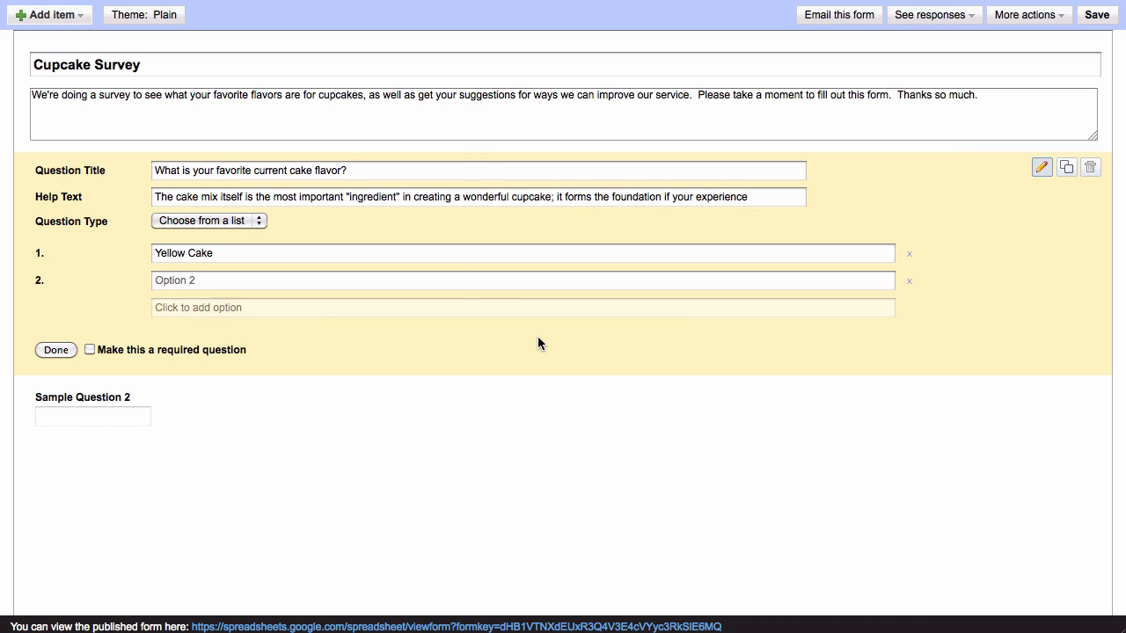
pyautogui.write('Chocolate Cake')
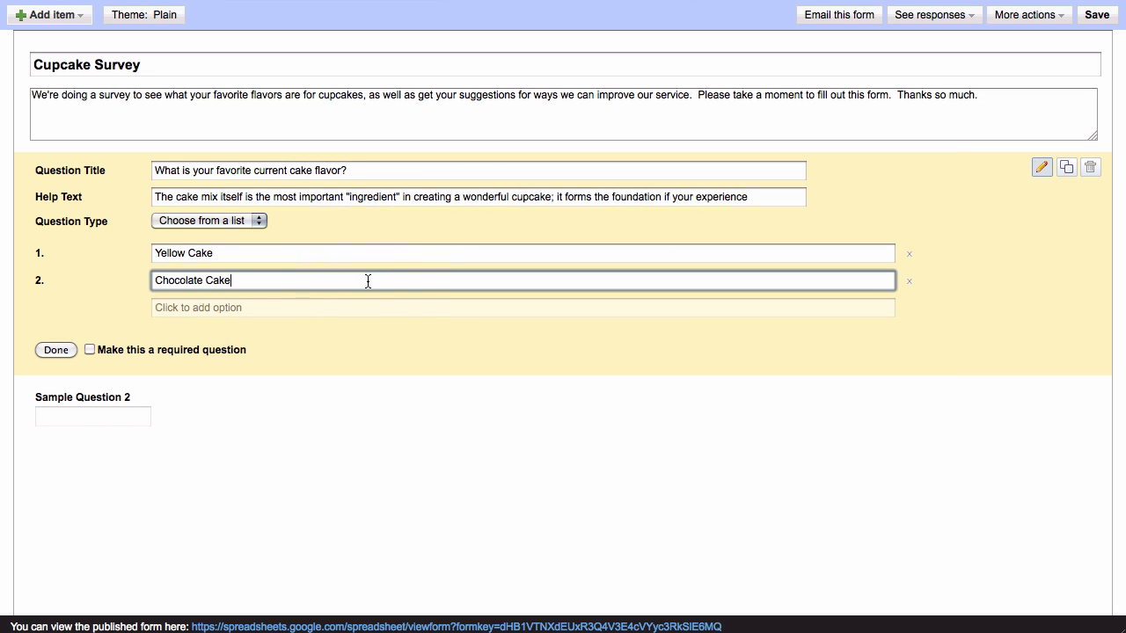
pyautogui.moveTo(367, 309)
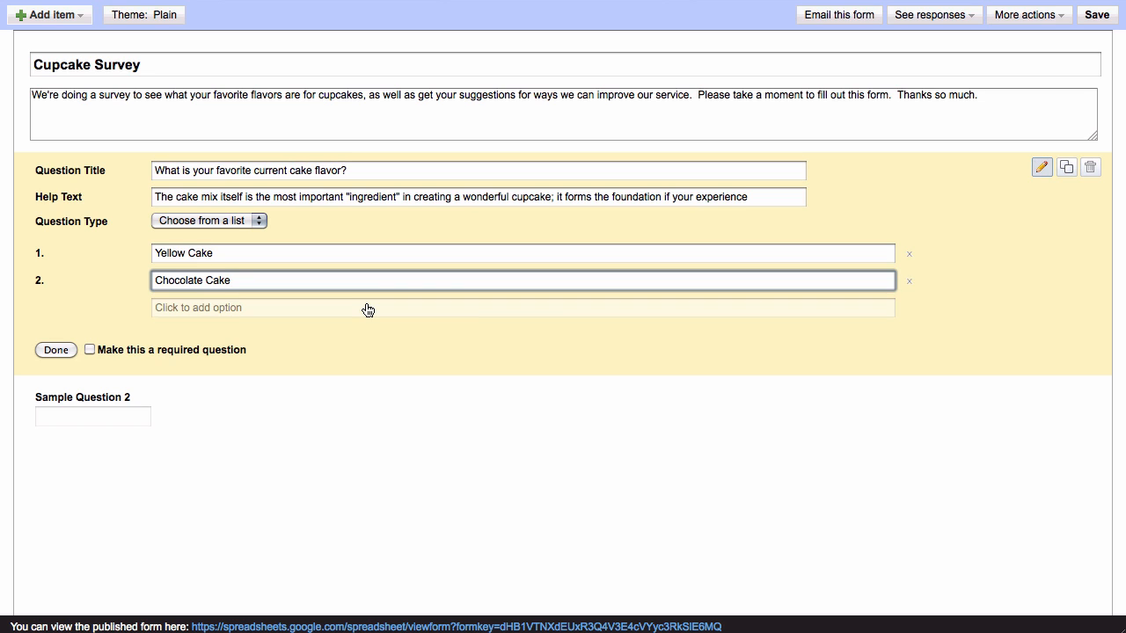
pyautogui.click(264, 308)
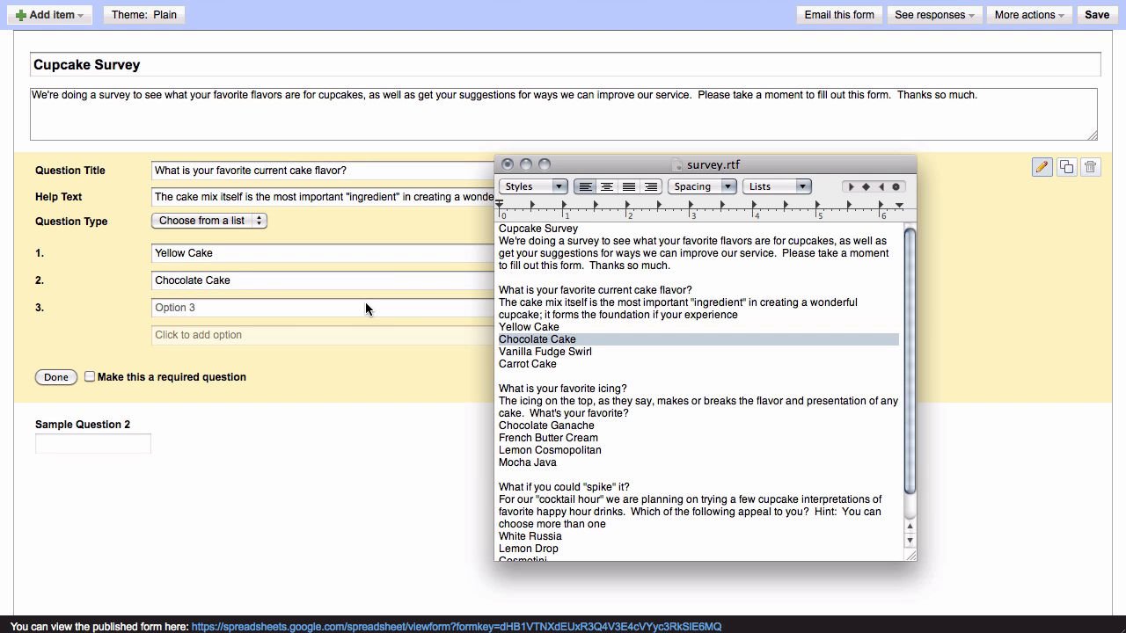
pyautogui.click(545, 351)
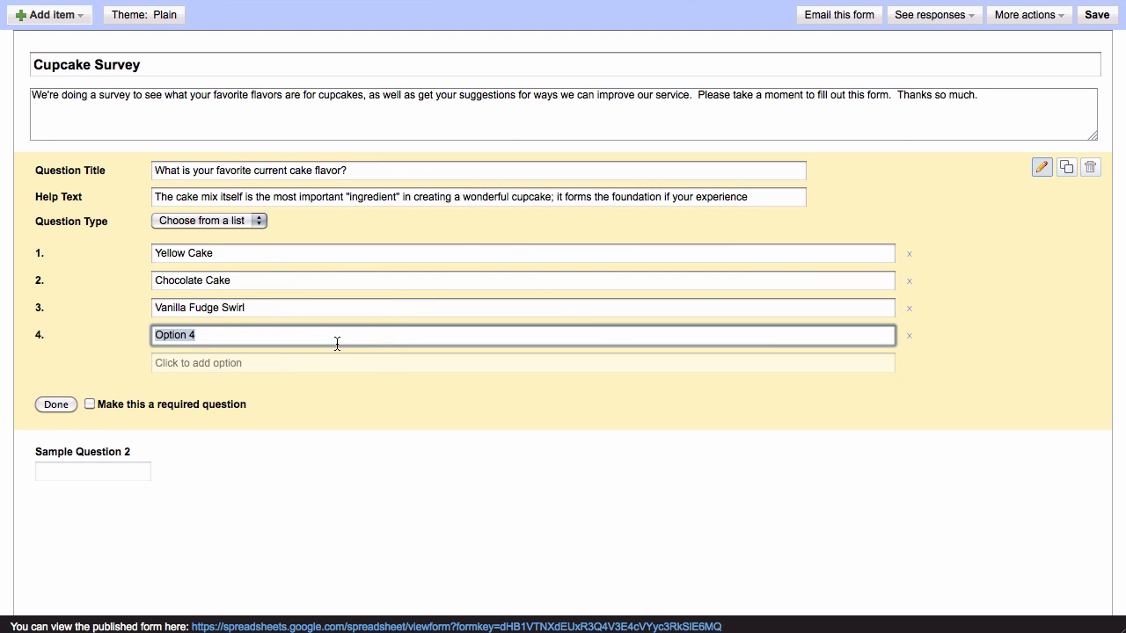
pyautogui.write('Carrot Cake')
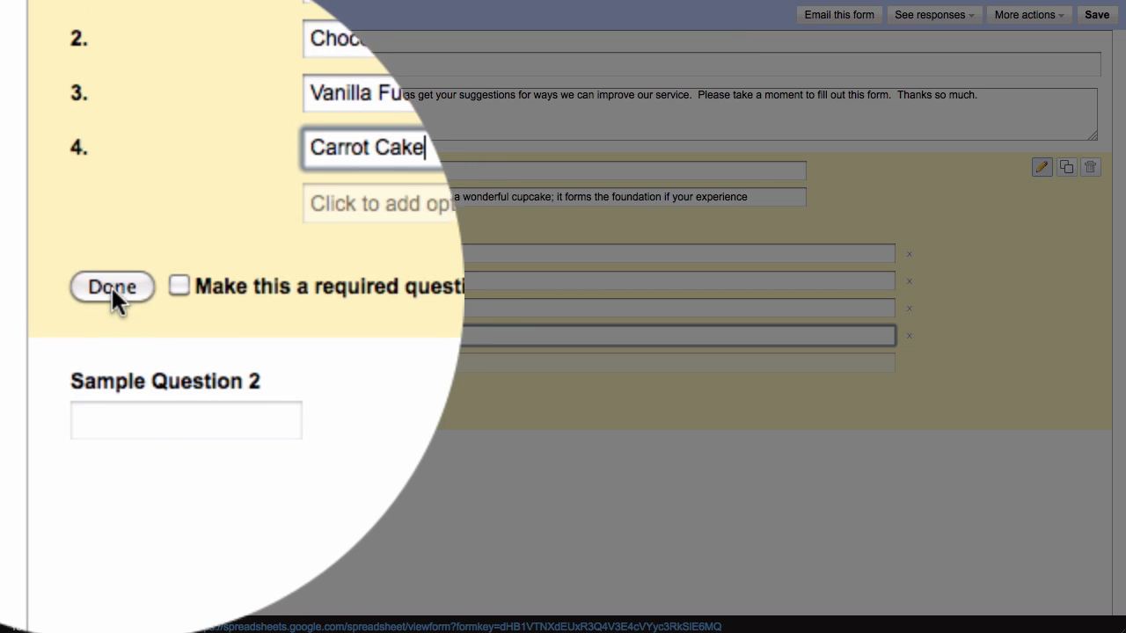
pyautogui.click(111, 287)
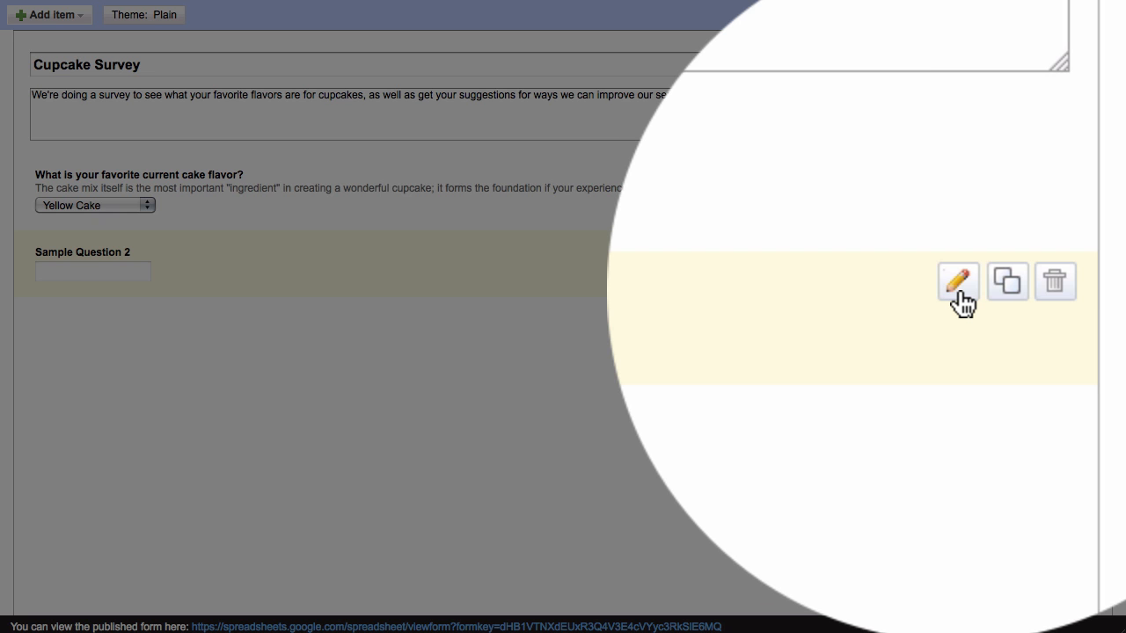
# - Replace Sample Question 2's placeholder with the icing question text
pyautogui.click(956, 282)
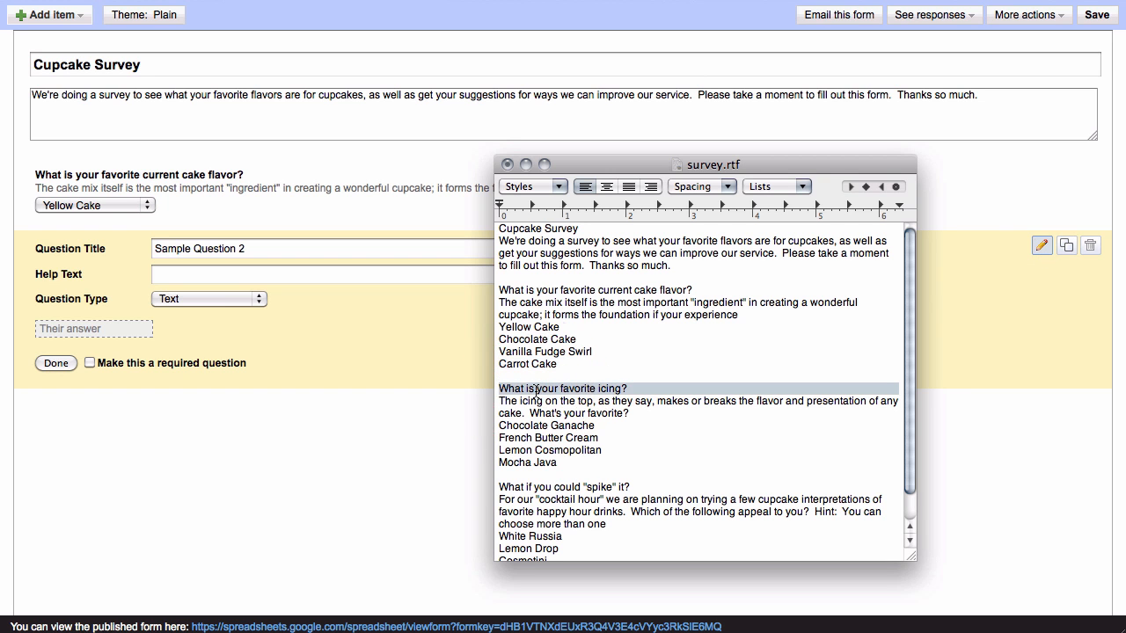
pyautogui.click(314, 248)
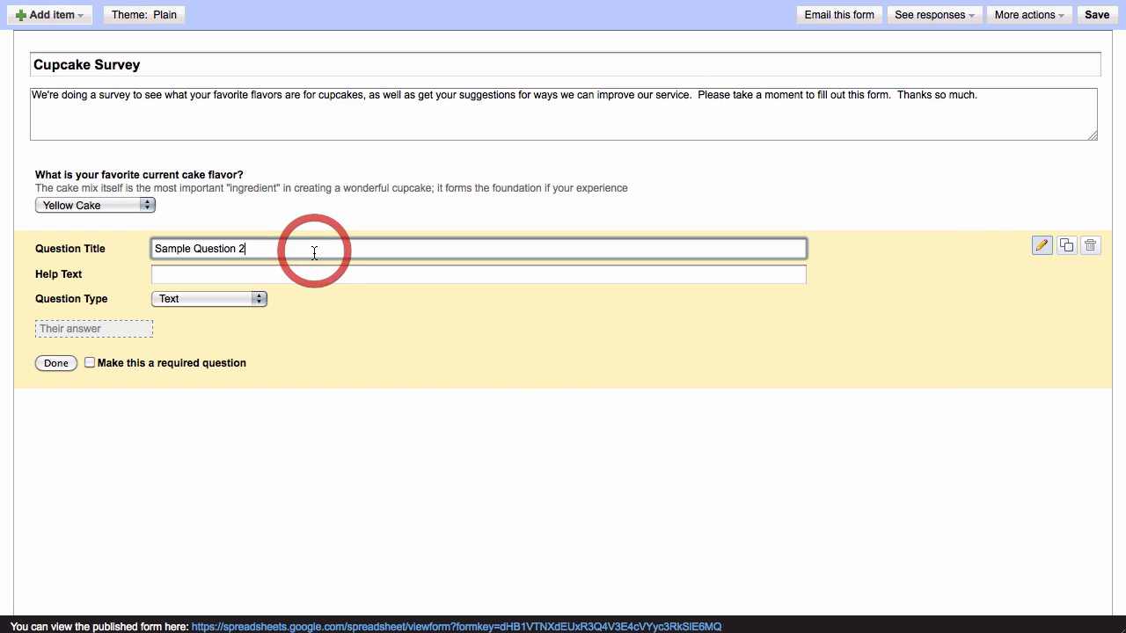
pyautogui.tripleClick(211, 248)
pyautogui.write('What is your favorite icing?')
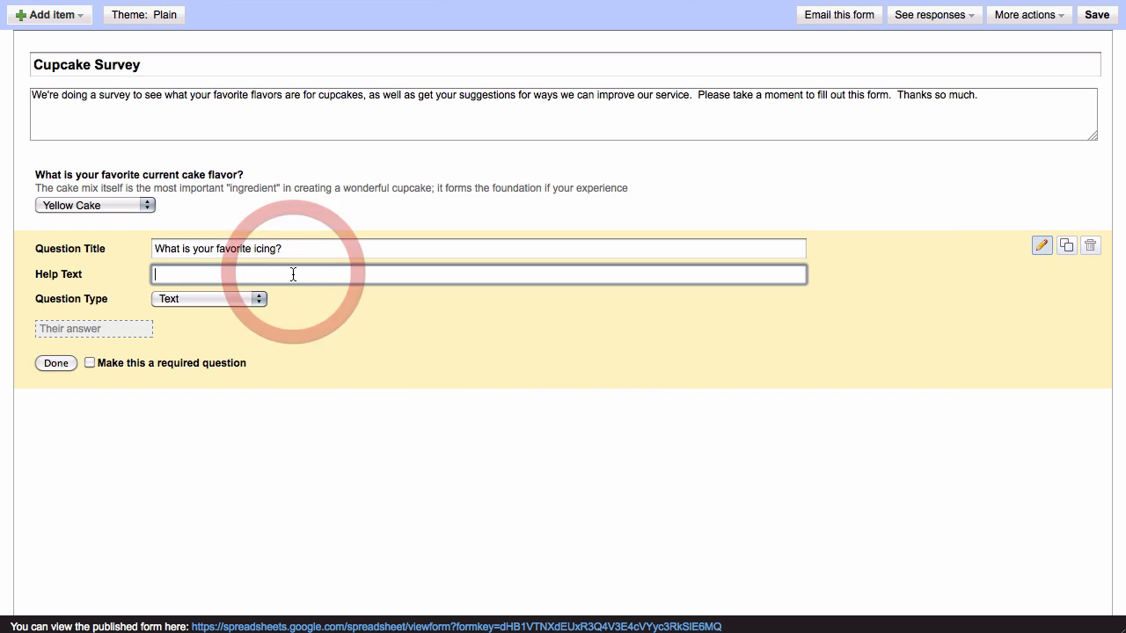
pyautogui.write("The icing on the top, as they say, makes or breaks the flavor and presentation of any cake.  What's your favorite?")
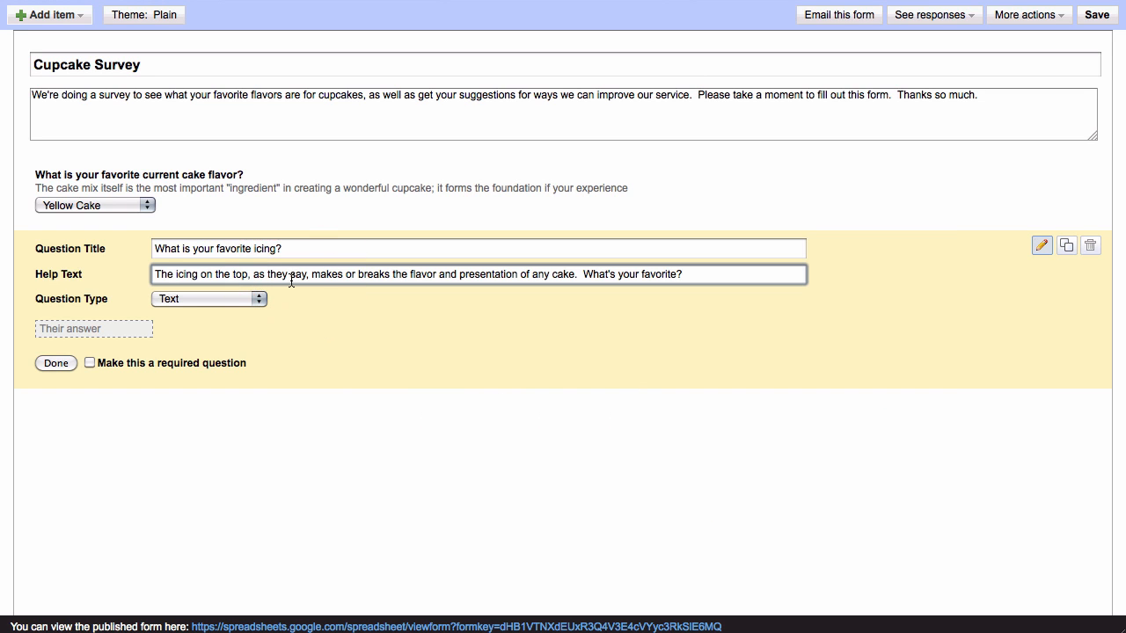
# - Make it multiple choice: Chocolate Ganache, French Butter Cream, Lemon Cosmopolitan, Mocha Java
pyautogui.click(209, 298)
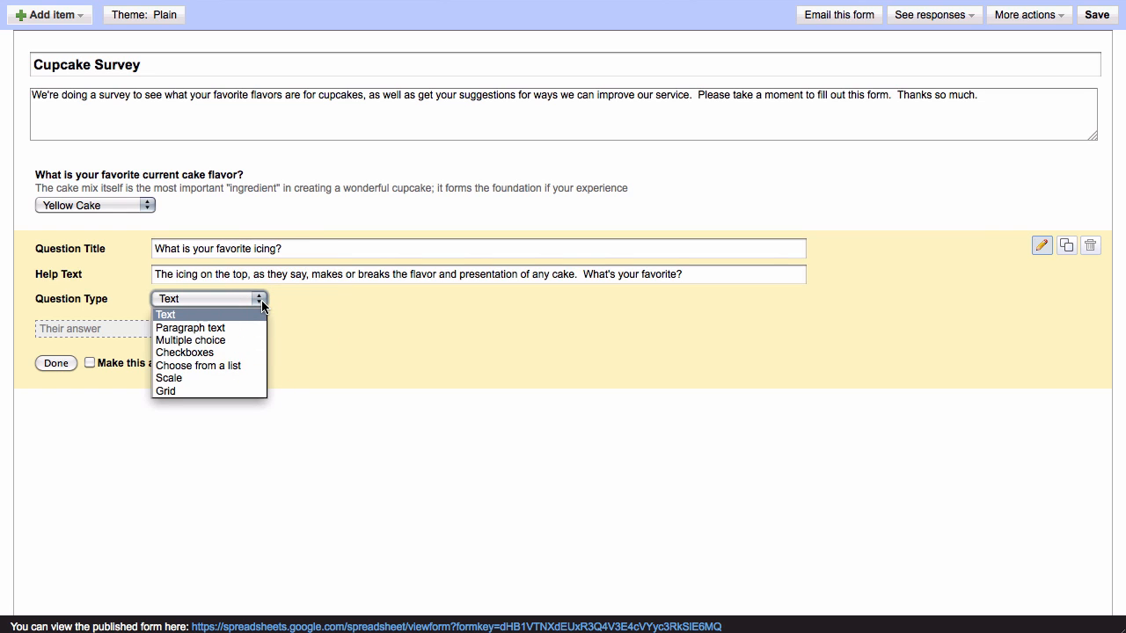
pyautogui.moveTo(258, 310)
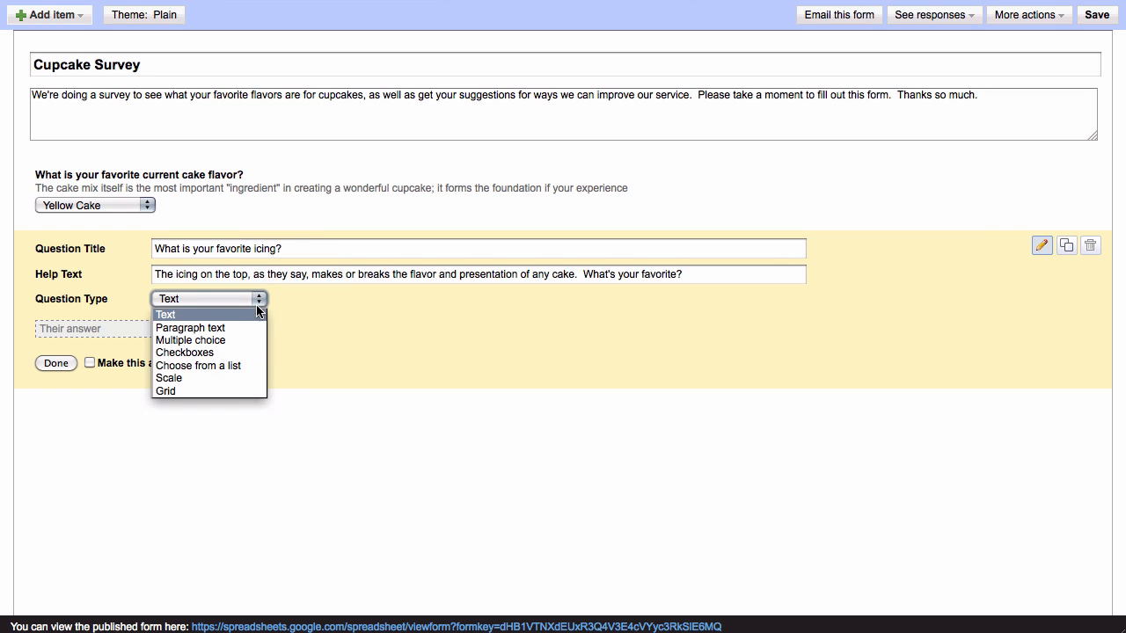
pyautogui.moveTo(190, 341)
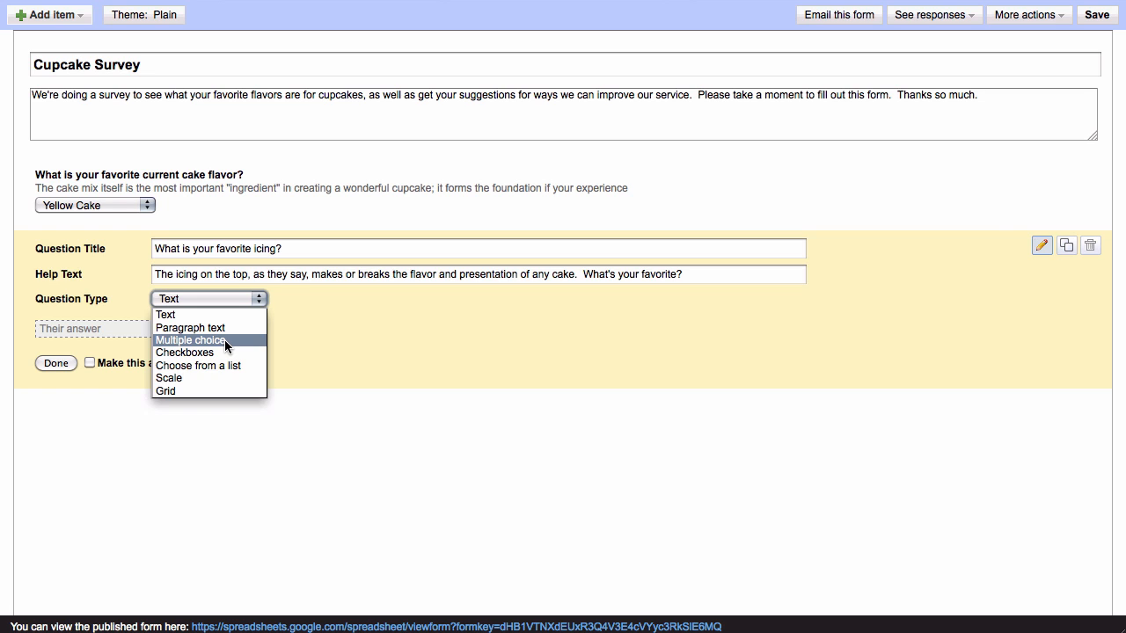
pyautogui.click(191, 341)
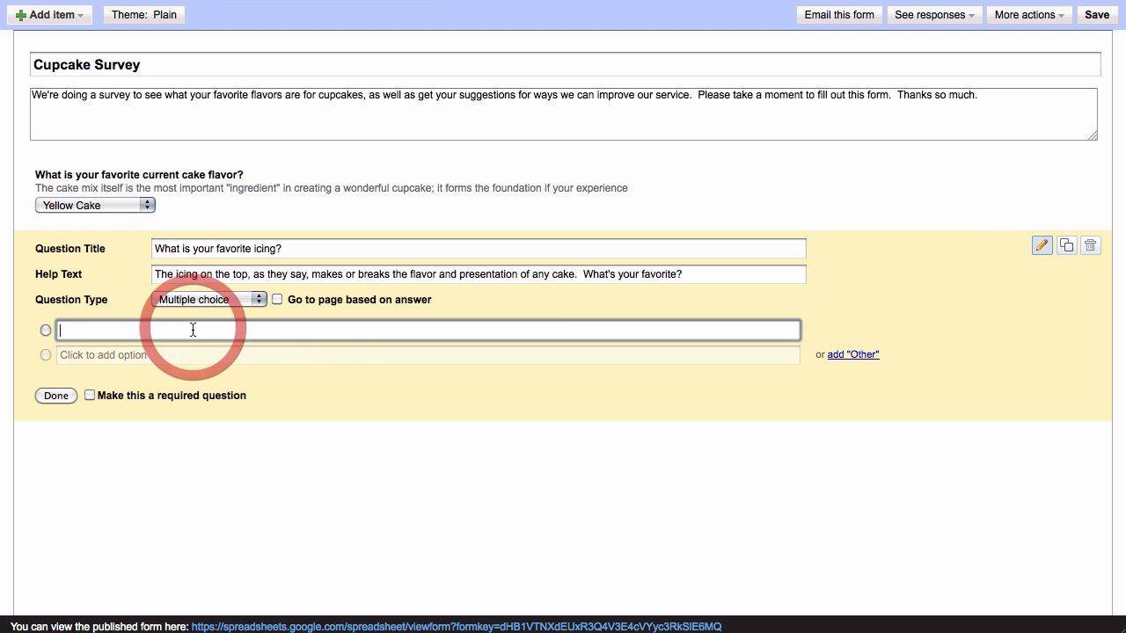
pyautogui.write('Chocolate Ganache')
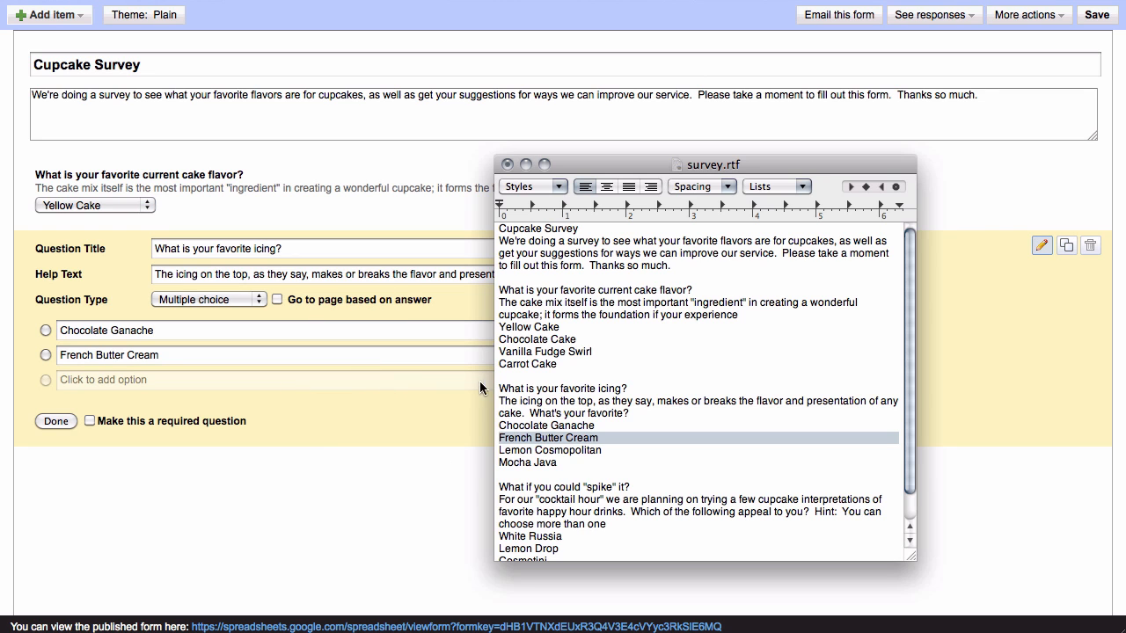
pyautogui.click(549, 449)
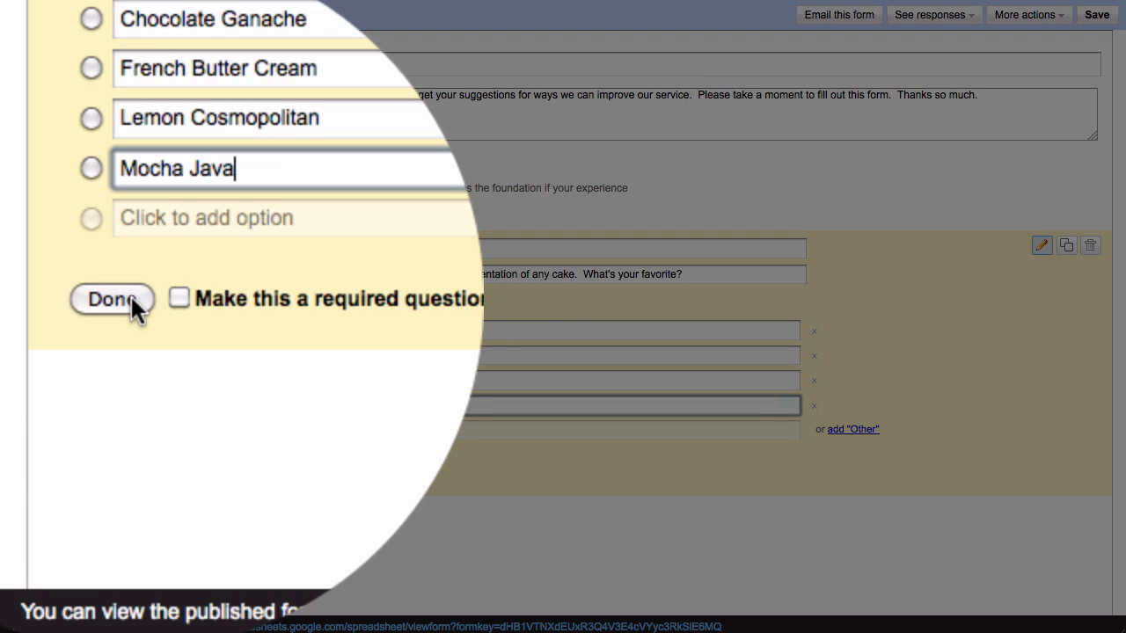
pyautogui.click(112, 299)
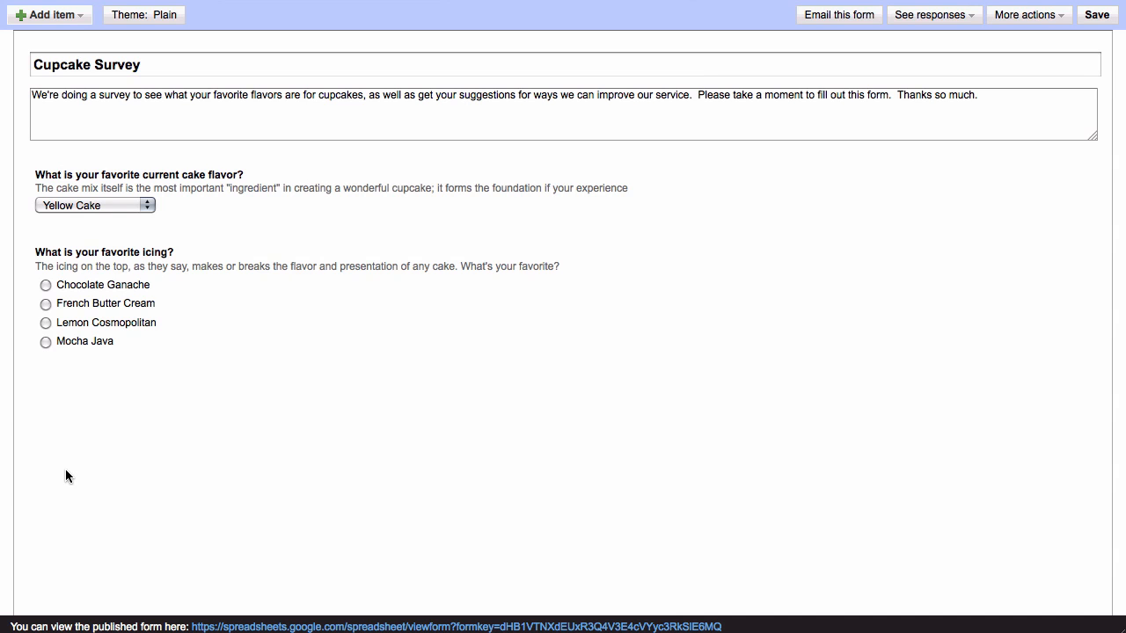
pyautogui.moveTo(179, 408)
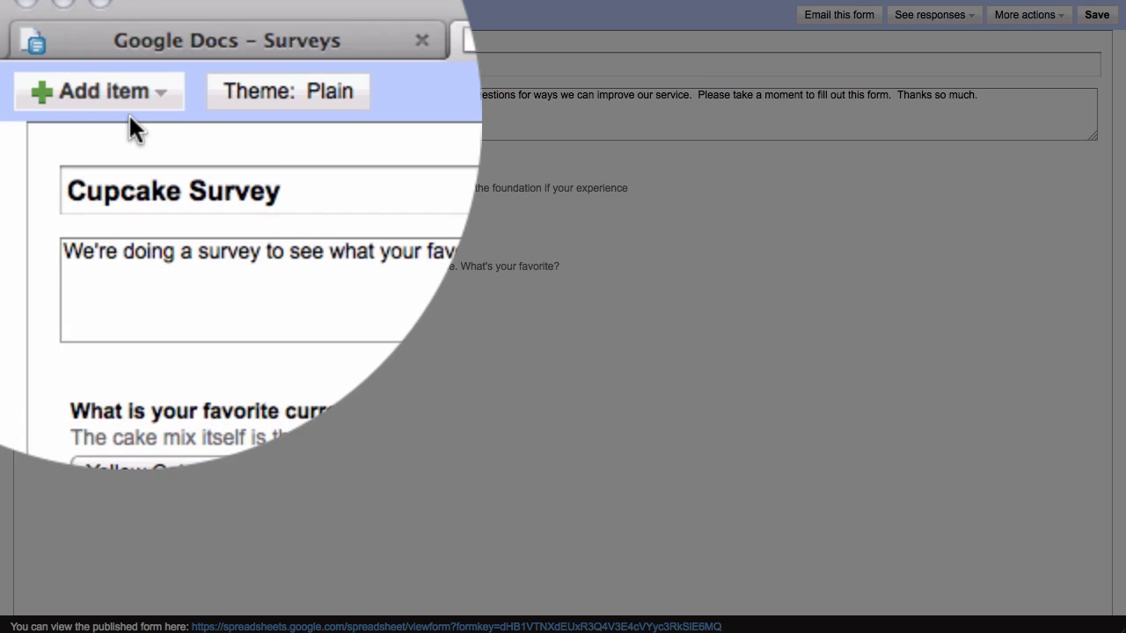
# - Add a Checkboxes item for the spike question, White Russia through Strawberry Daiquiri
pyautogui.click(98, 91)
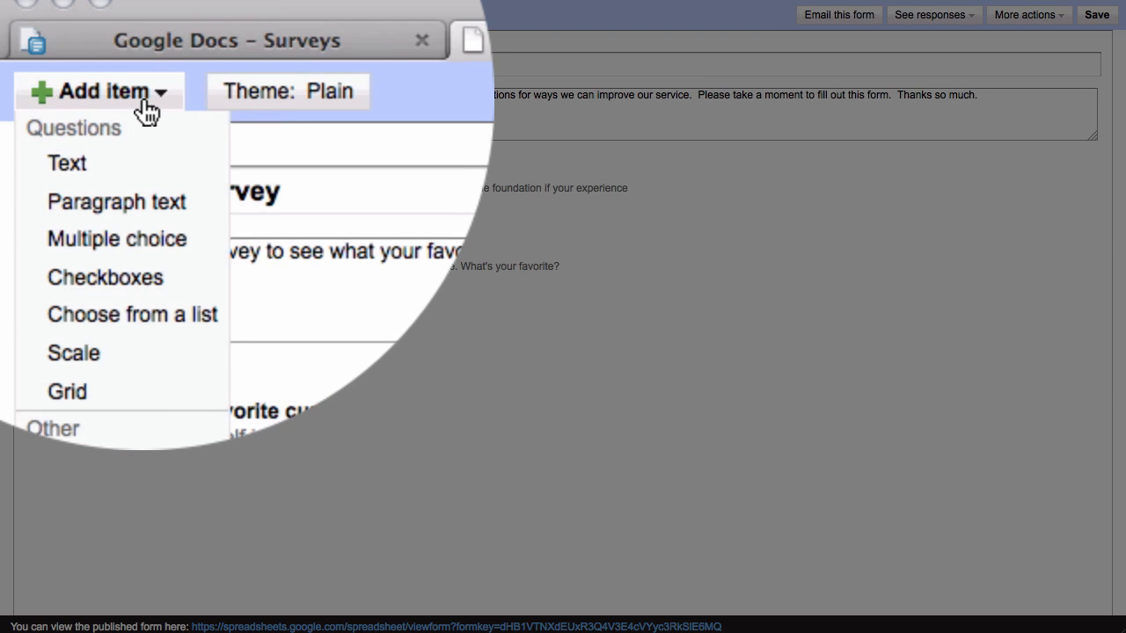
pyautogui.moveTo(123, 164)
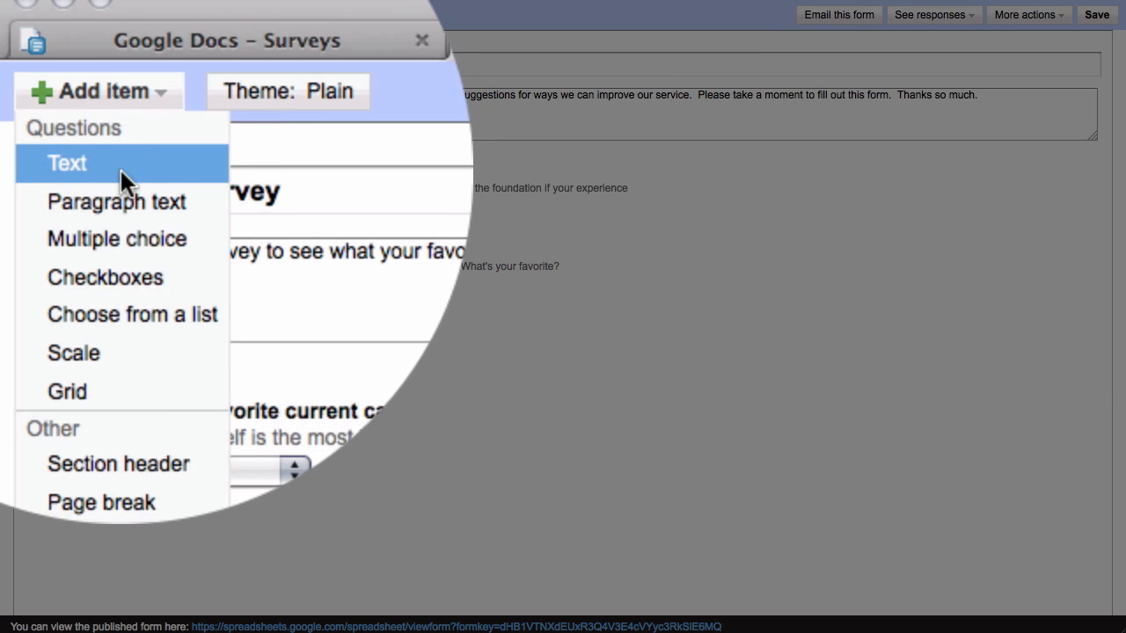
pyautogui.moveTo(119, 238)
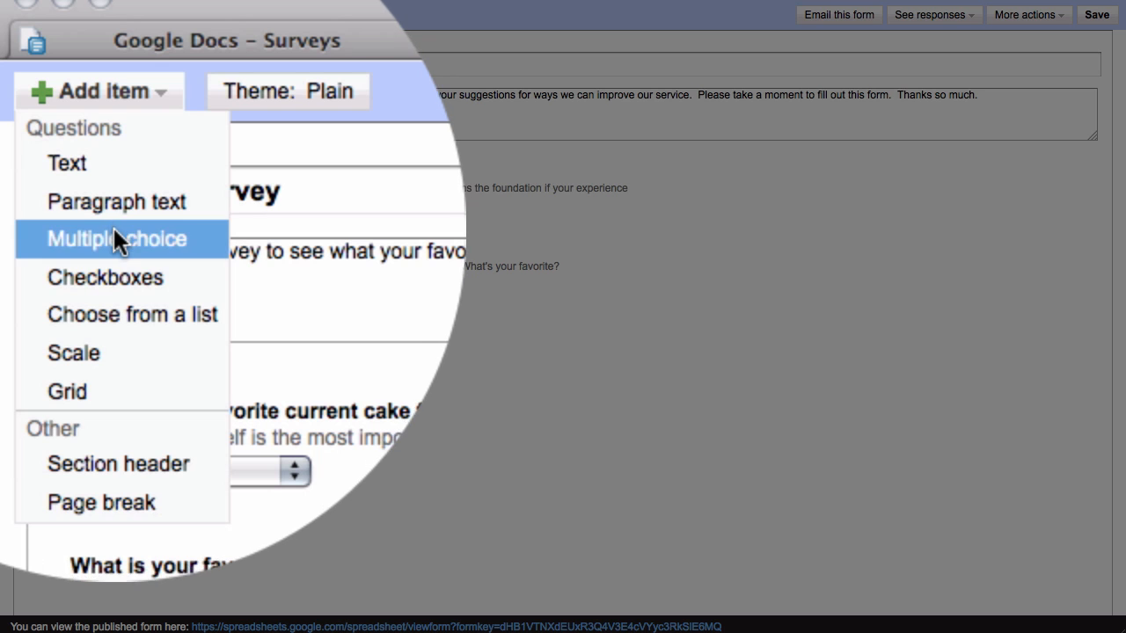
pyautogui.moveTo(146, 277)
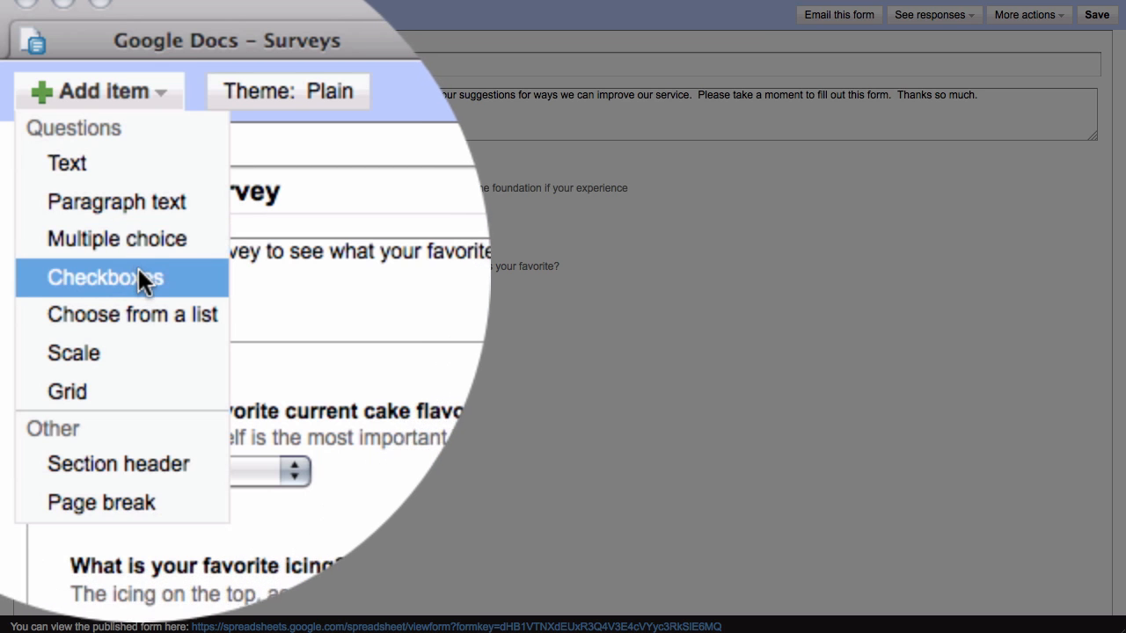
pyautogui.click(106, 277)
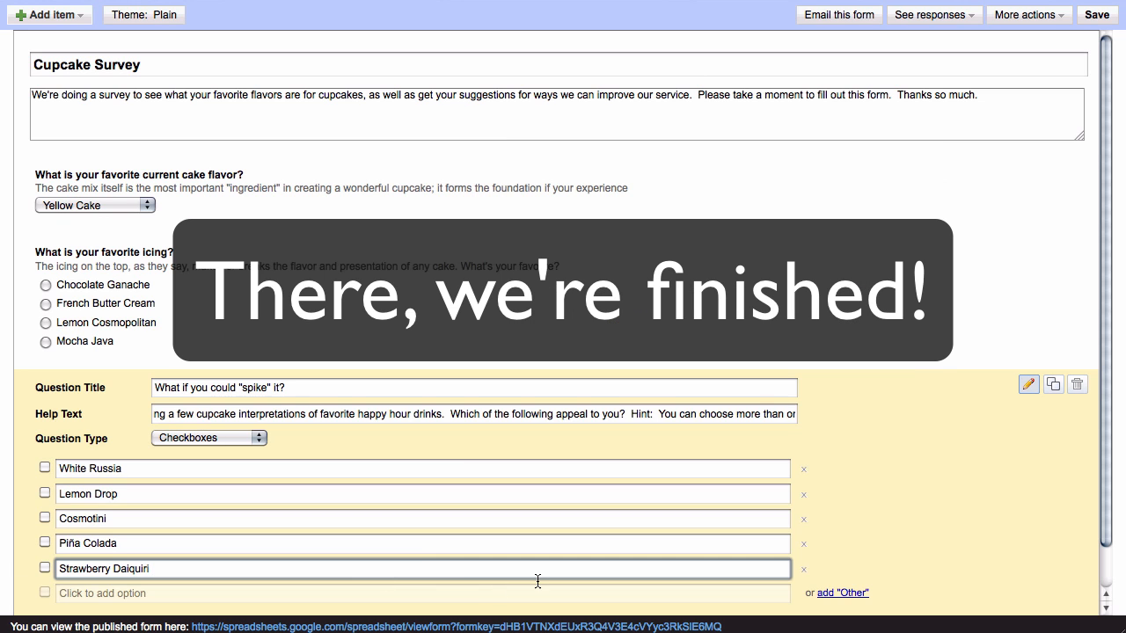
pyautogui.scroll(-3)
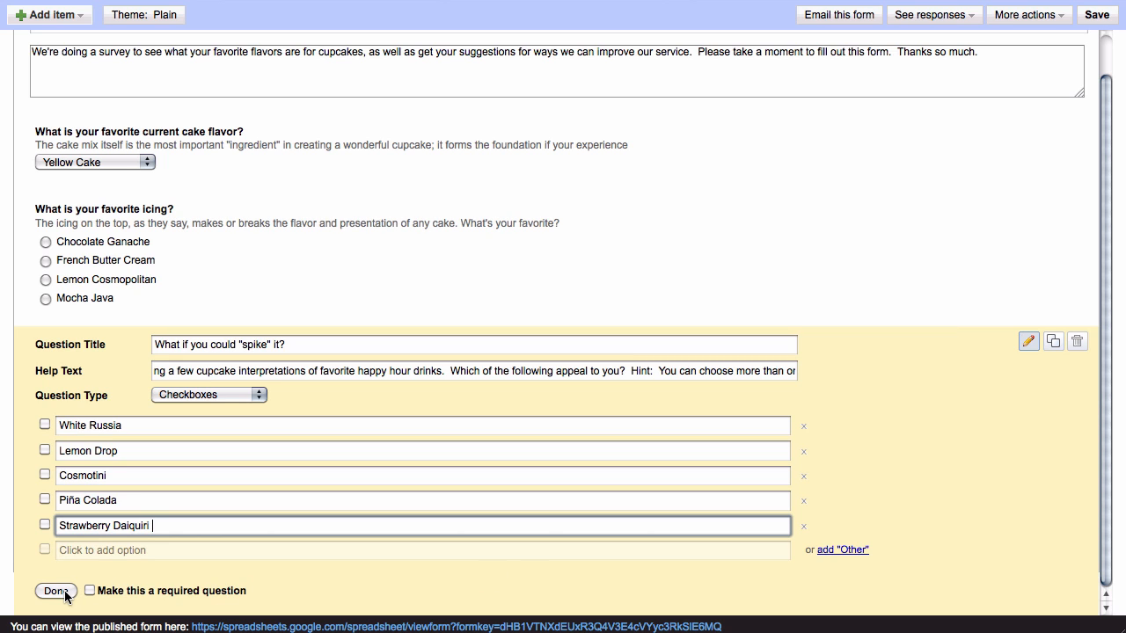
pyautogui.click(56, 590)
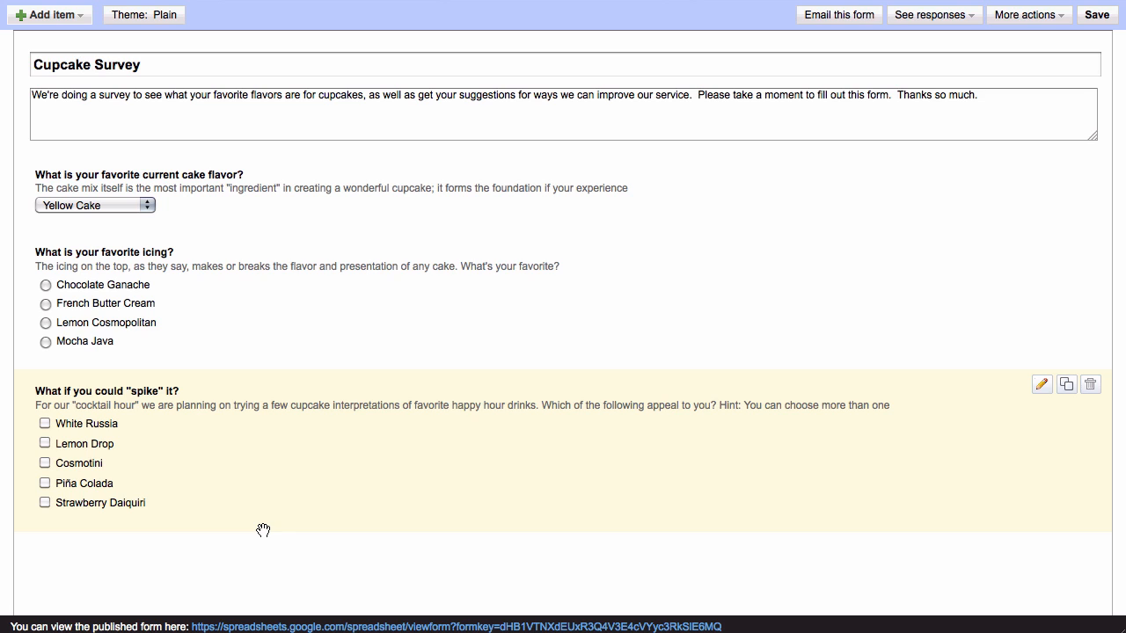
pyautogui.moveTo(1033, 412)
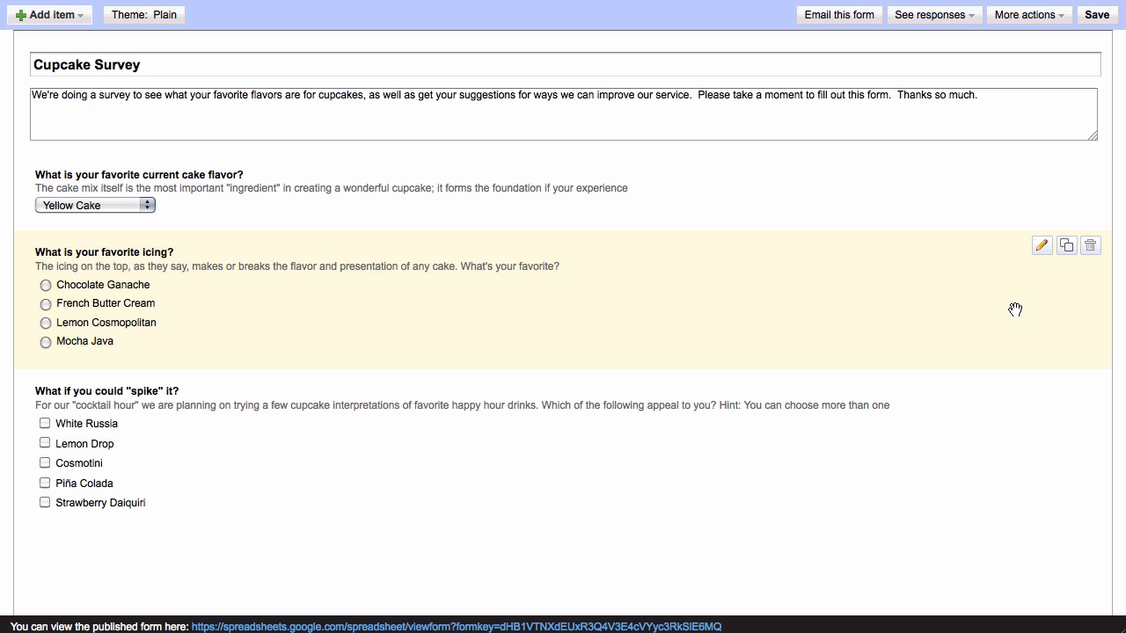
pyautogui.moveTo(1044, 261)
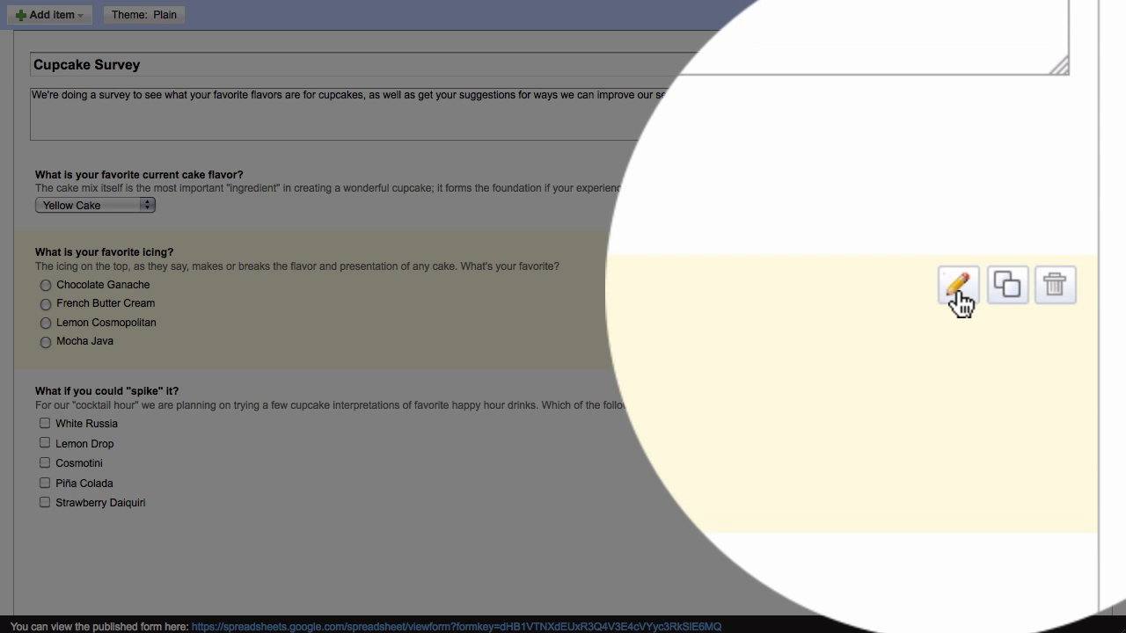
pyautogui.moveTo(1009, 281)
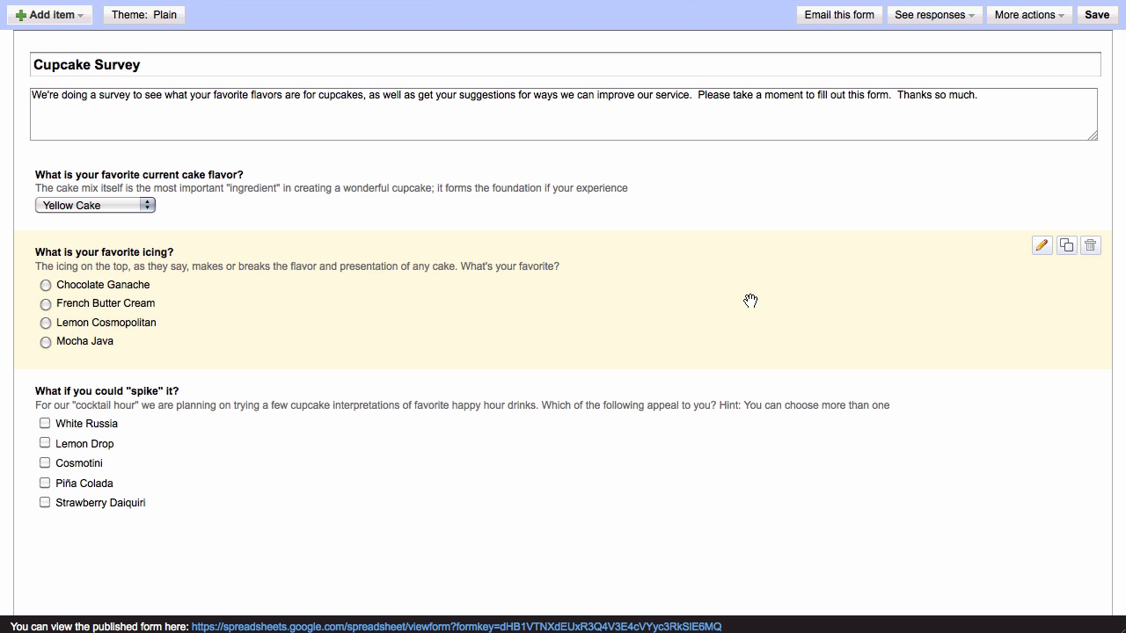
pyautogui.moveTo(330, 315)
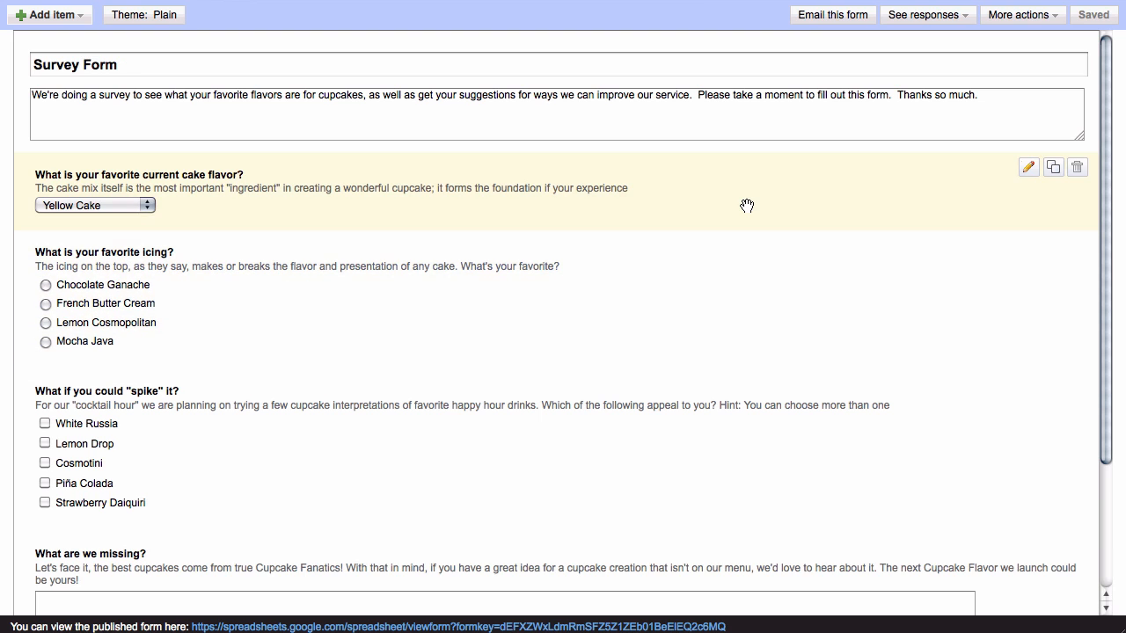
pyautogui.scroll(-3)
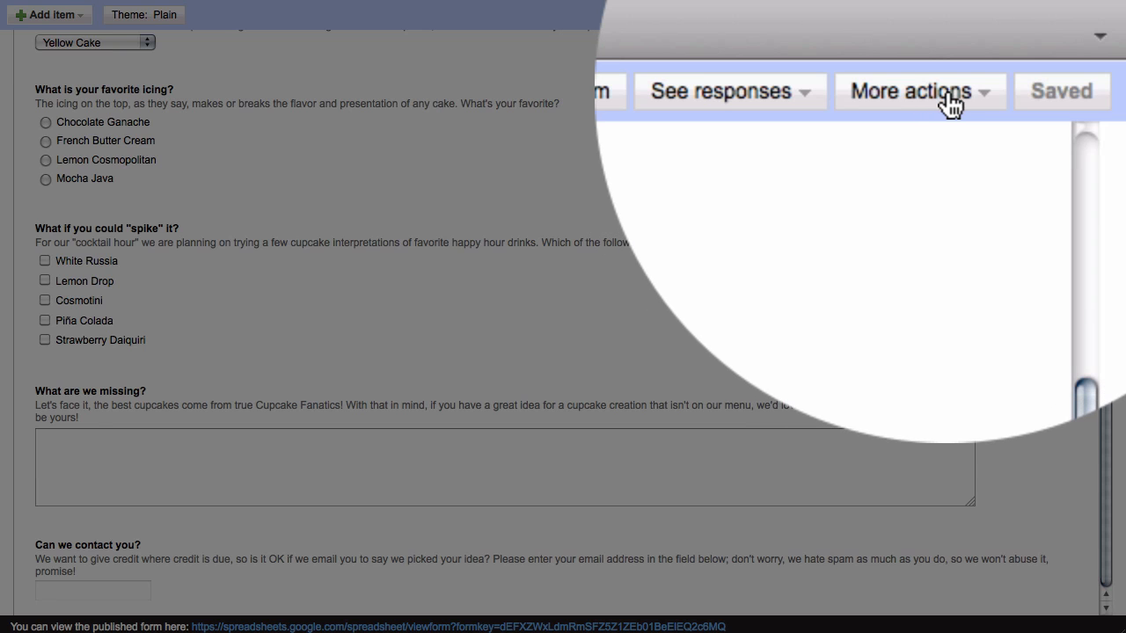
# - Open the form's Embed dialog from More actions to get the iframe code
pyautogui.click(918, 92)
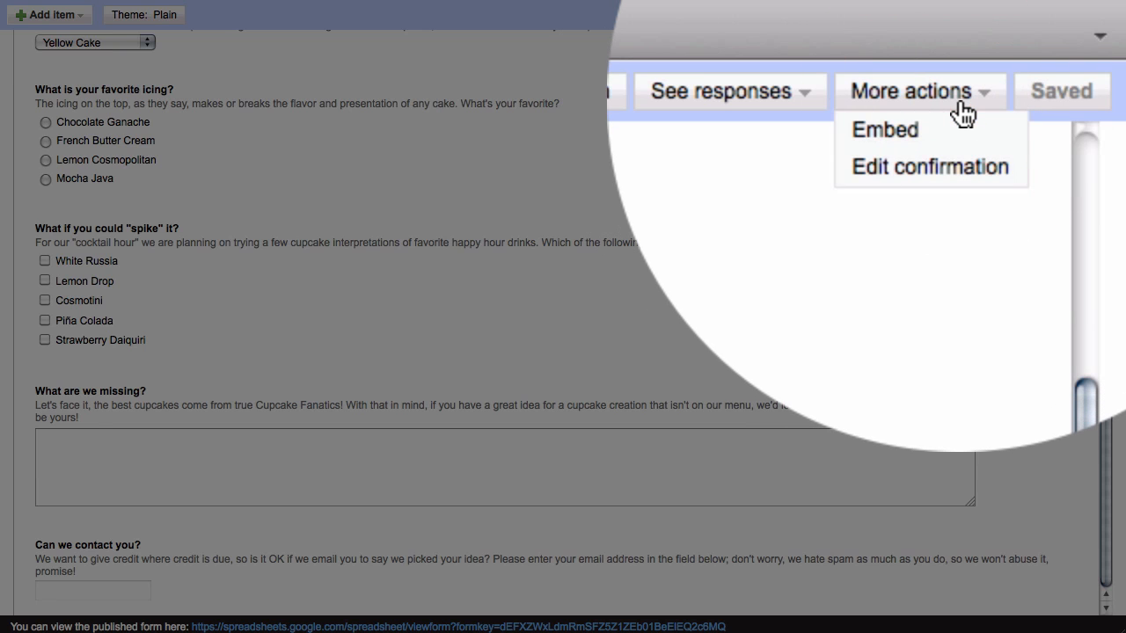
pyautogui.moveTo(885, 129)
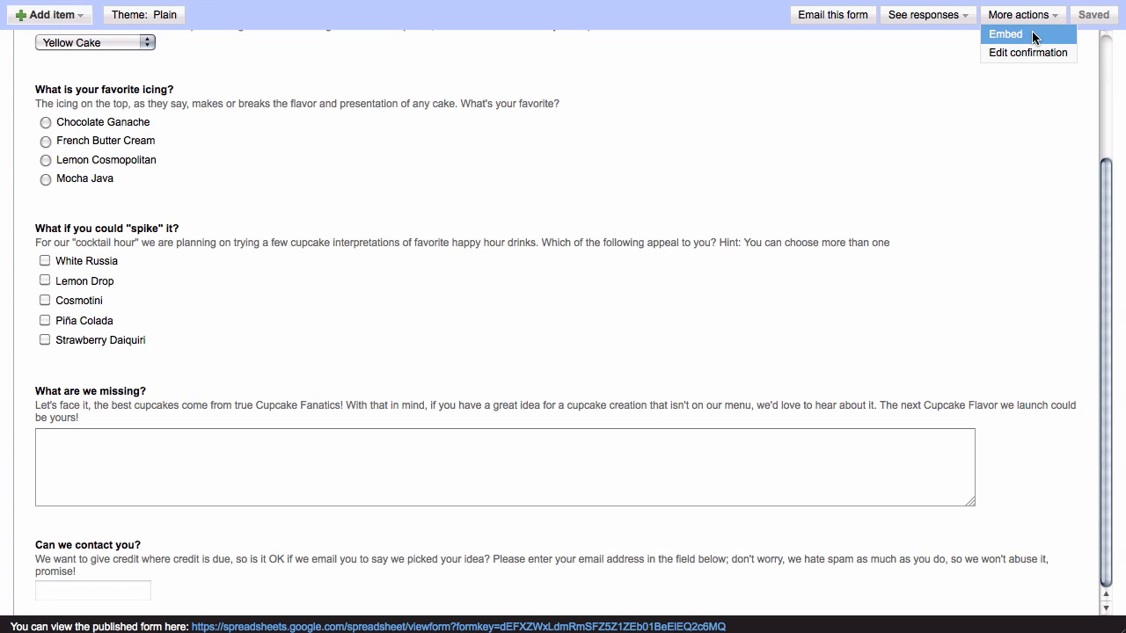
pyautogui.click(1004, 33)
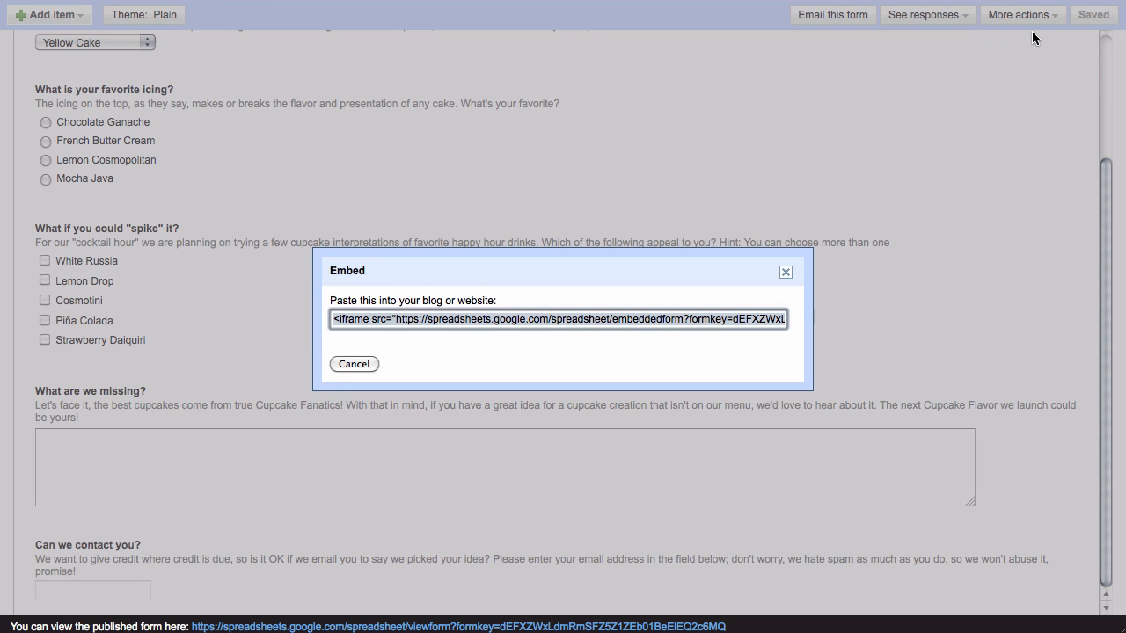
pyautogui.moveTo(625, 294)
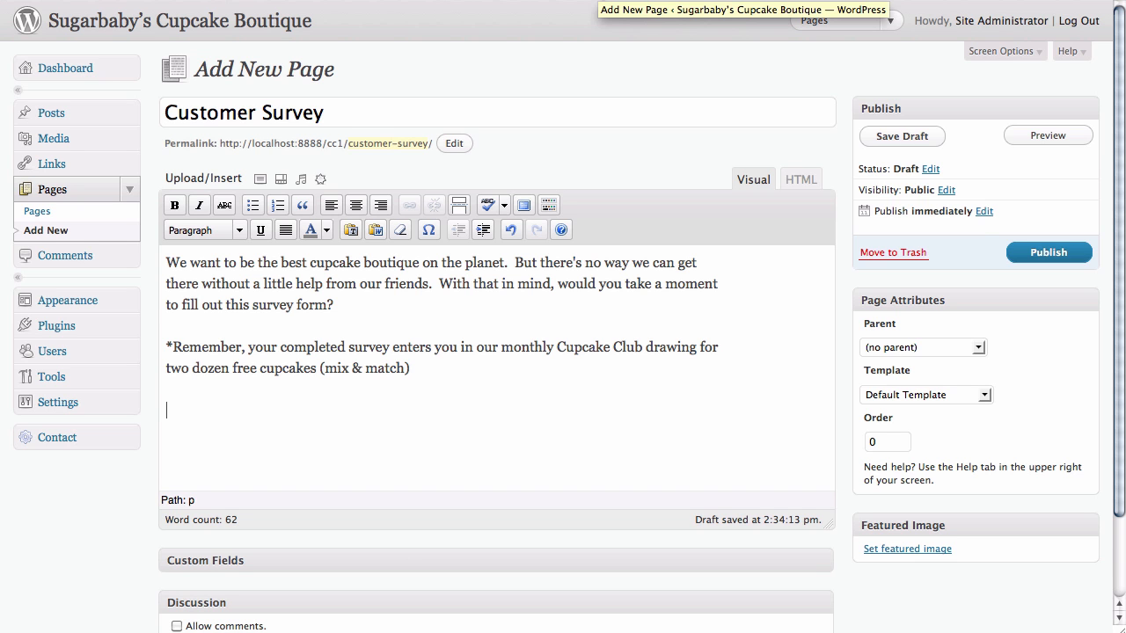
pyautogui.moveTo(270, 133)
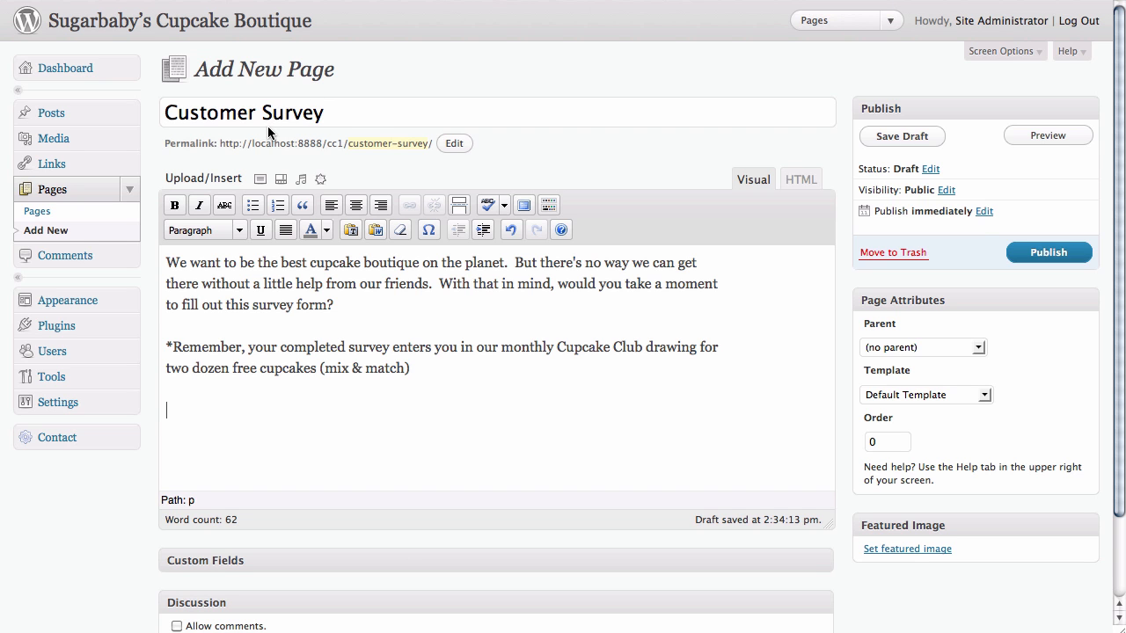
pyautogui.moveTo(266, 134)
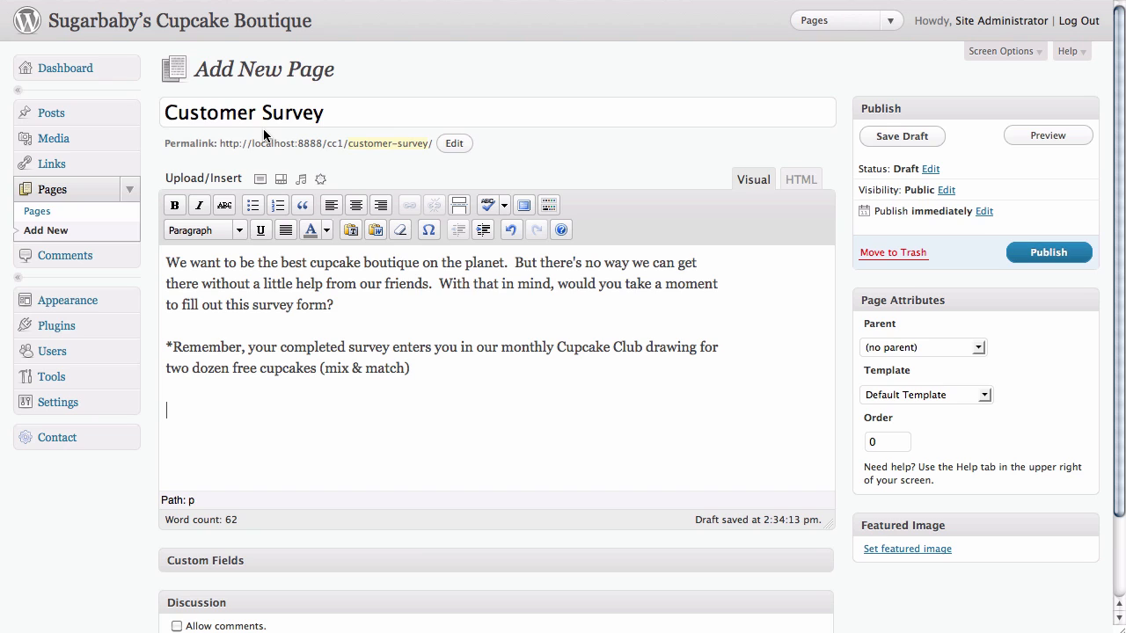
pyautogui.moveTo(289, 192)
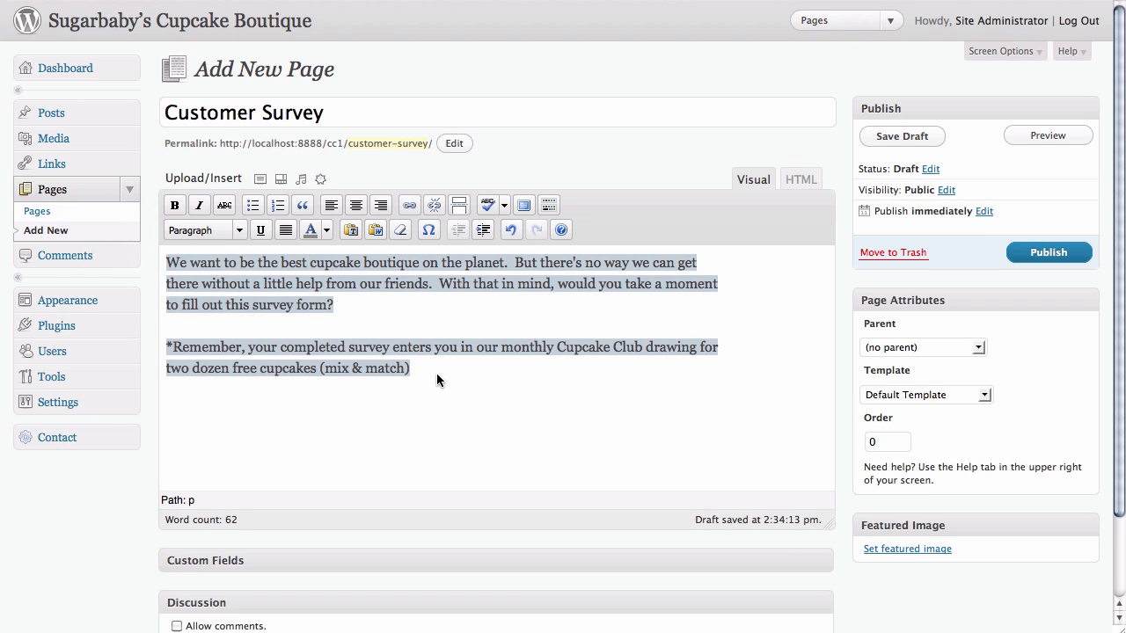
# - Deselect the Customer Survey draft's intro text and click into the Visual editor
pyautogui.click(437, 379)
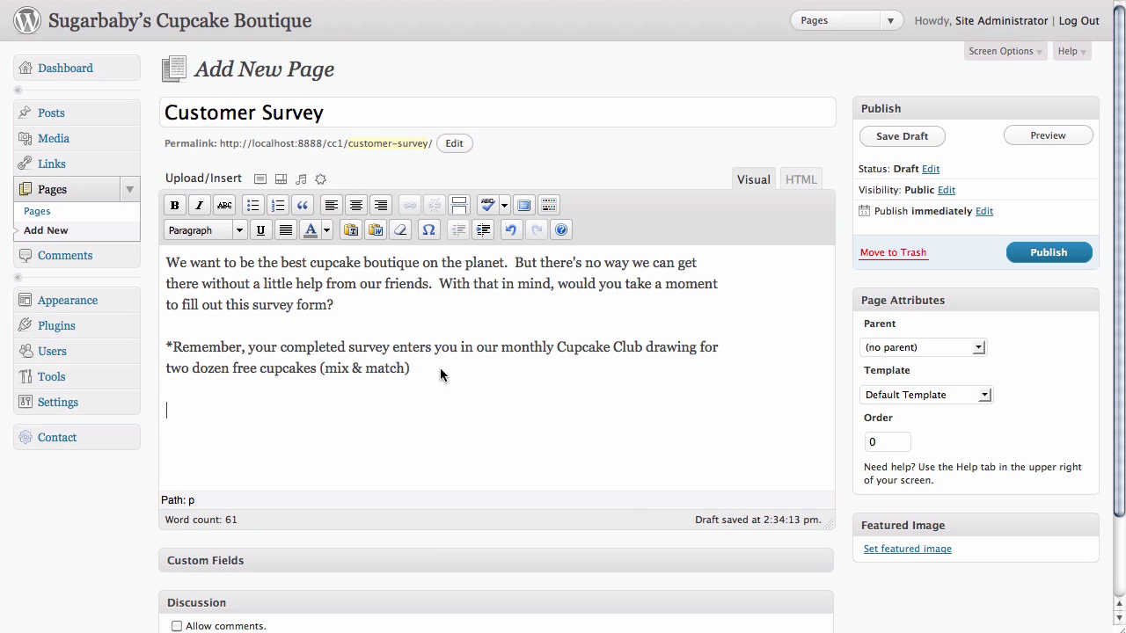
pyautogui.moveTo(478, 358)
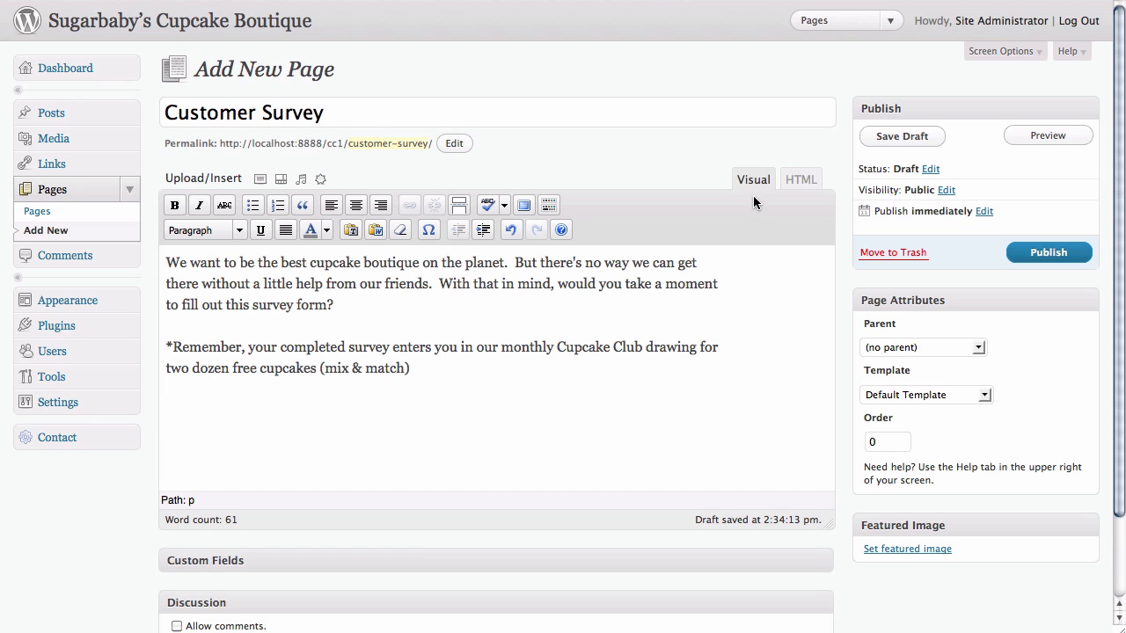
pyautogui.click(166, 410)
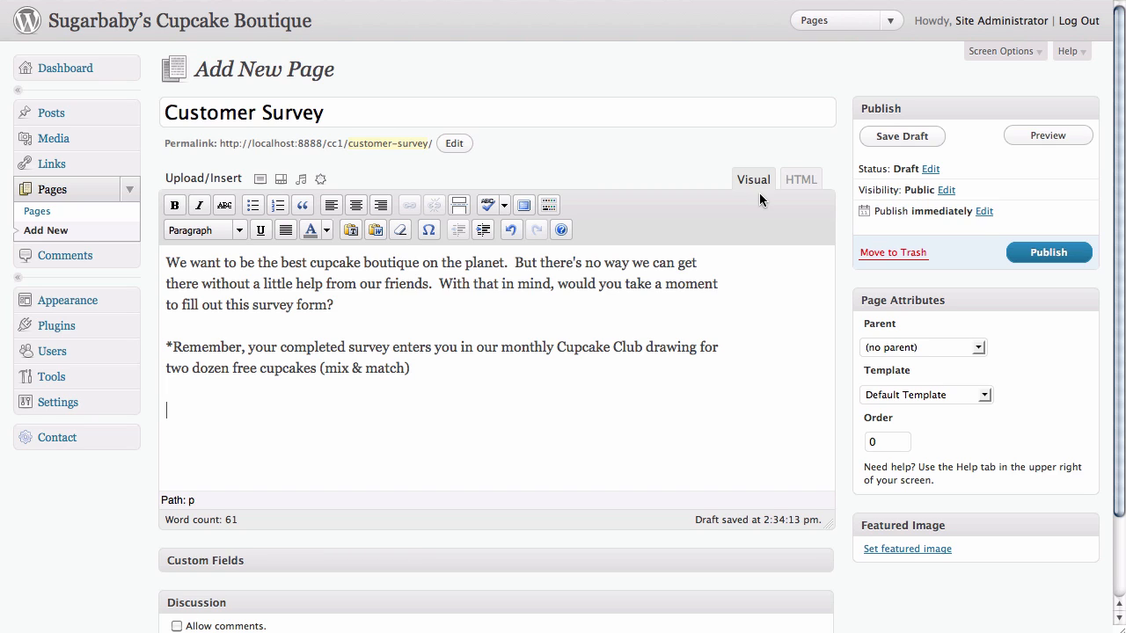
pyautogui.moveTo(801, 201)
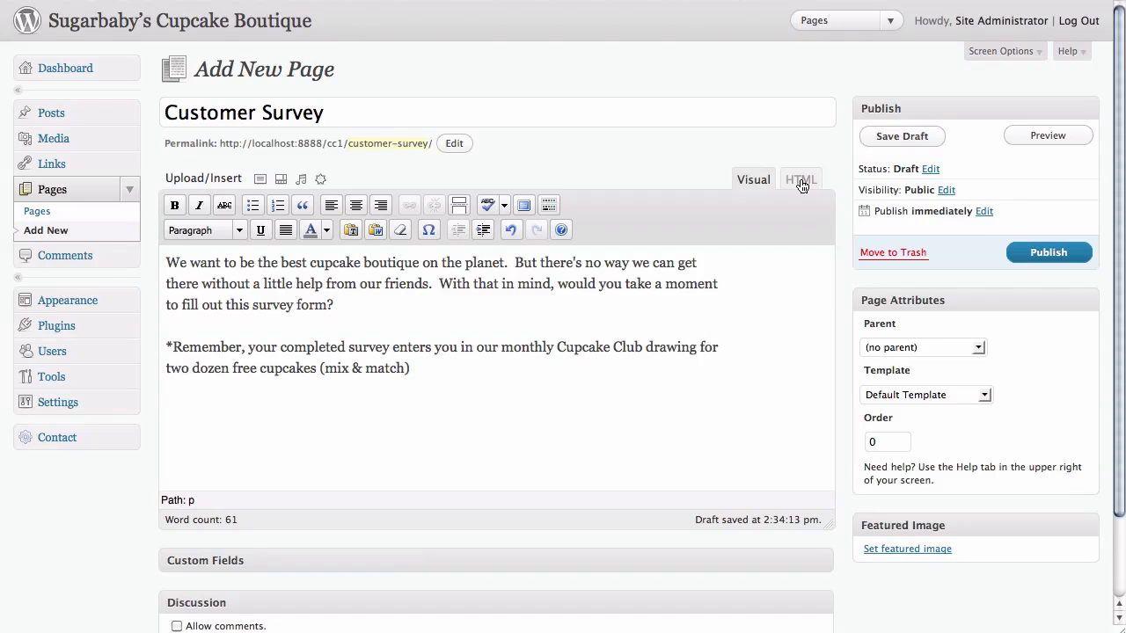
pyautogui.click(799, 179)
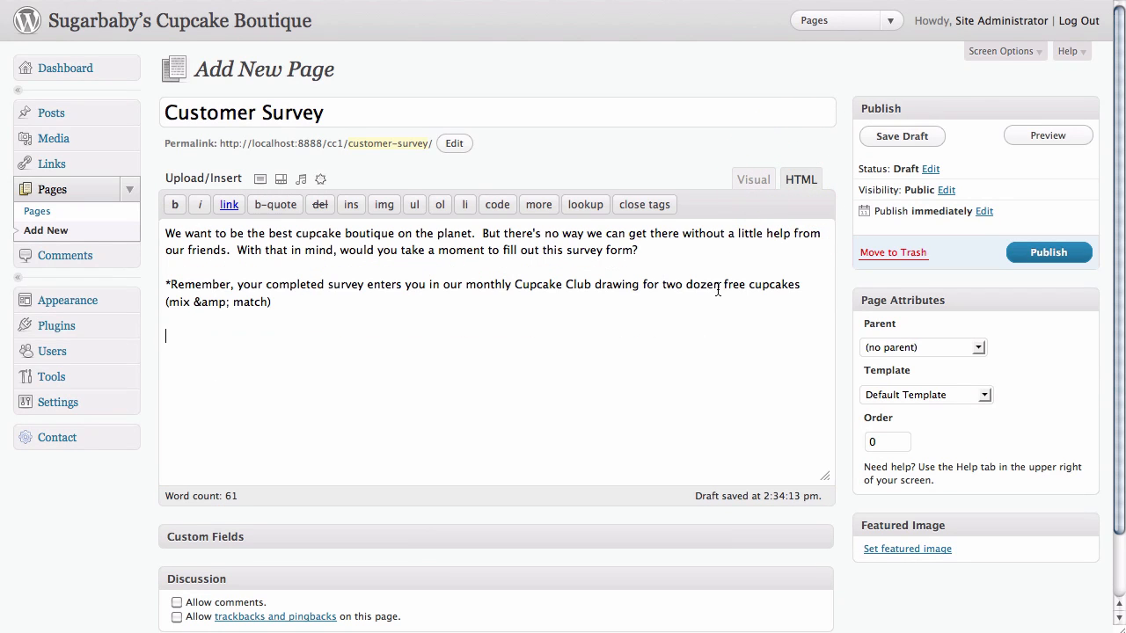
pyautogui.moveTo(233, 364)
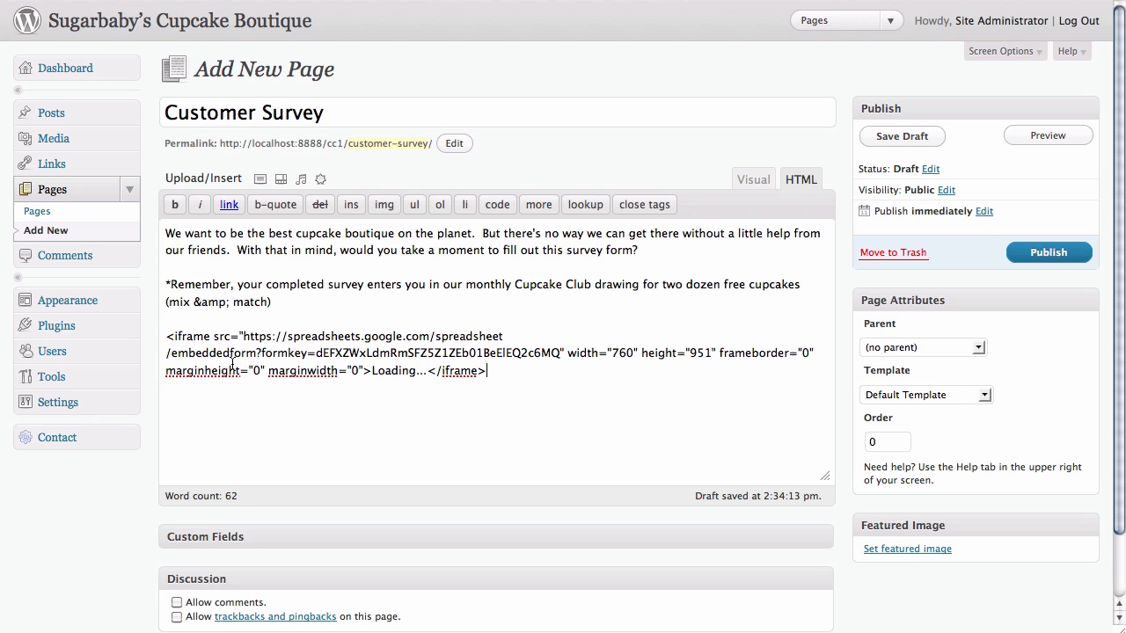
pyautogui.moveTo(454, 432)
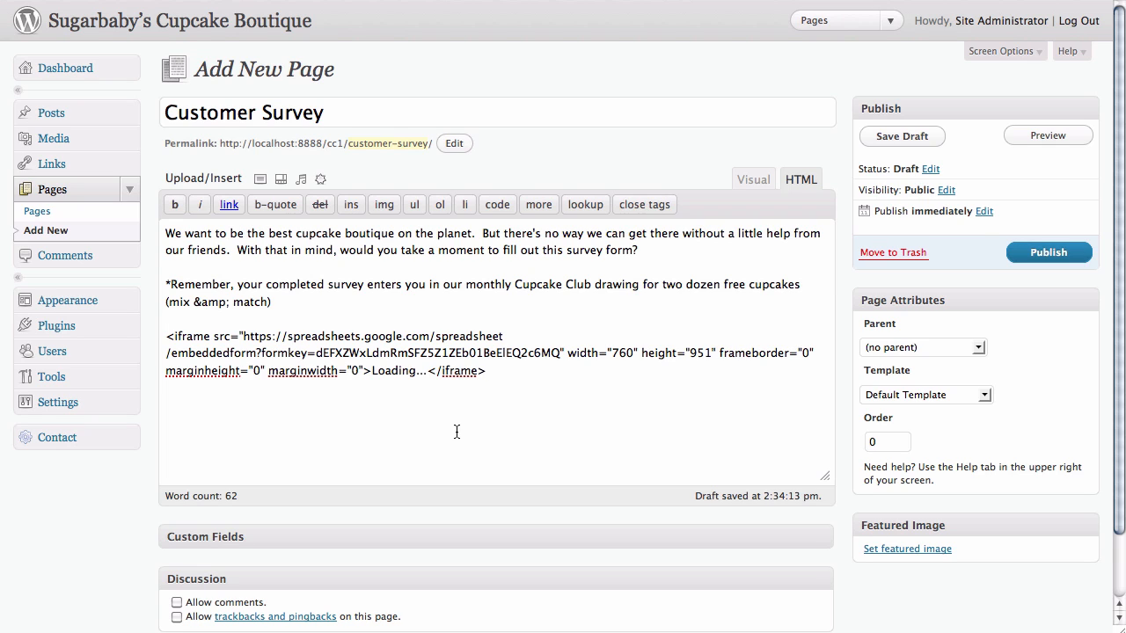
pyautogui.click(487, 371)
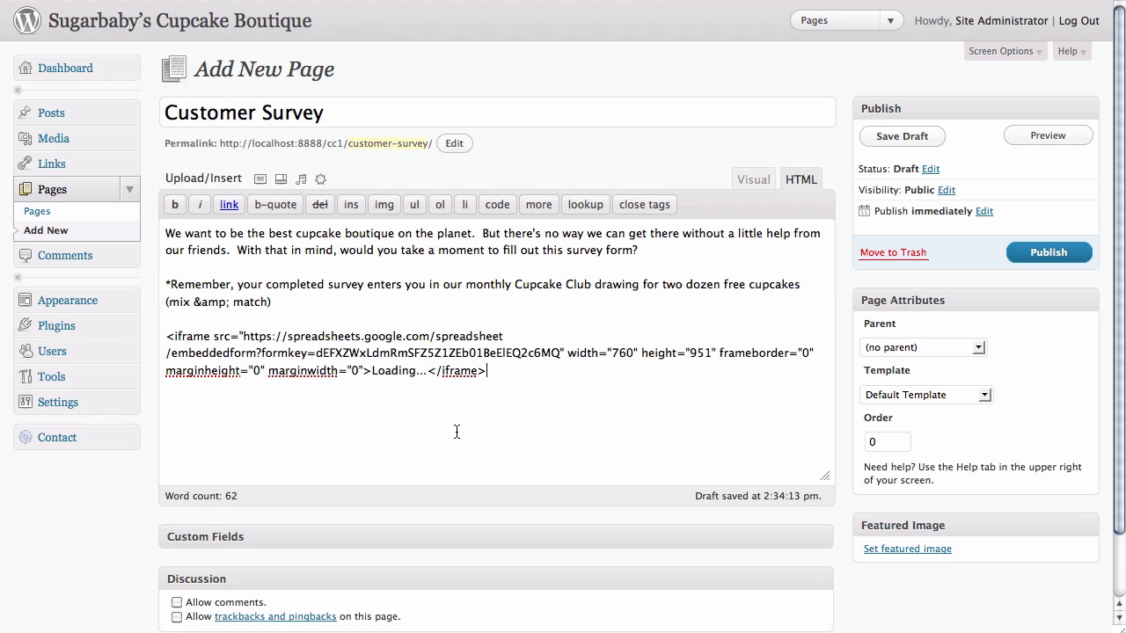
pyautogui.moveTo(637, 386)
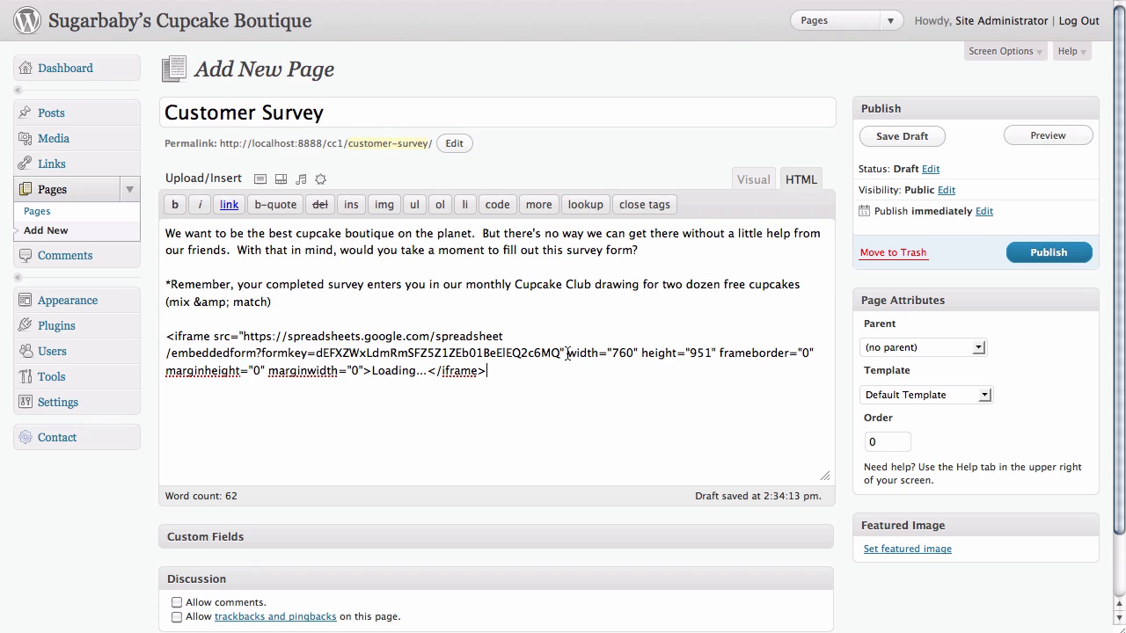
pyautogui.doubleClick(588, 353)
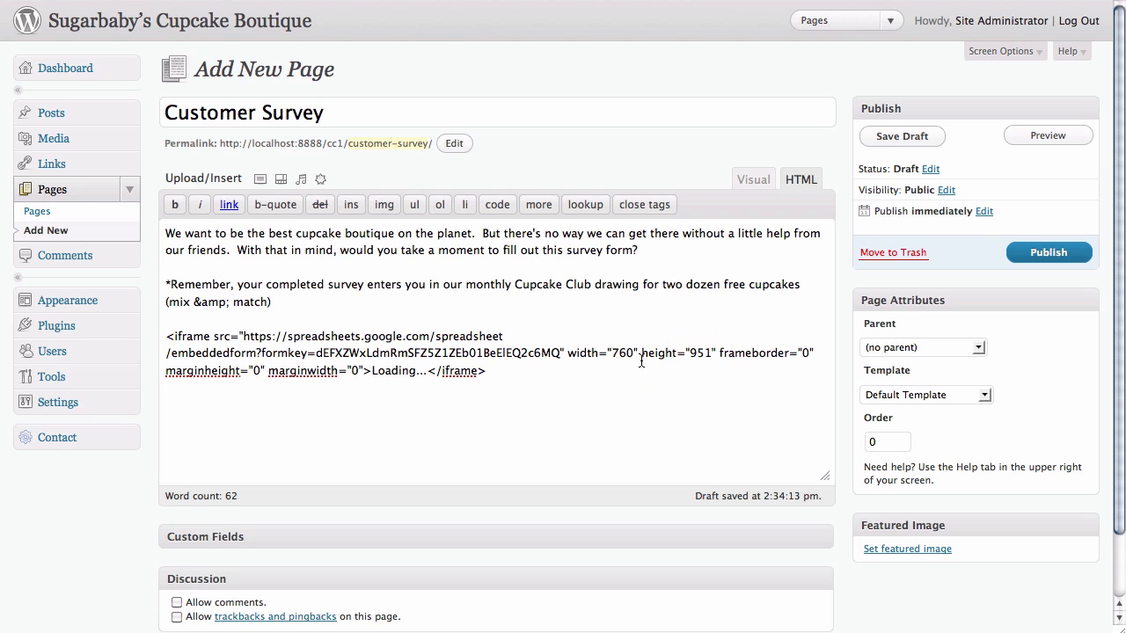
# - Change the iframe width from 760 to 600 and start replacing the 951 height with 1100
pyautogui.doubleClick(624, 352)
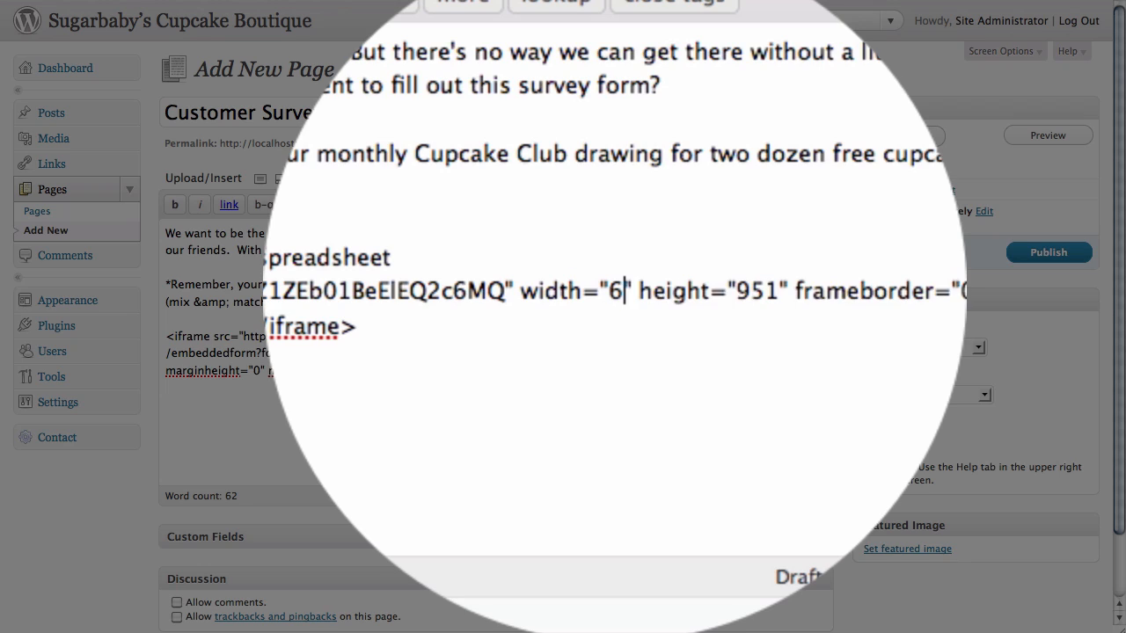
pyautogui.write('00')
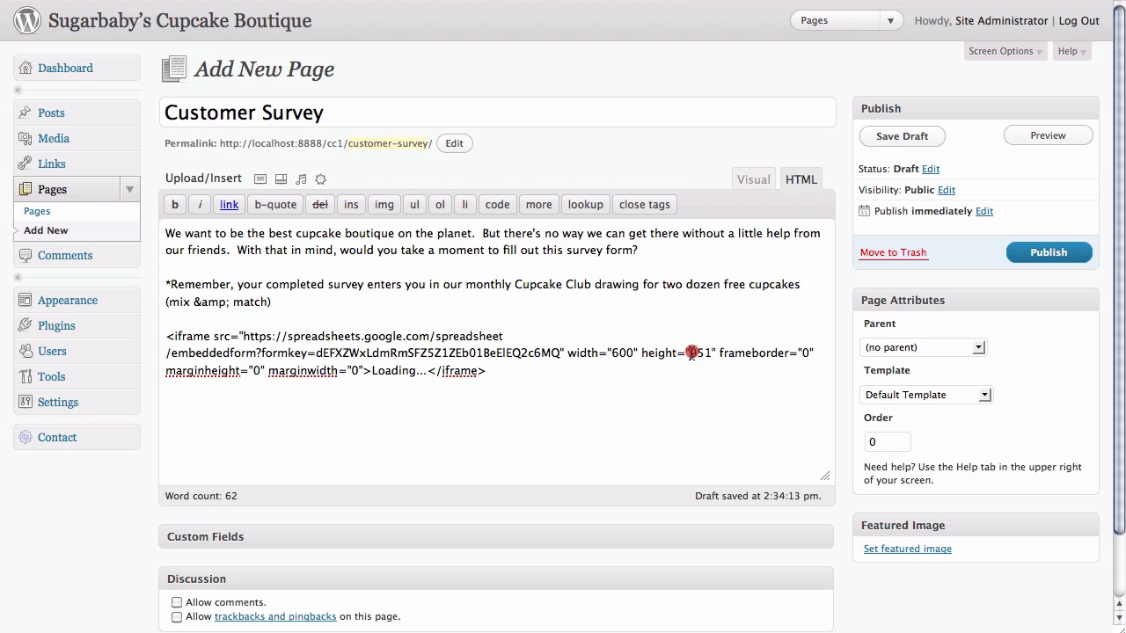
pyautogui.doubleClick(701, 352)
pyautogui.write('100')
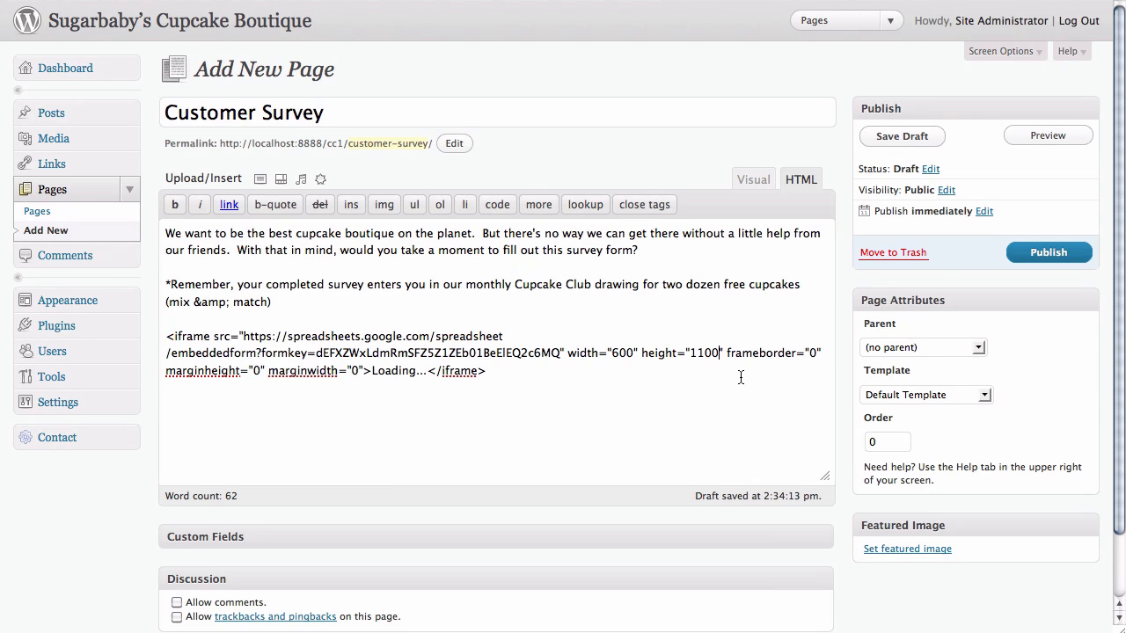
pyautogui.moveTo(893, 253)
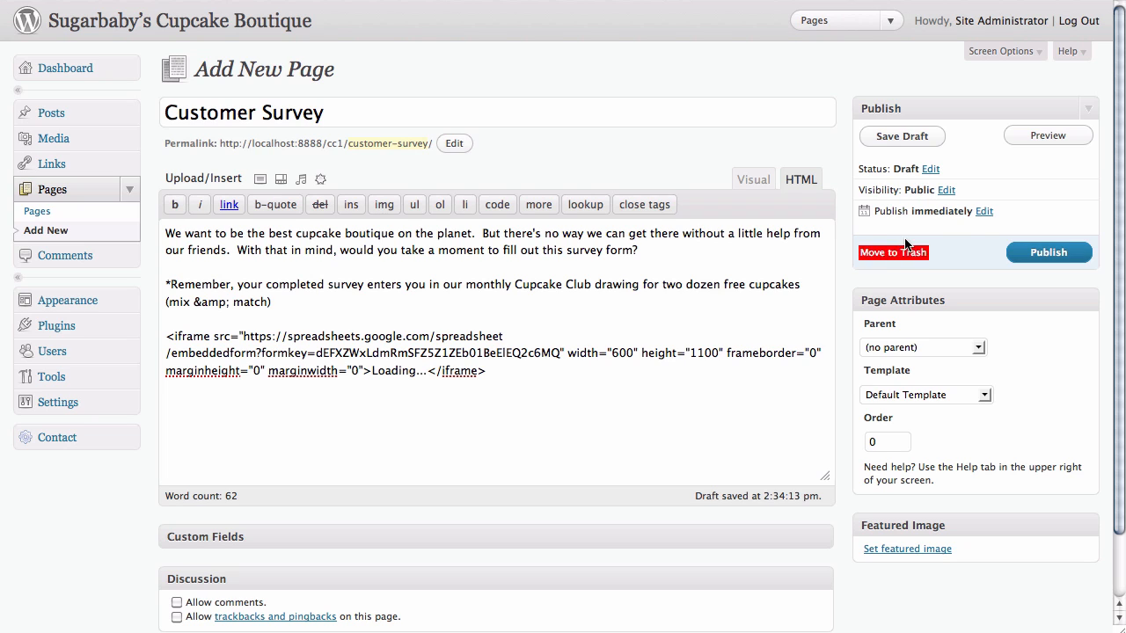
pyautogui.moveTo(1044, 156)
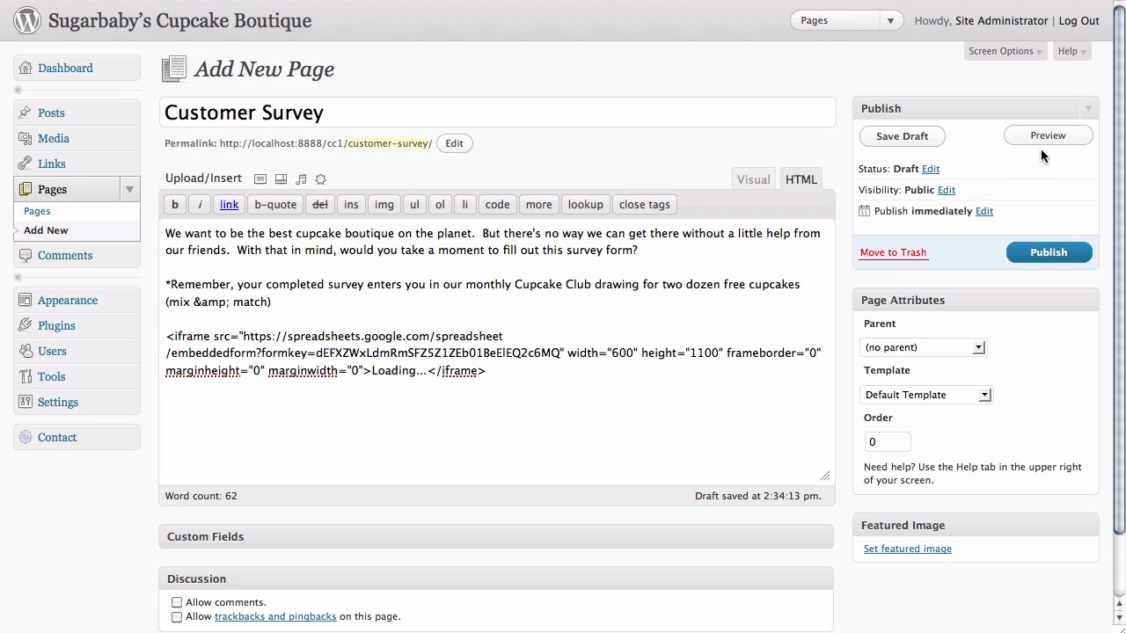
# - Preview the Customer Survey page, scroll through the embedded cupcake form, then return to Google Docs Surveys
pyautogui.click(1048, 135)
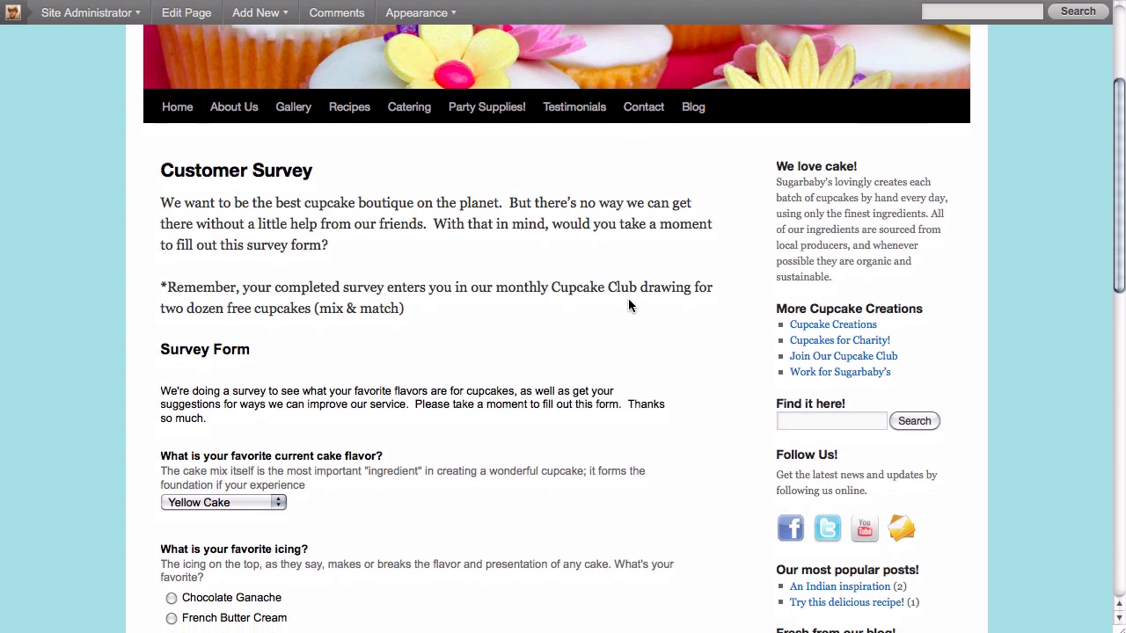
pyautogui.scroll(-3)
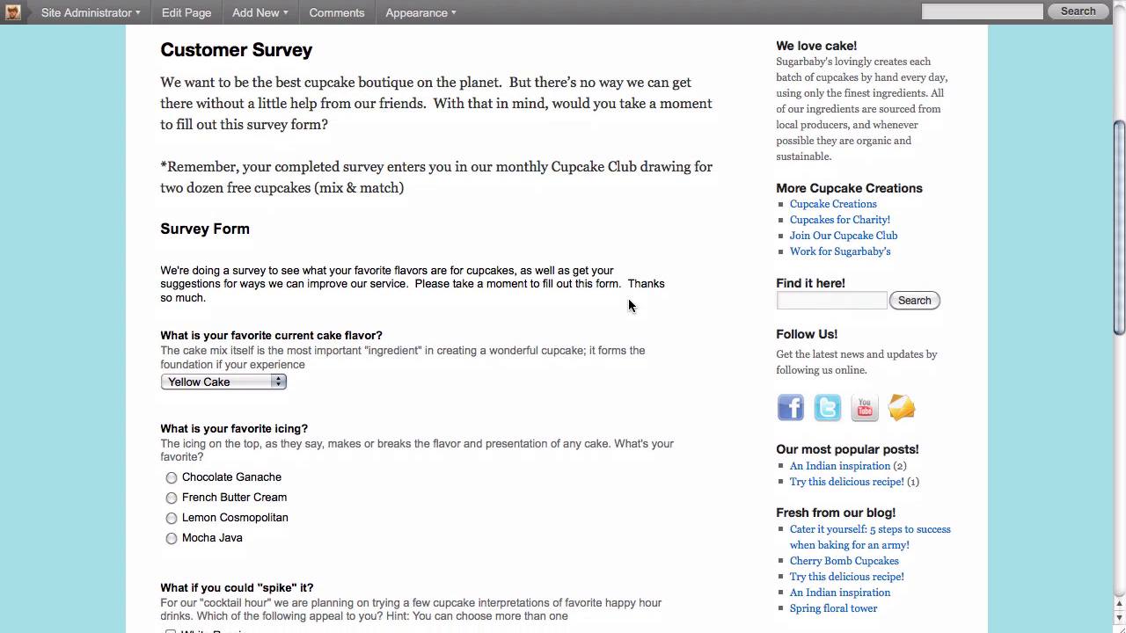
pyautogui.scroll(-3)
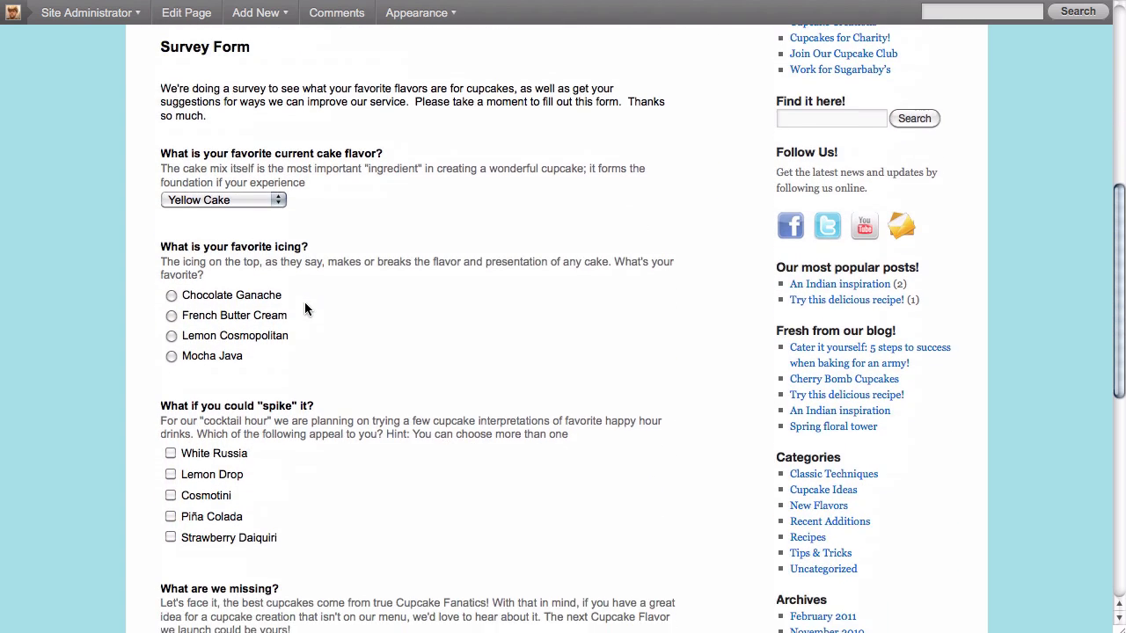
pyautogui.scroll(-3)
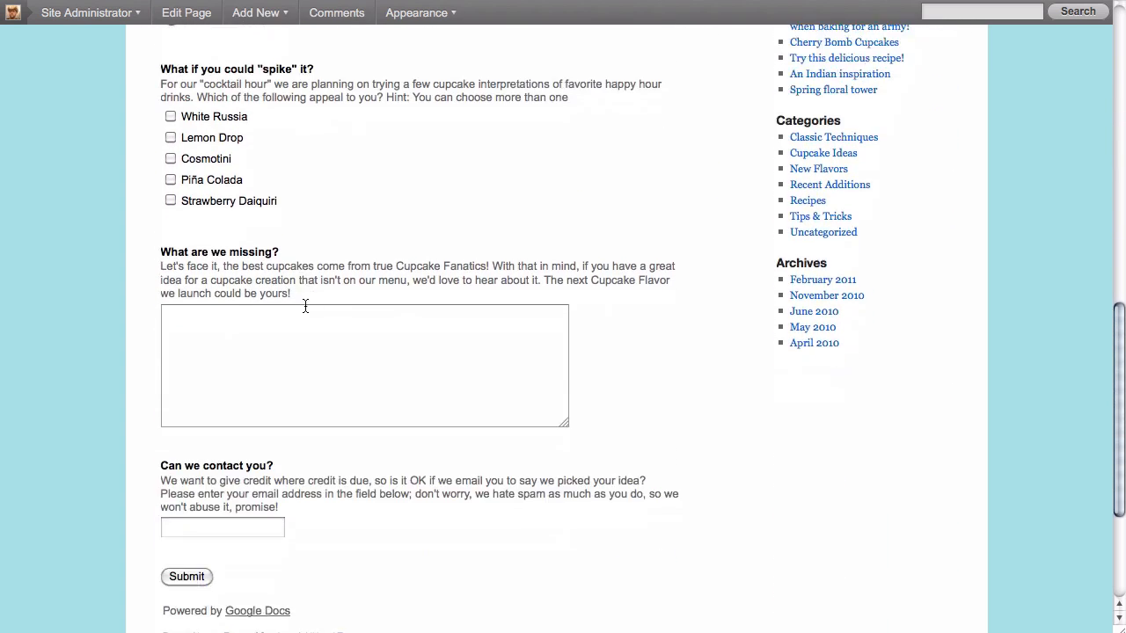
pyautogui.scroll(-3)
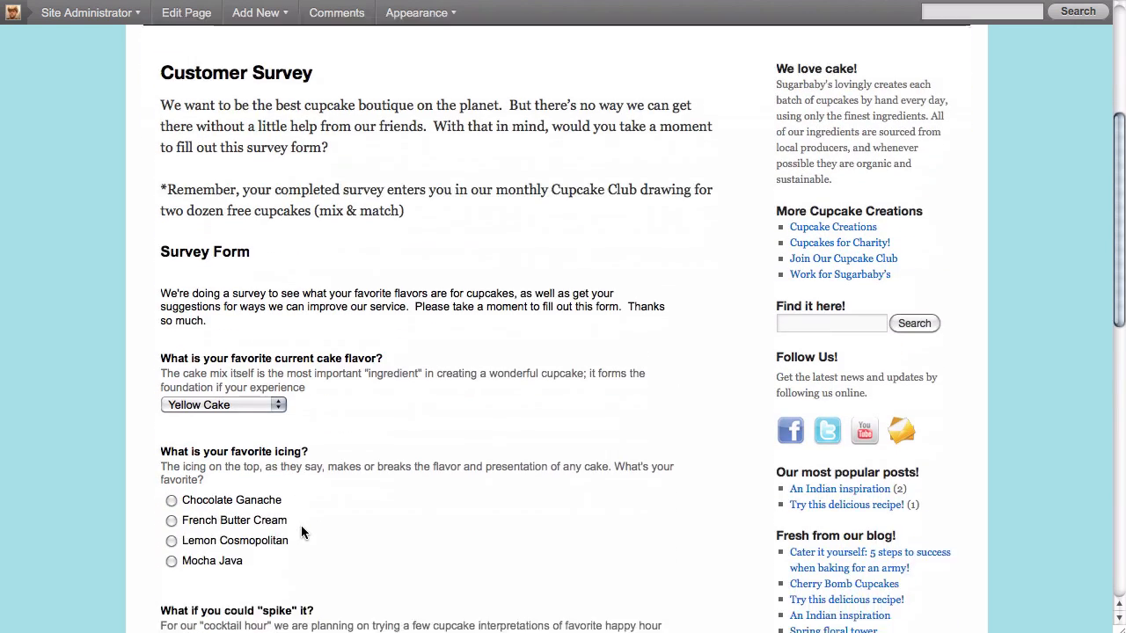
pyautogui.scroll(-3)
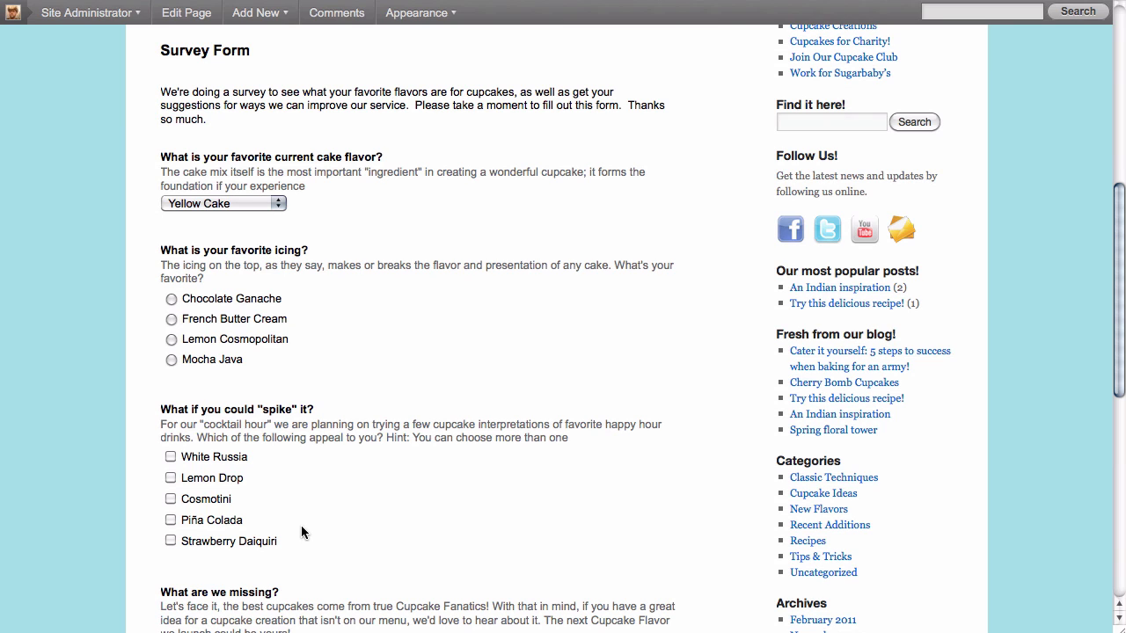
pyautogui.click(419, 12)
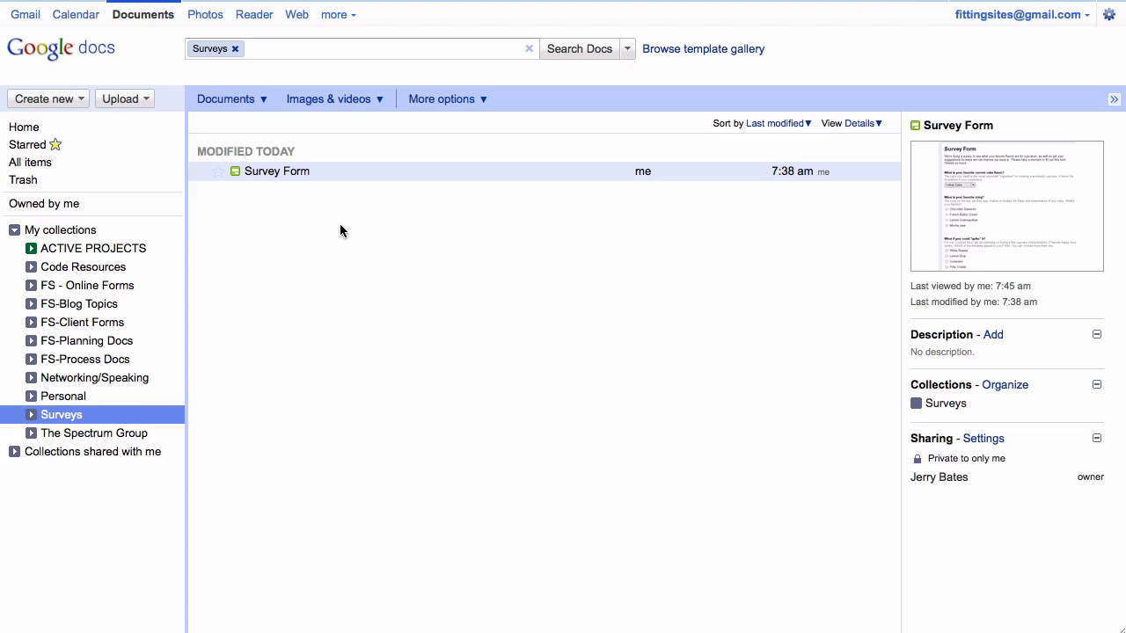
pyautogui.moveTo(321, 206)
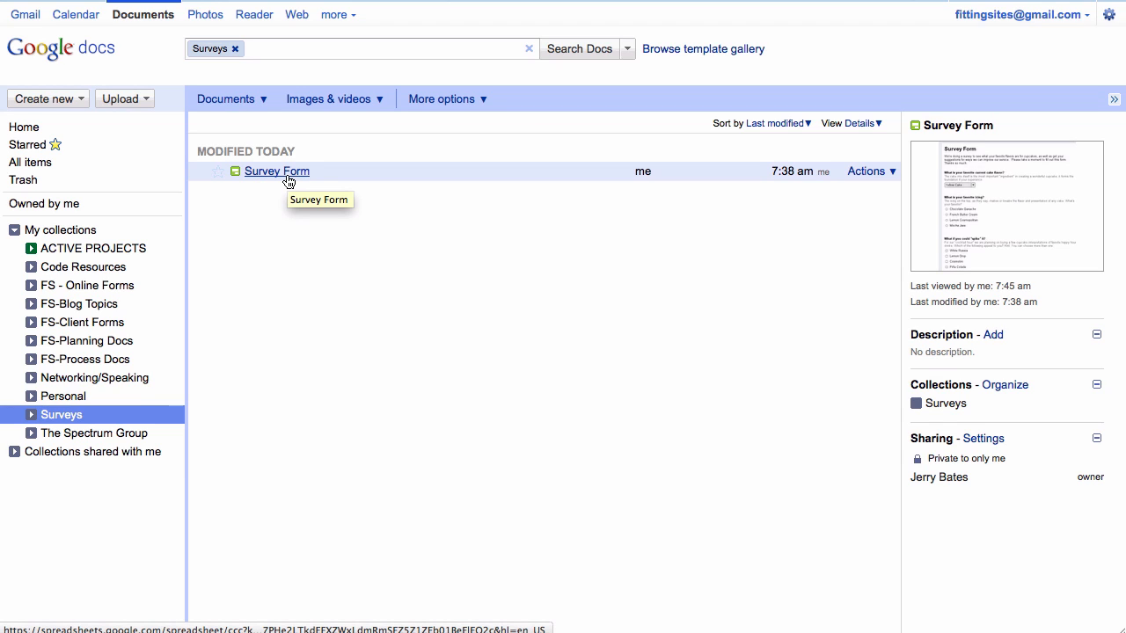
pyautogui.moveTo(288, 180)
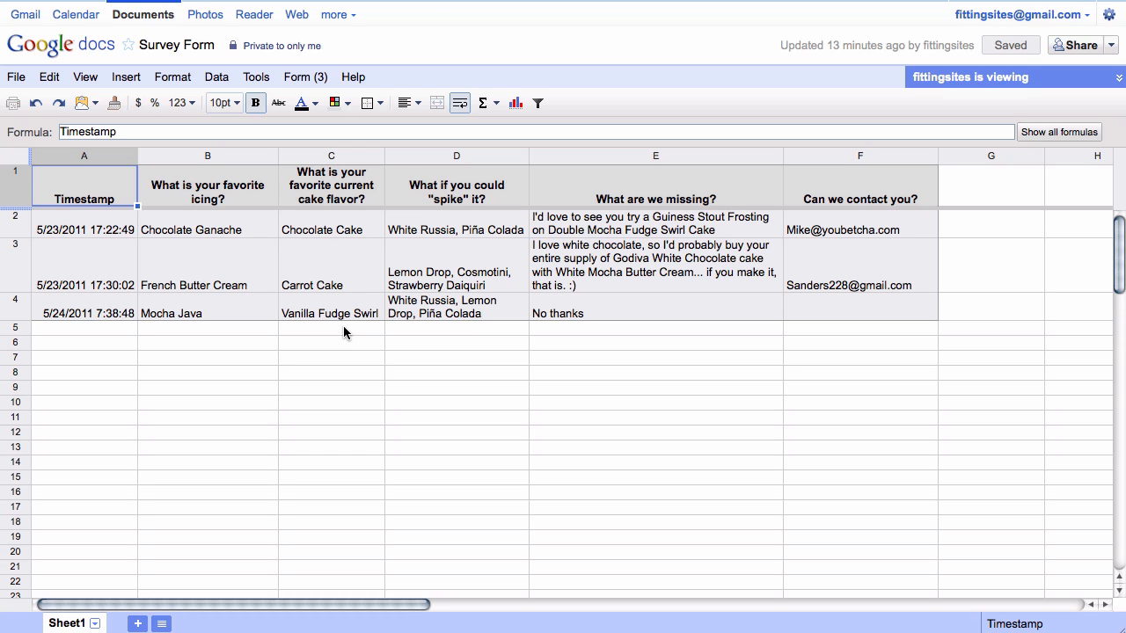
pyautogui.moveTo(124, 208)
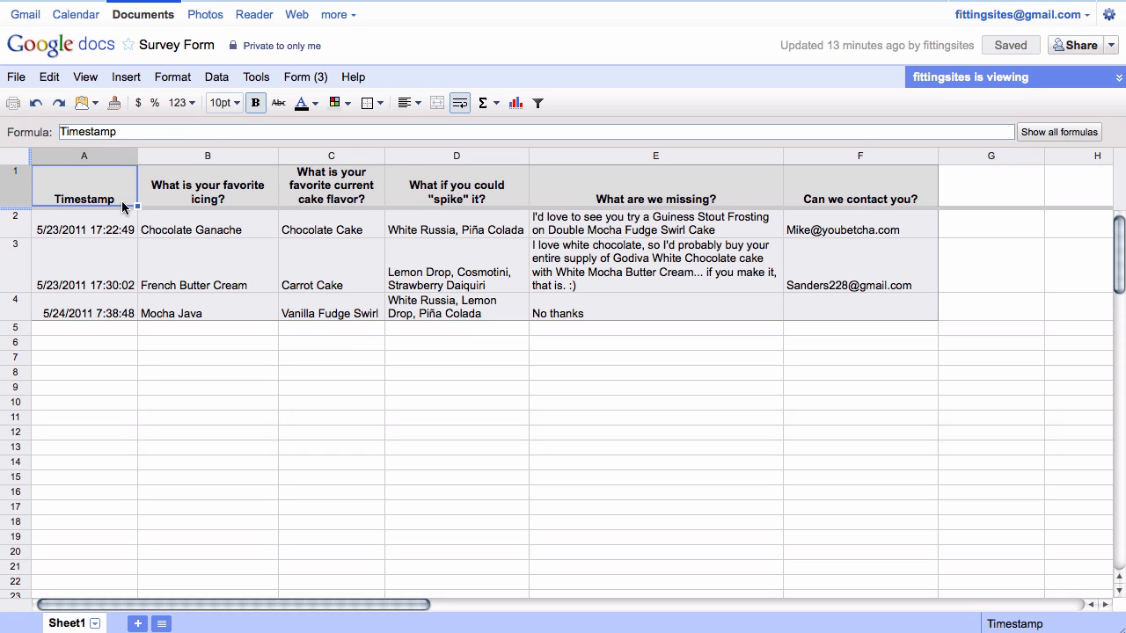
pyautogui.click(85, 230)
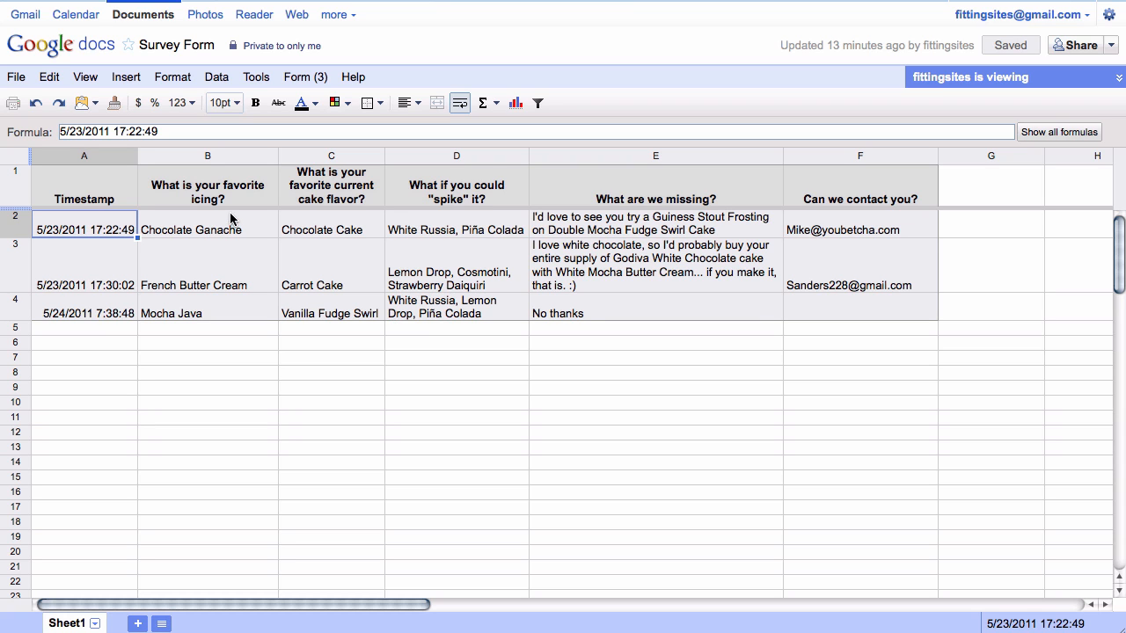
pyautogui.click(331, 229)
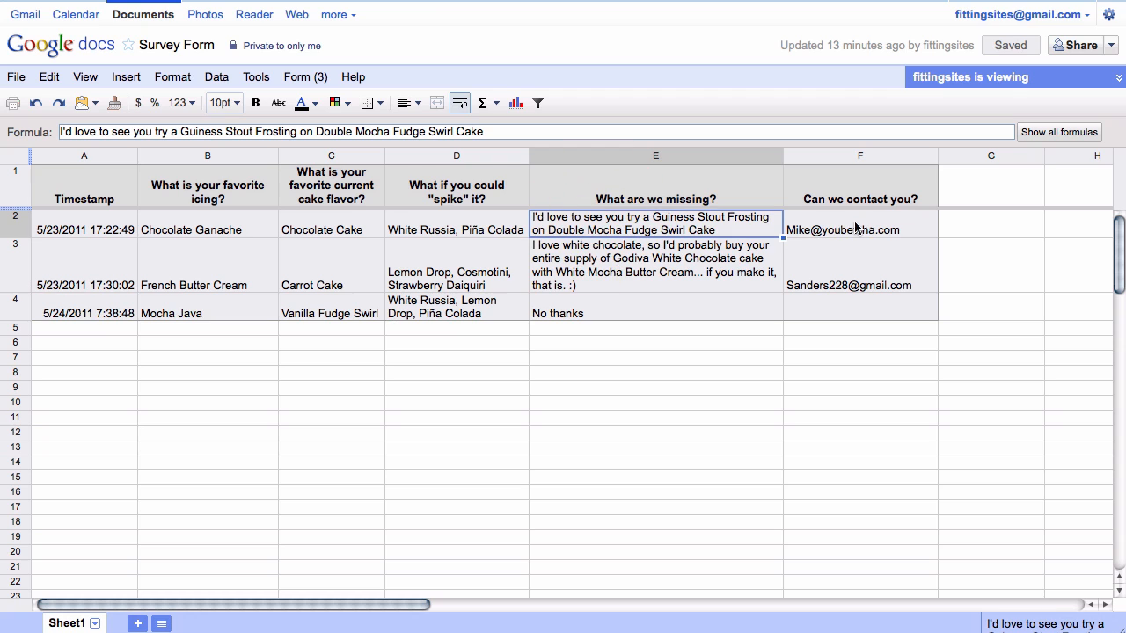
pyautogui.click(859, 229)
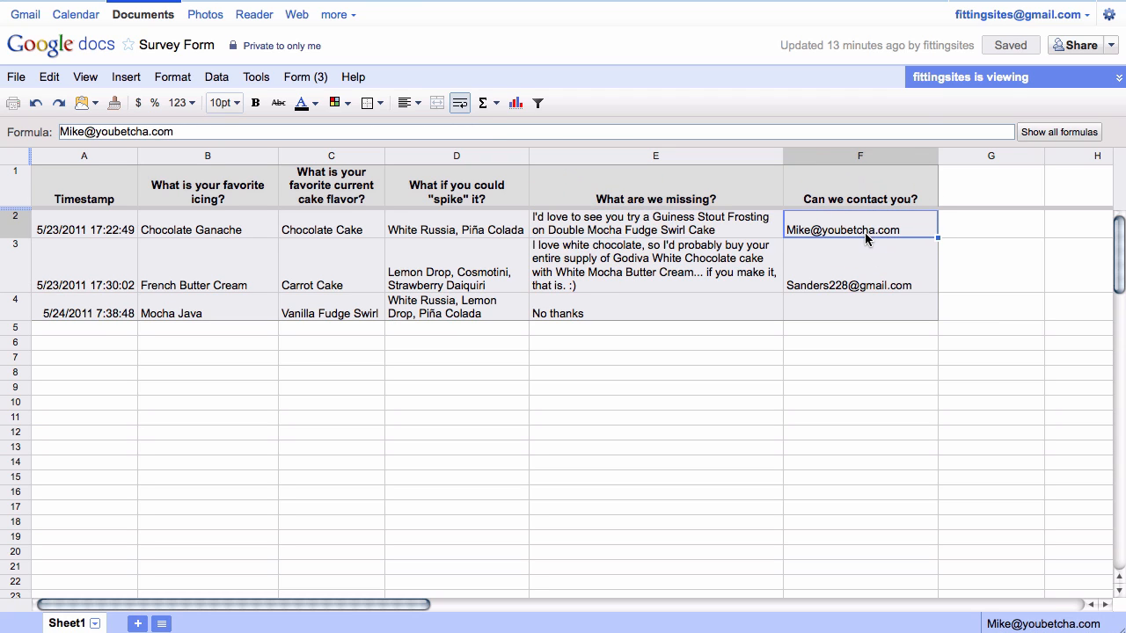